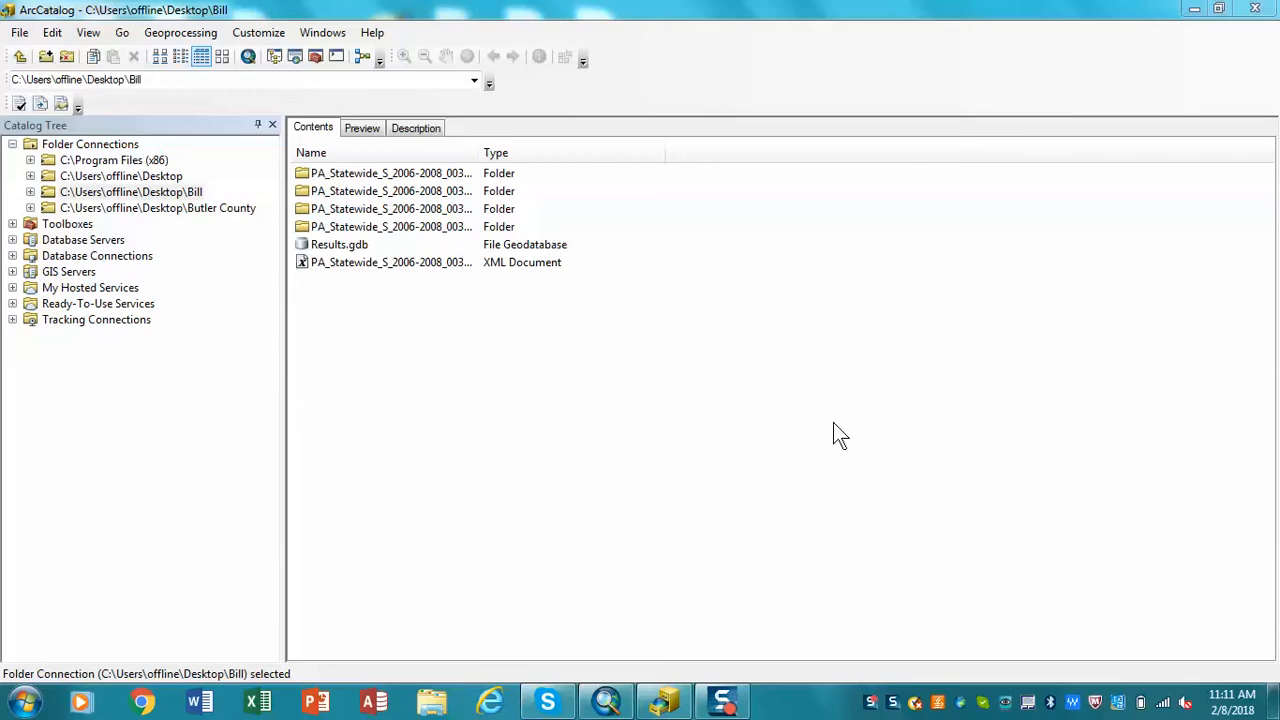
{"action": "mouse_move", "coordinate": [820, 636]}
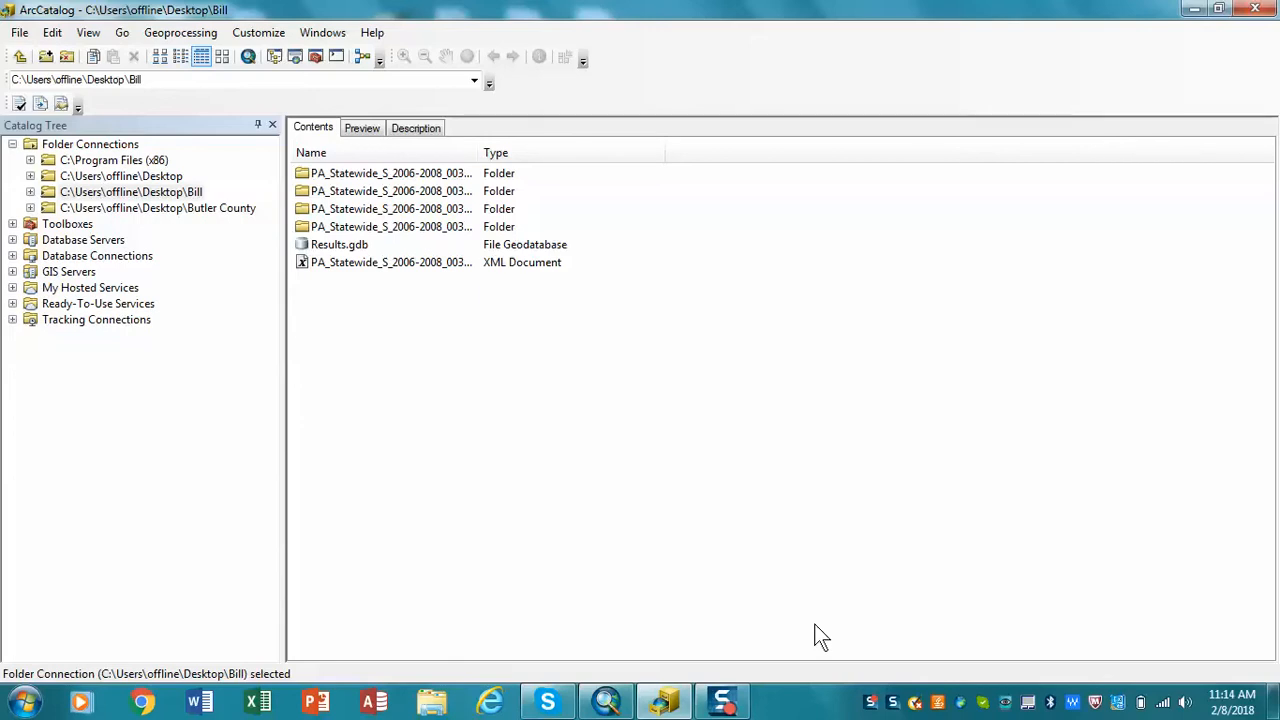
{"action": "mouse_move", "coordinate": [518, 300]}
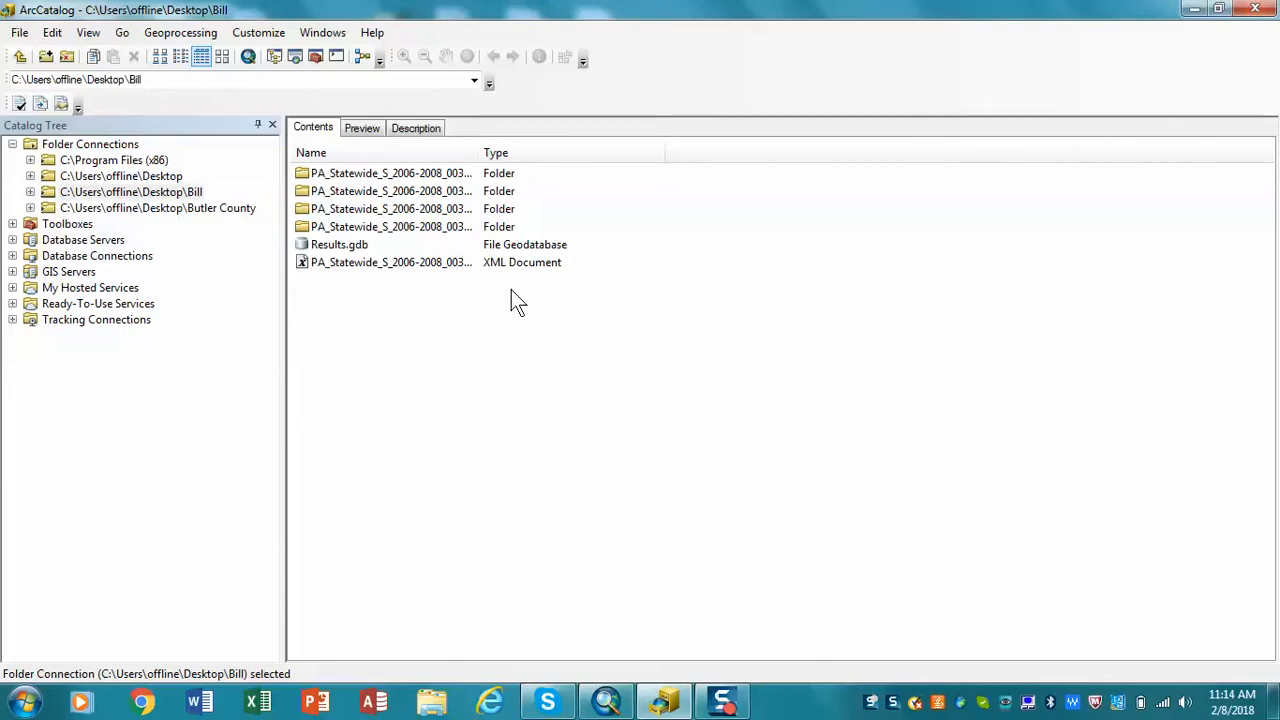
{"action": "mouse_move", "coordinate": [418, 188]}
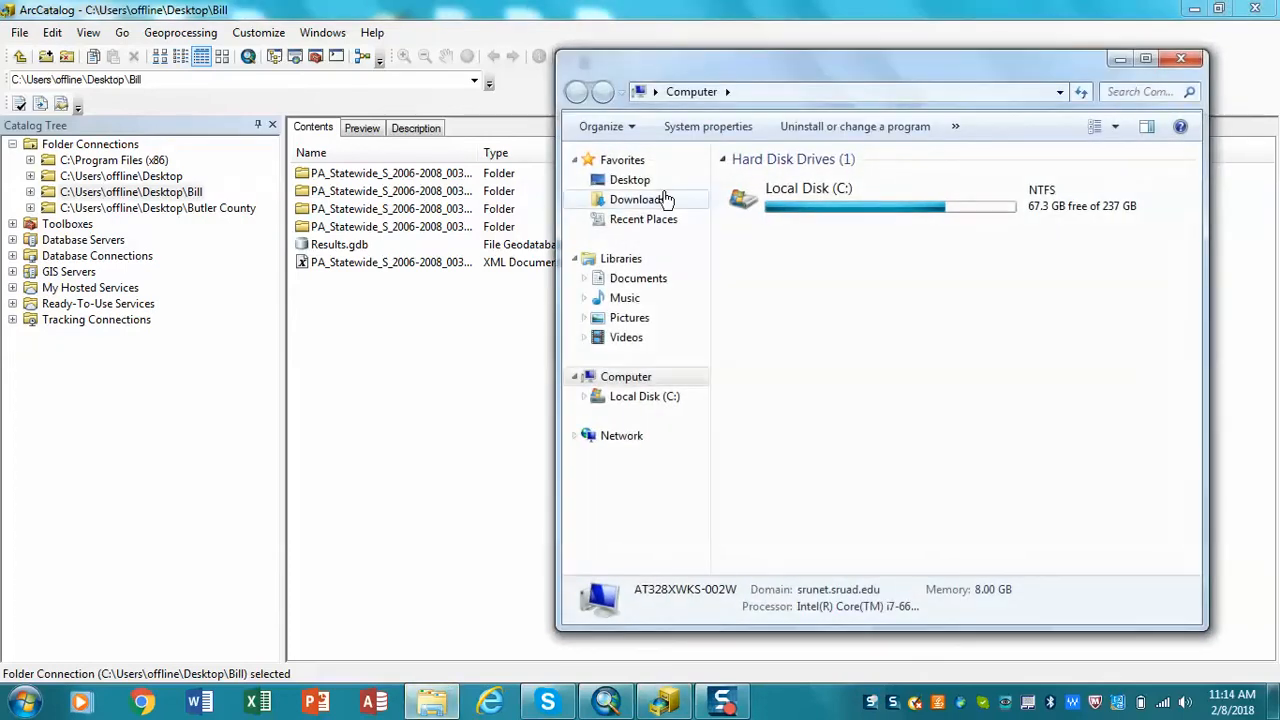
Browse from the Desktop into the Bill folder in Windows Explorer.
{"action": "left_click", "coordinate": [630, 180]}
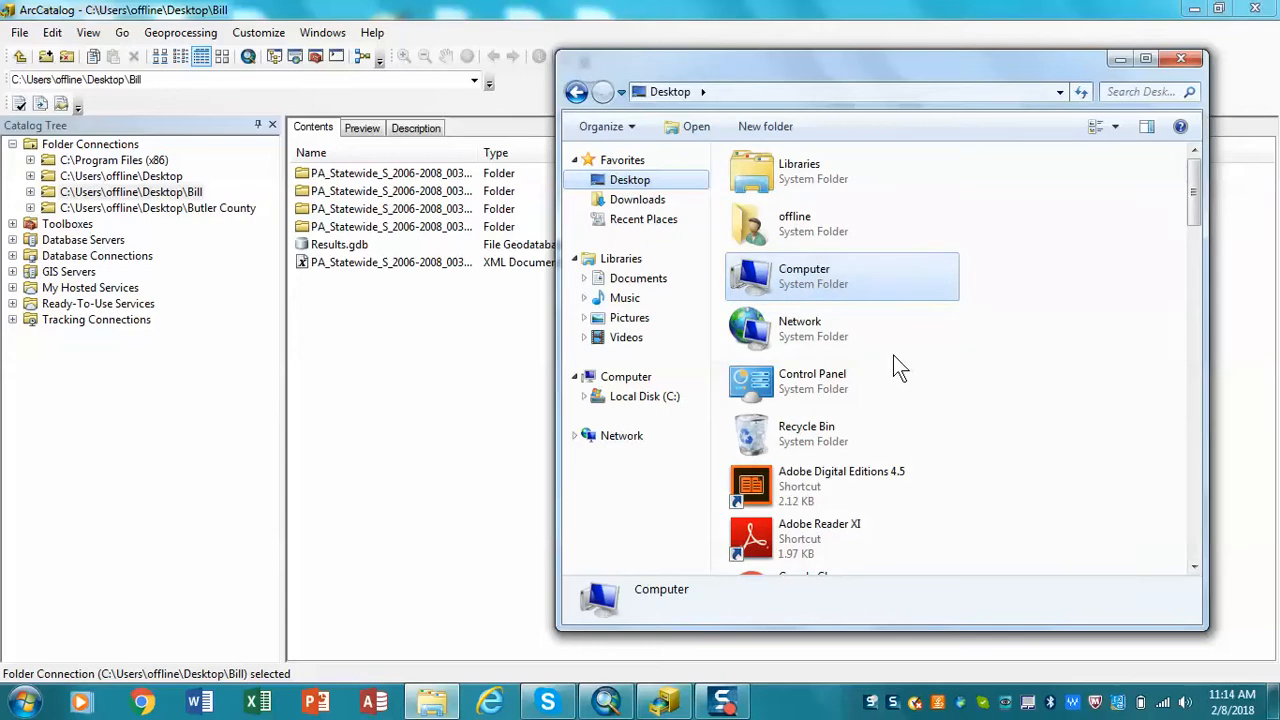
{"action": "scroll", "scroll_direction": "down", "scroll_amount": 3}
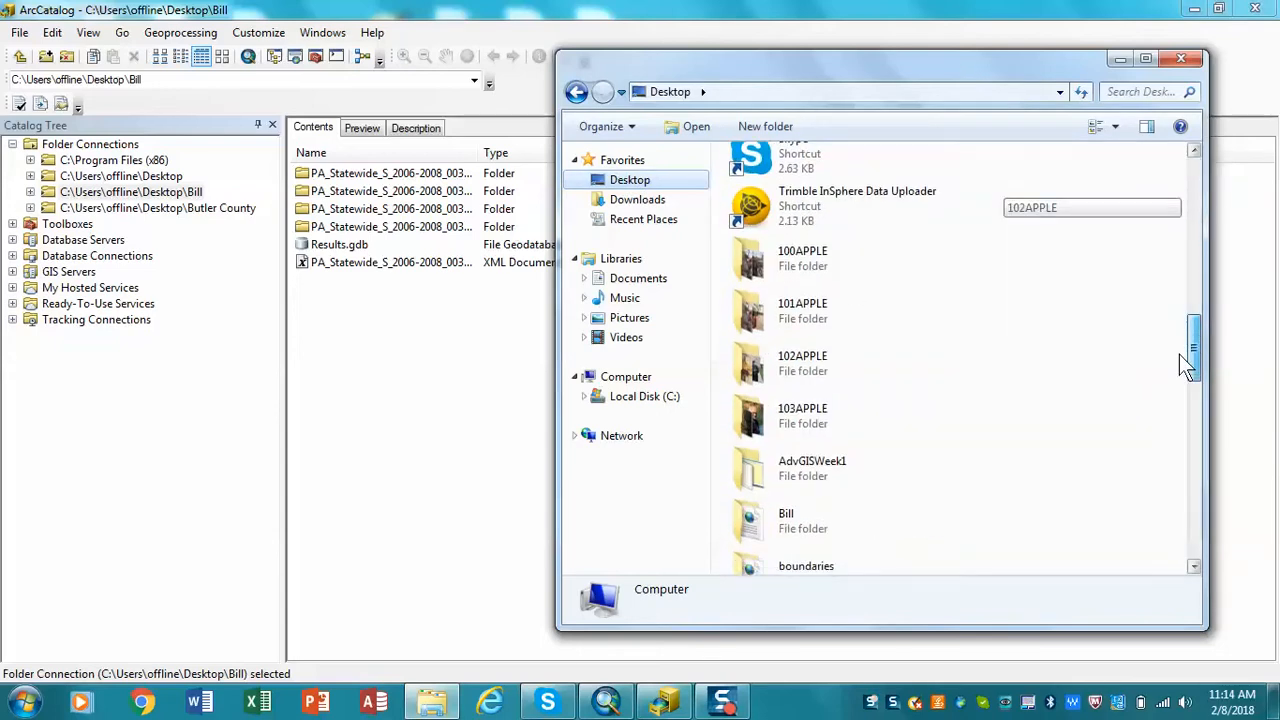
{"action": "left_click", "coordinate": [840, 418]}
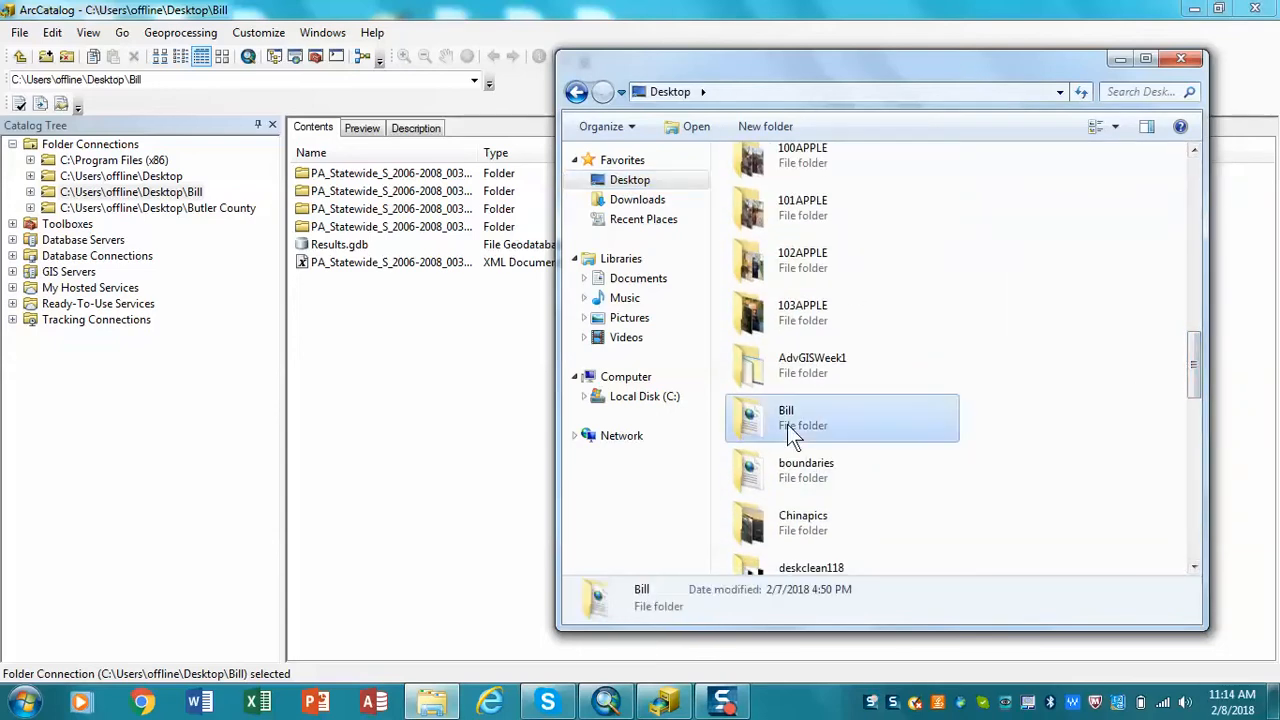
{"action": "double_click", "coordinate": [786, 418]}
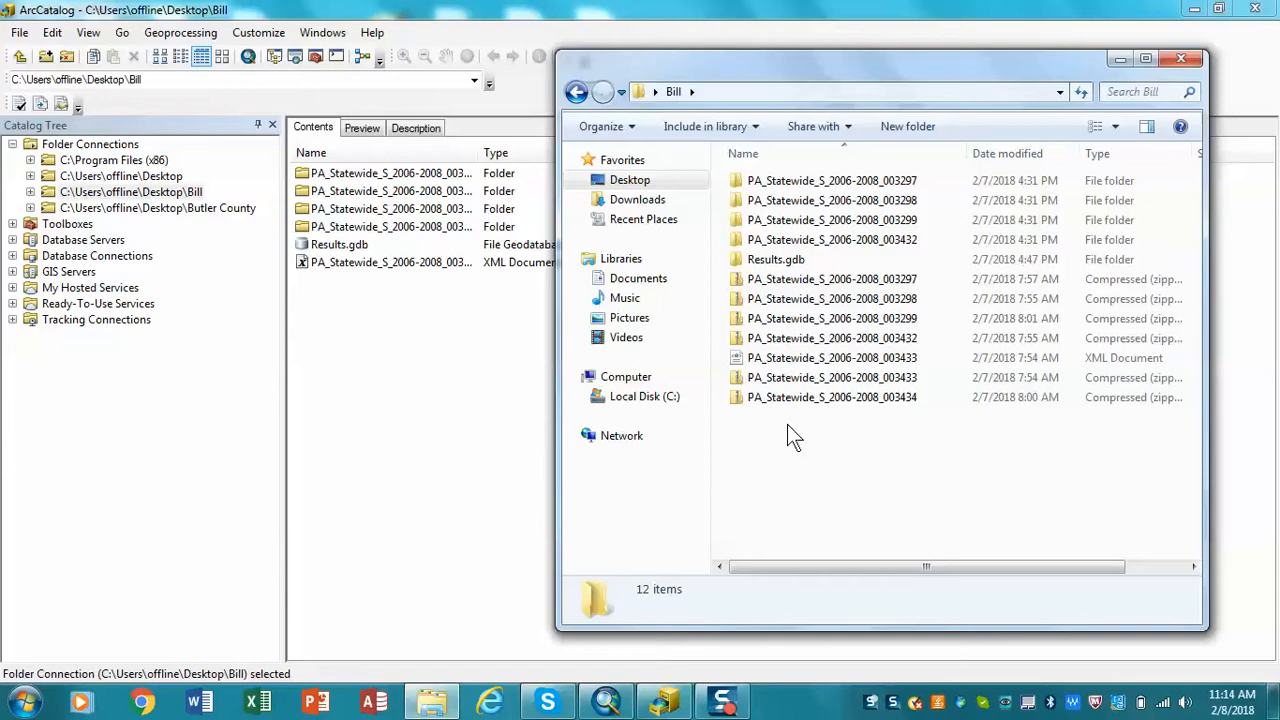
{"action": "mouse_move", "coordinate": [750, 280]}
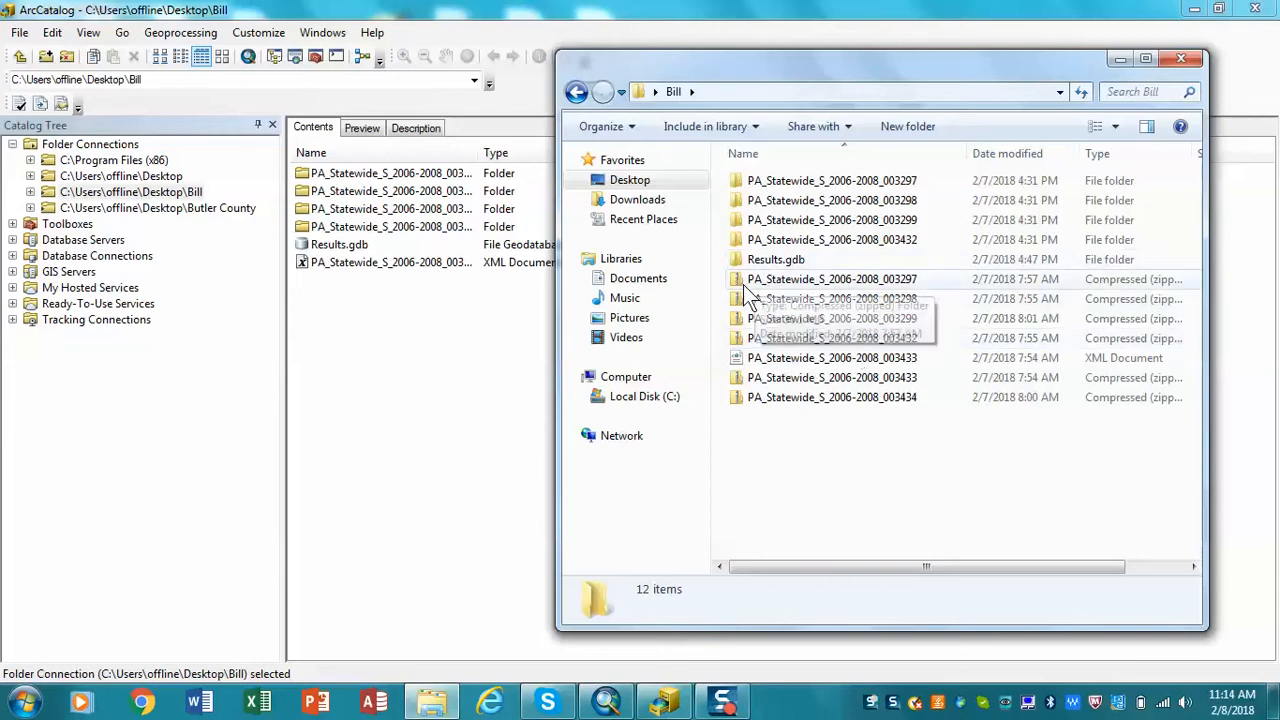
{"action": "mouse_move", "coordinate": [760, 408]}
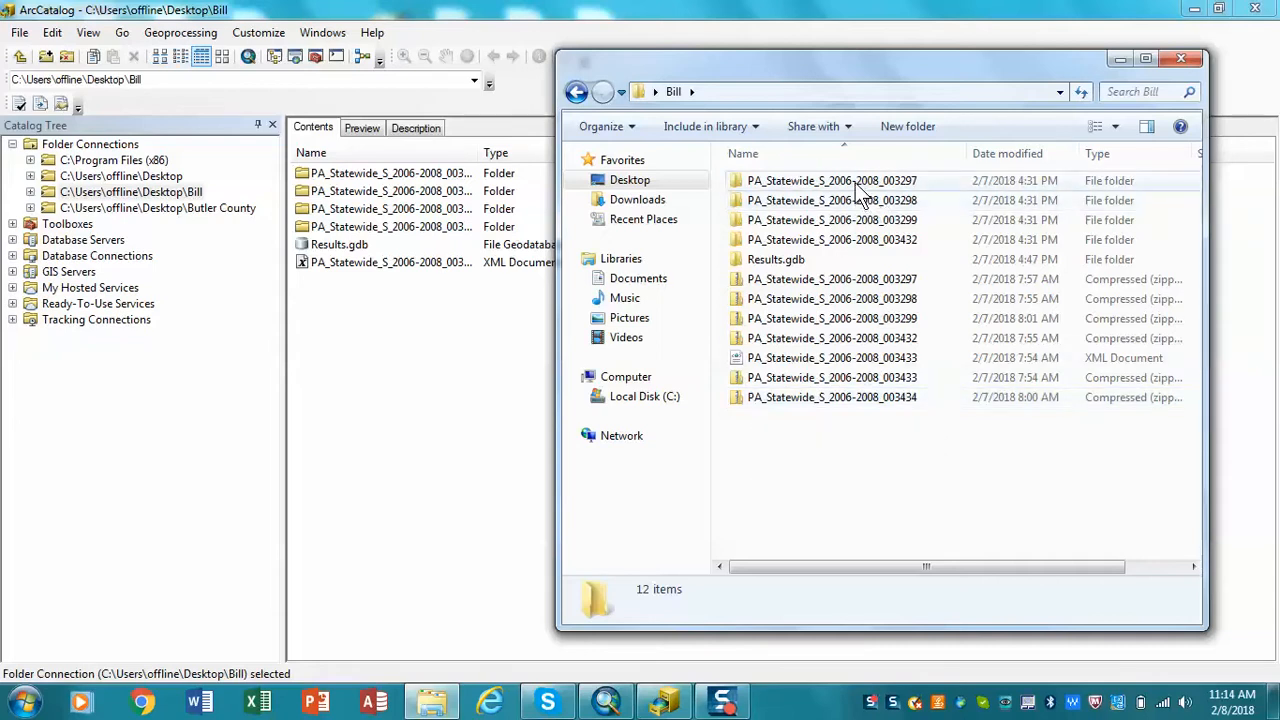
Inspect tile folder PA_Statewide_S_2006-2008_003297 (LAS file and XML), then close Explorer.
{"action": "left_click", "coordinate": [832, 180]}
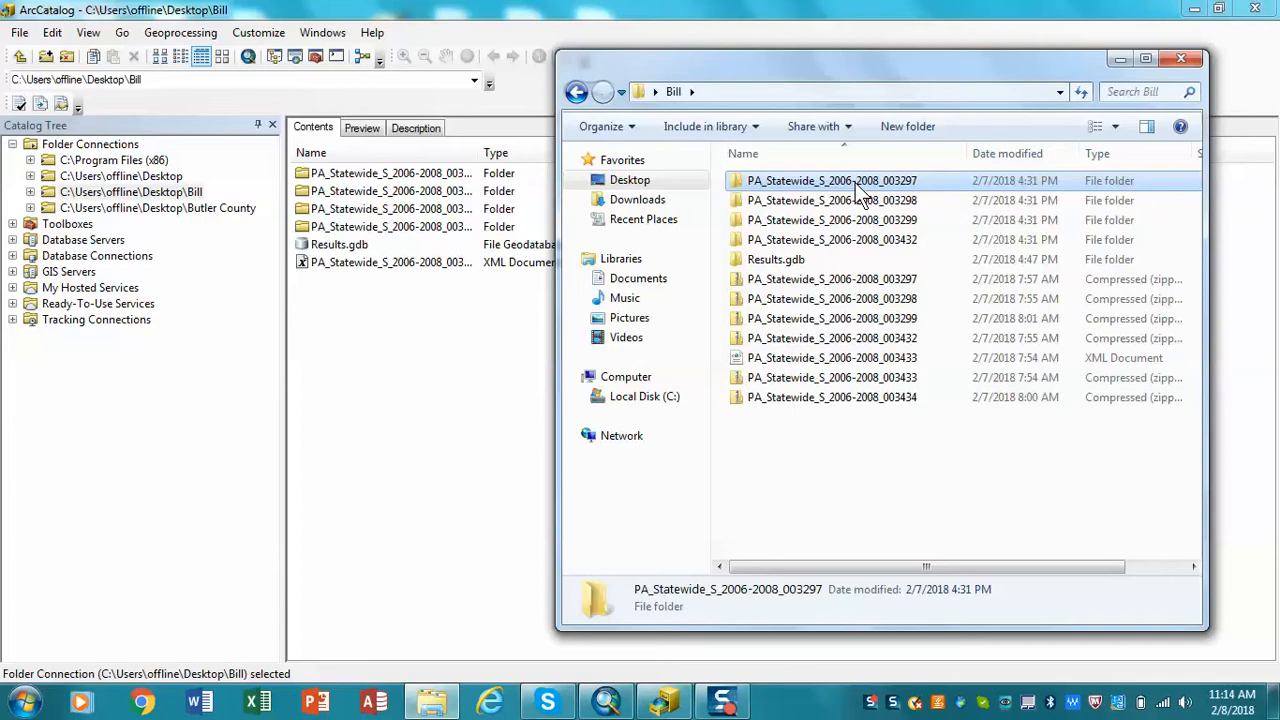
{"action": "double_click", "coordinate": [832, 180]}
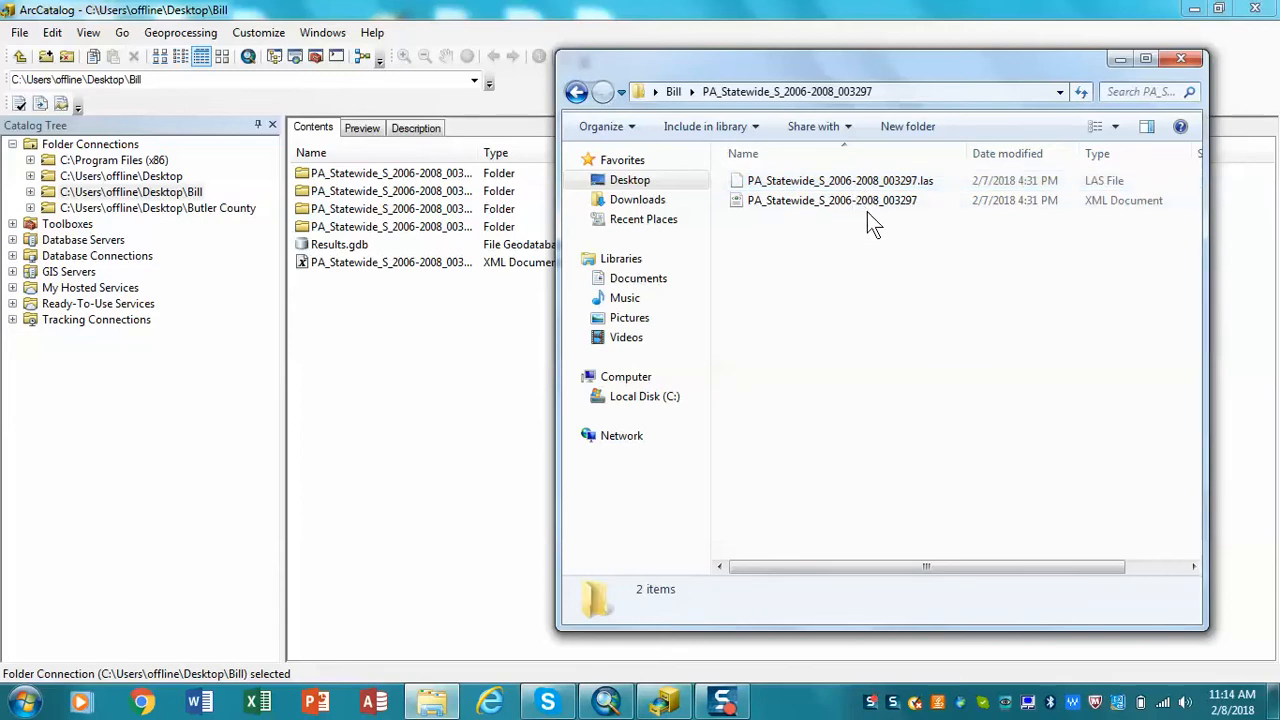
{"action": "left_click", "coordinate": [840, 180]}
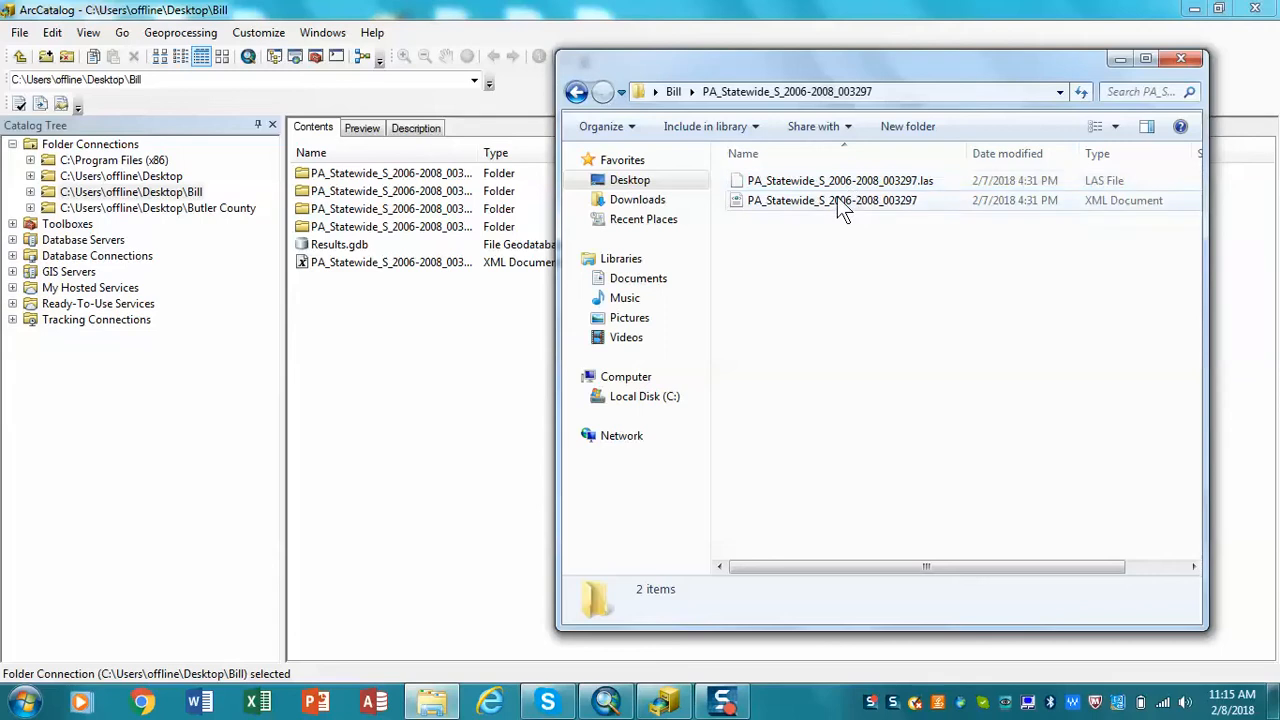
{"action": "mouse_move", "coordinate": [830, 200]}
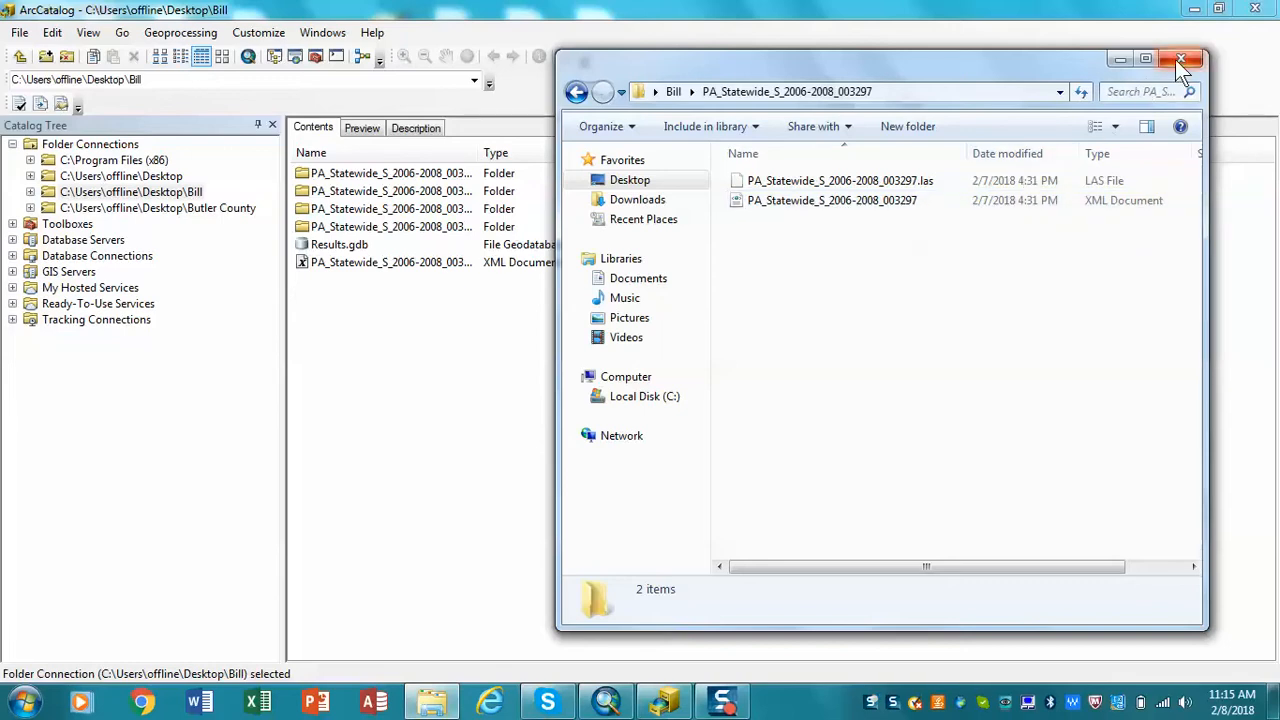
{"action": "mouse_move", "coordinate": [1180, 58]}
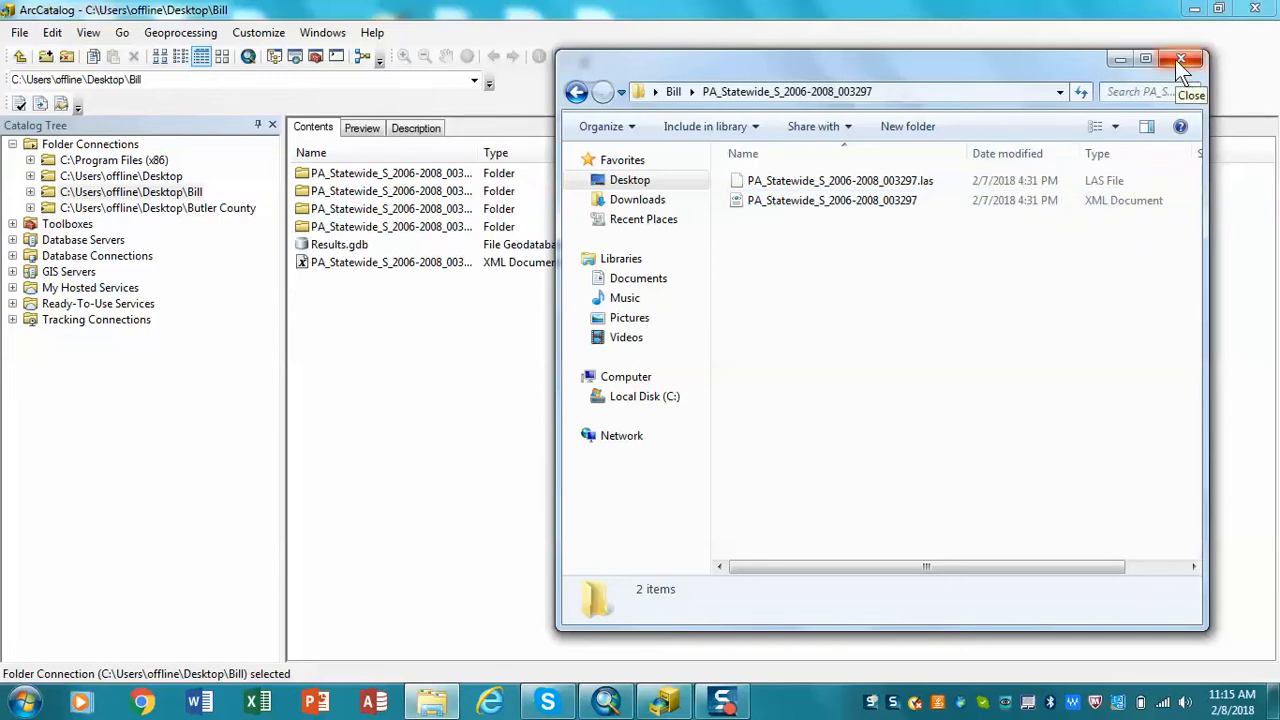
{"action": "left_click", "coordinate": [1180, 58]}
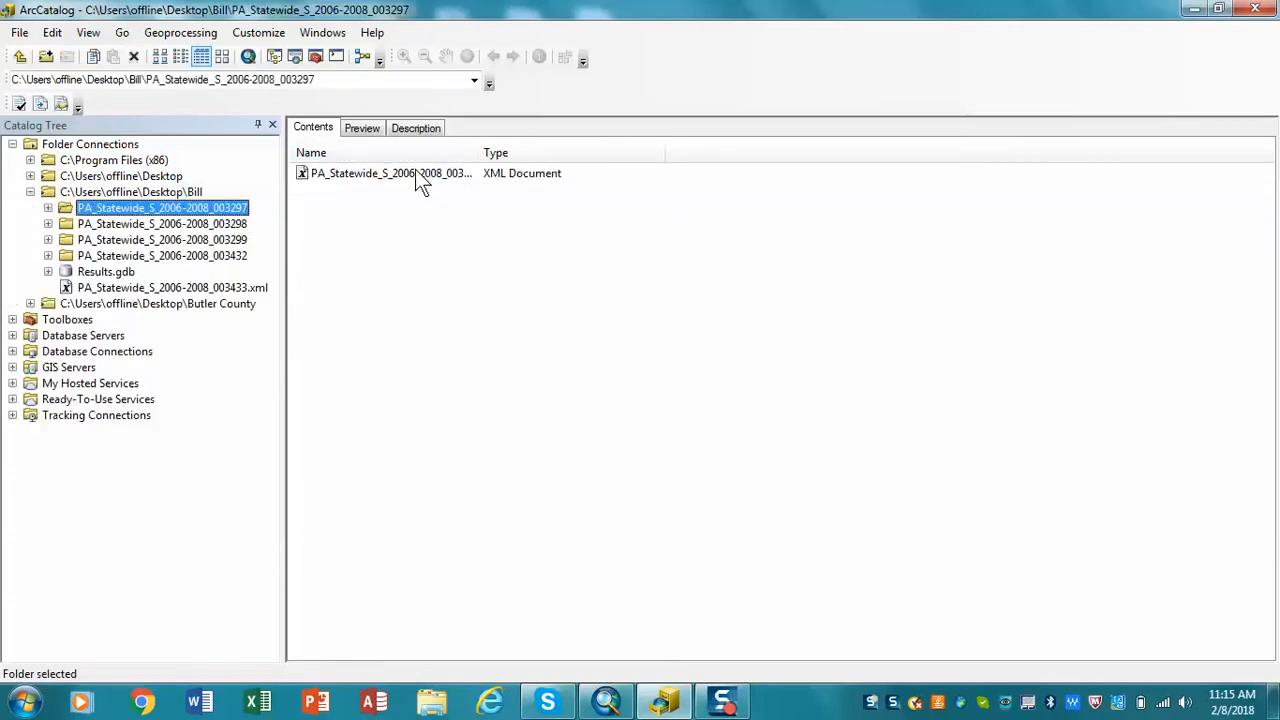
{"action": "mouse_move", "coordinate": [376, 188]}
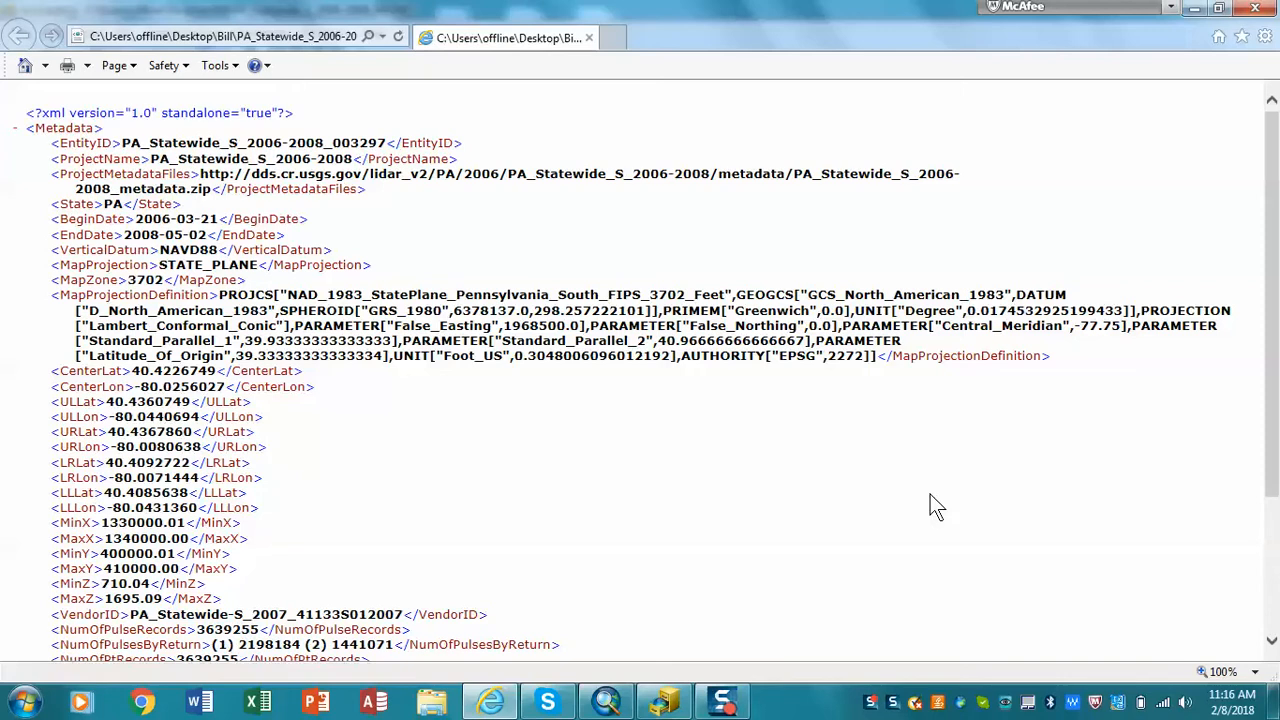
{"action": "mouse_move", "coordinate": [844, 470]}
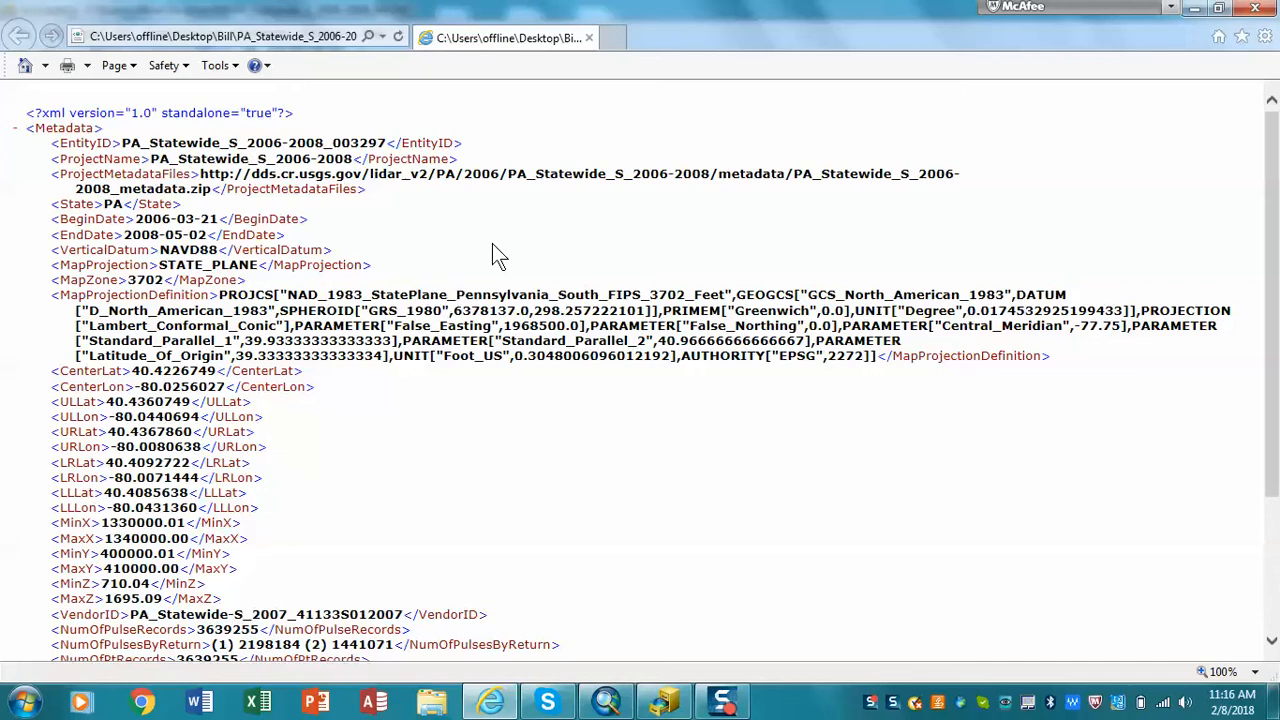
{"action": "mouse_move", "coordinate": [140, 248]}
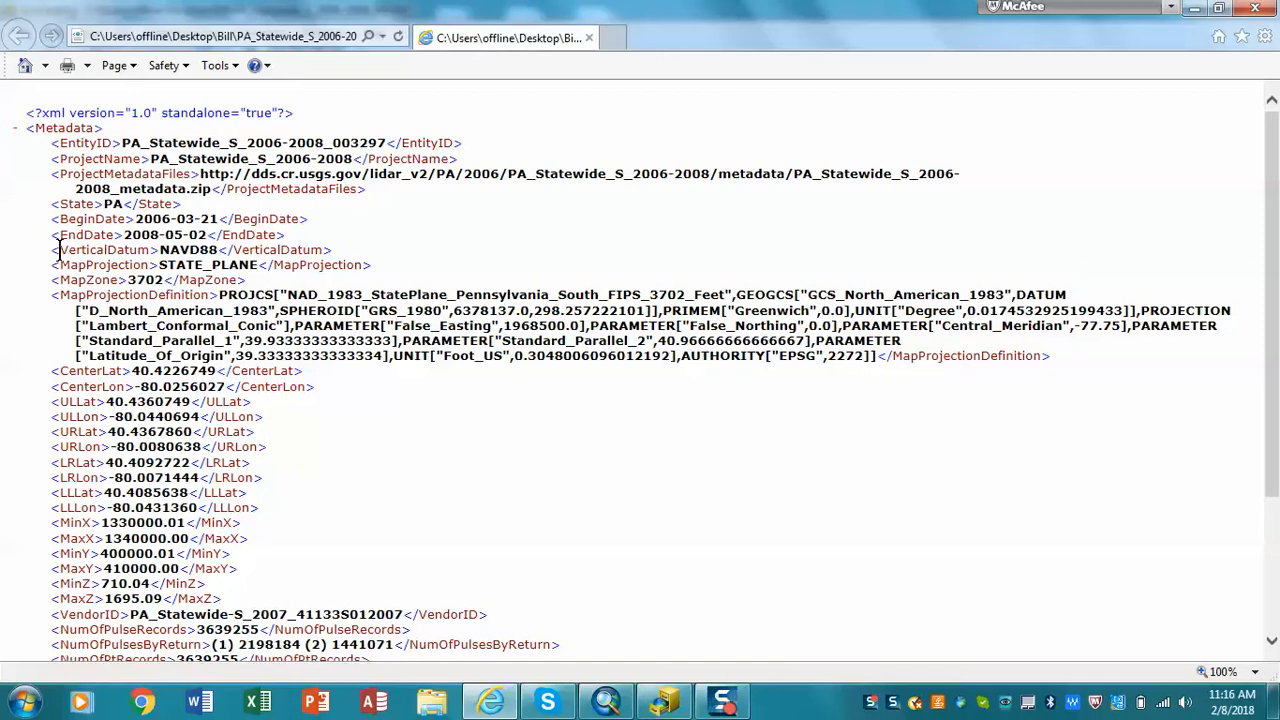
{"action": "mouse_move", "coordinate": [196, 256]}
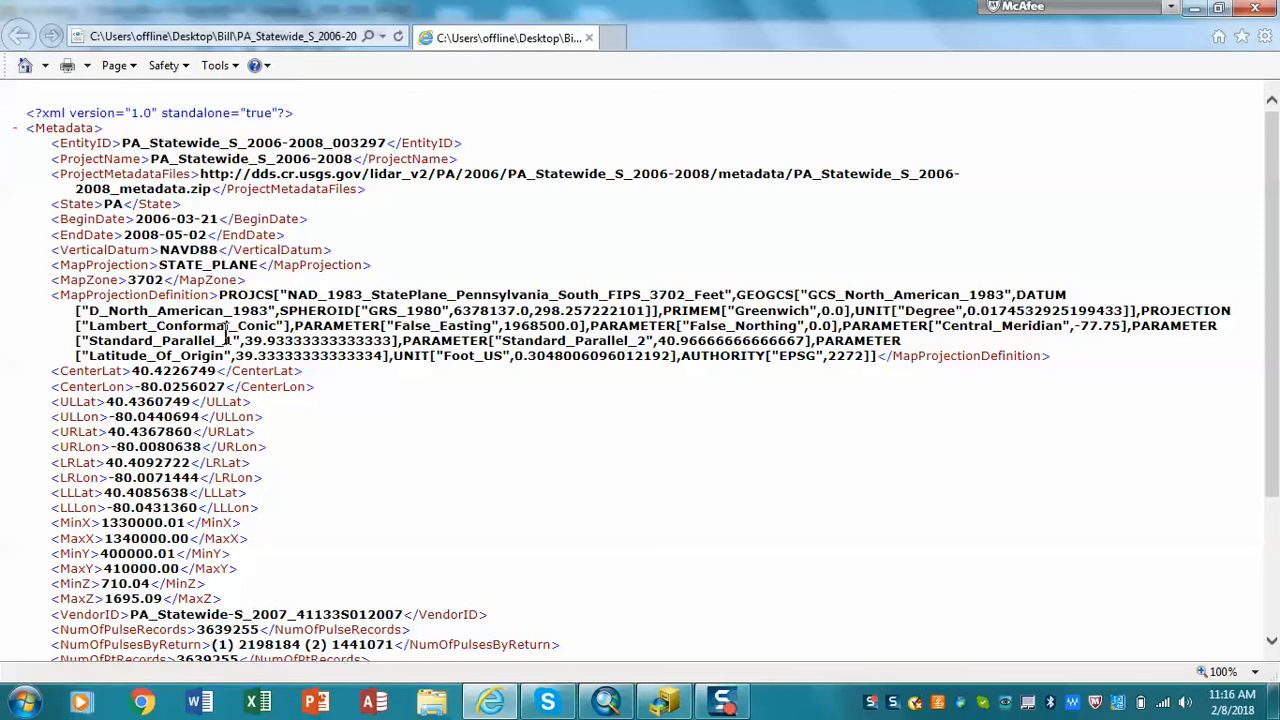
{"action": "mouse_move", "coordinate": [290, 336]}
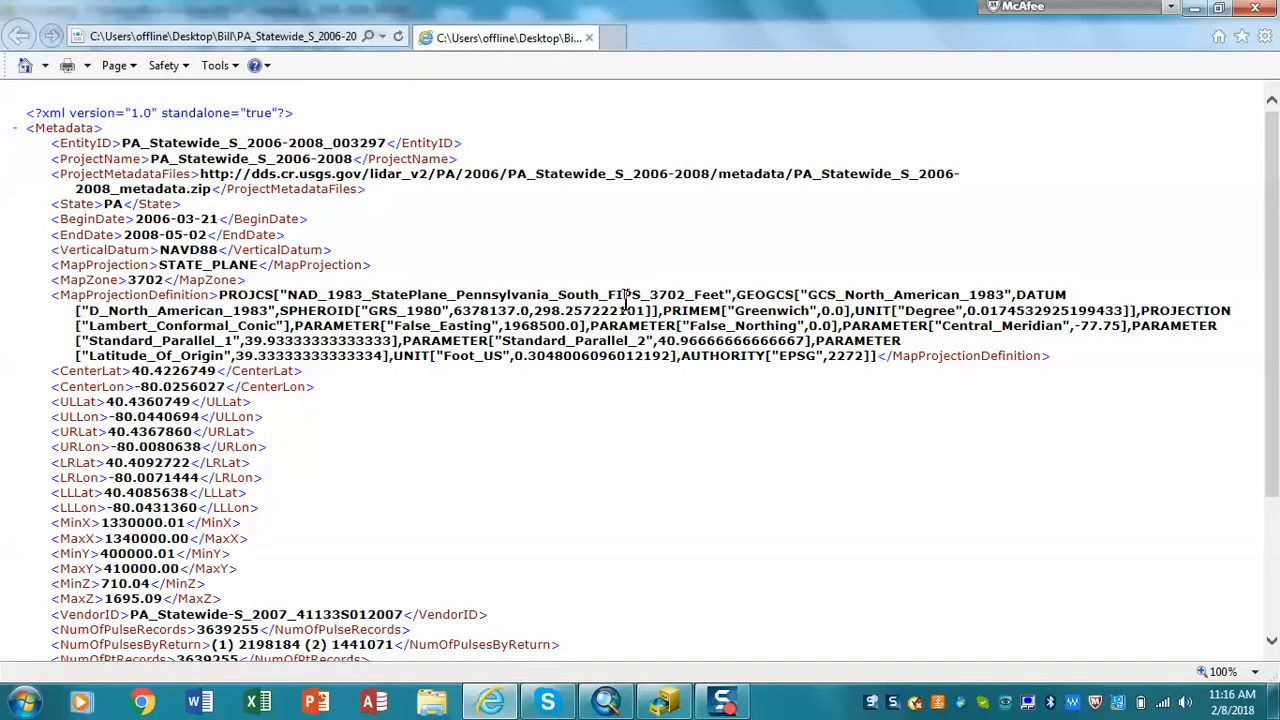
{"action": "mouse_move", "coordinate": [702, 302]}
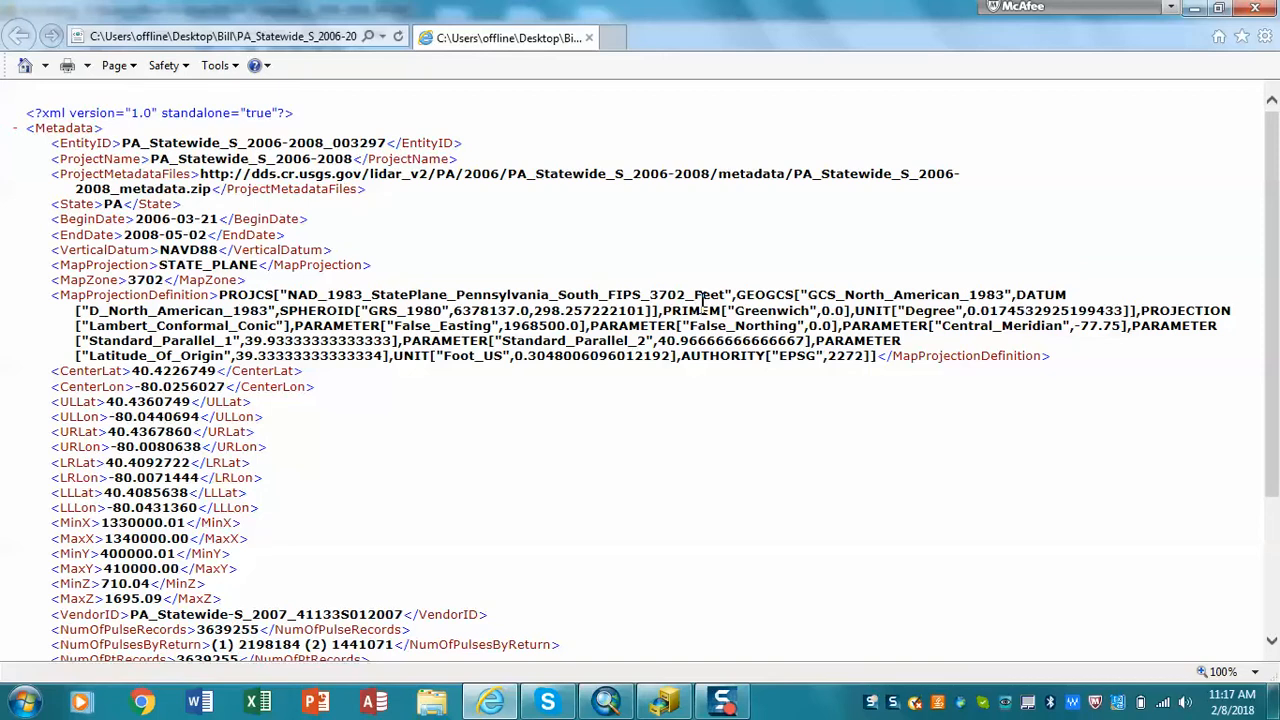
{"action": "mouse_move", "coordinate": [1212, 68]}
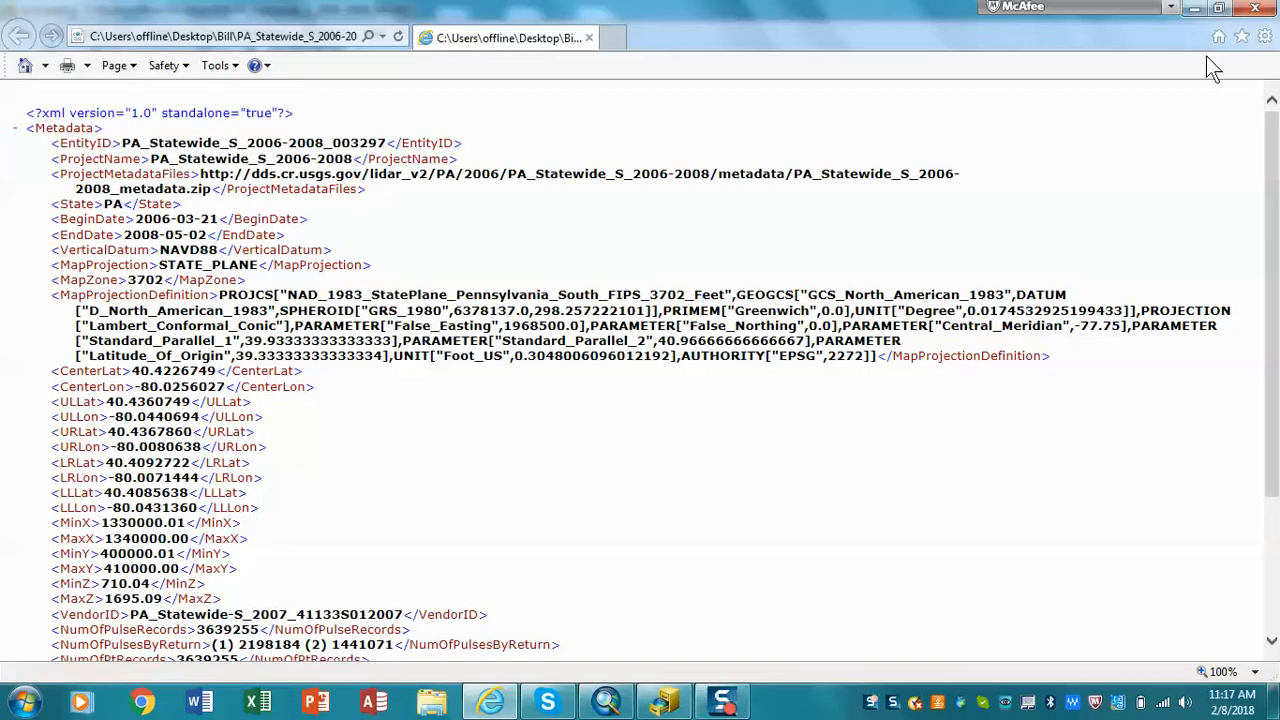
{"action": "mouse_move", "coordinate": [1256, 12]}
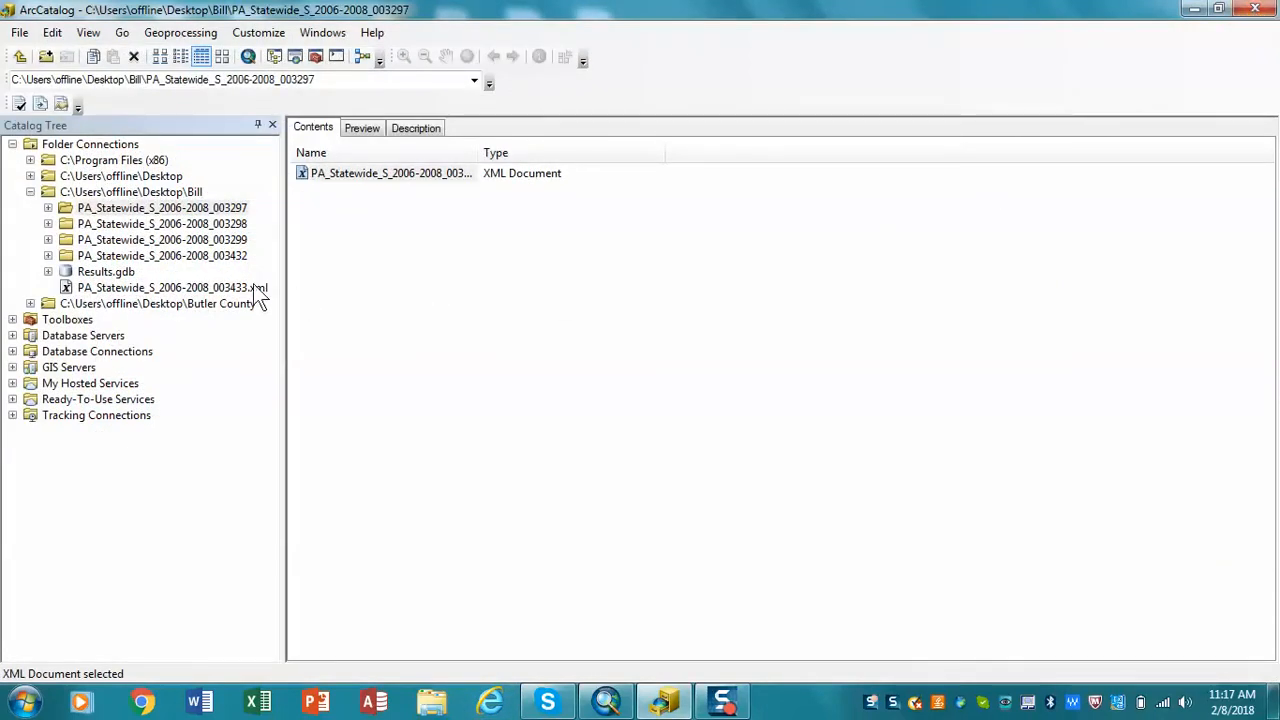
Create a new LAS dataset in the Bill folder connection and name it Pittsburgh.
{"action": "left_click", "coordinate": [132, 192]}
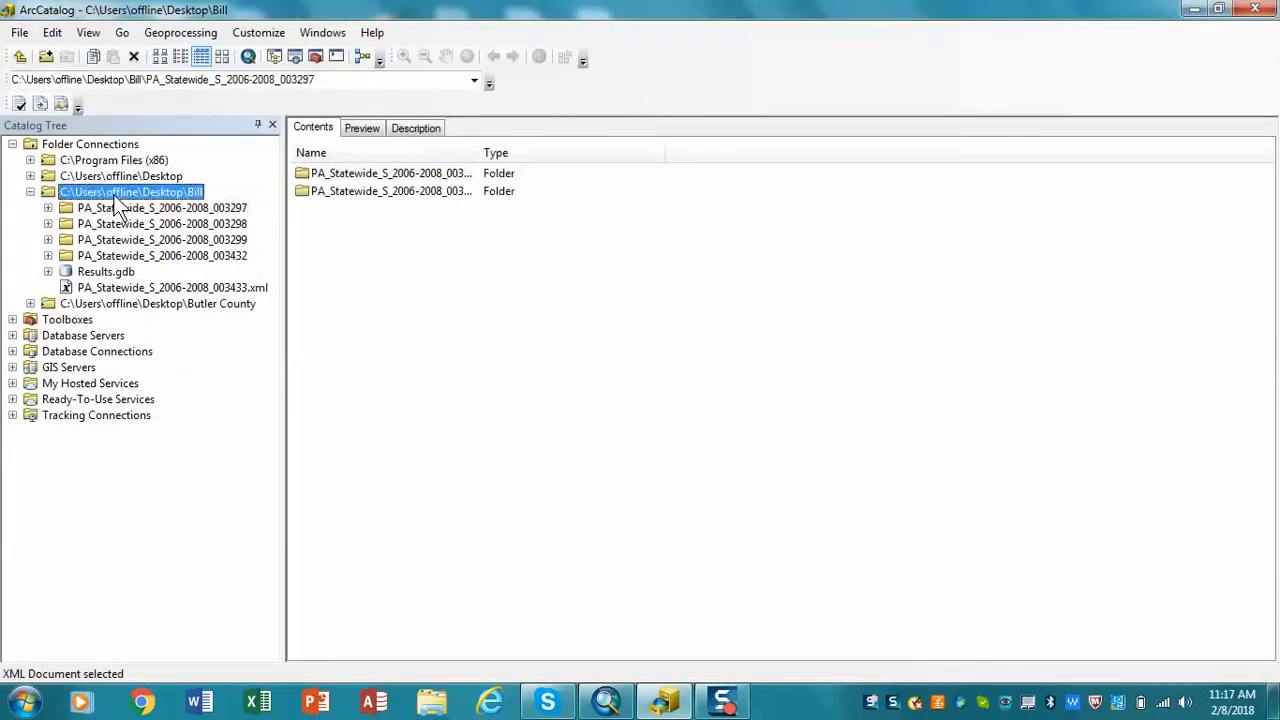
{"action": "right_click", "coordinate": [130, 192]}
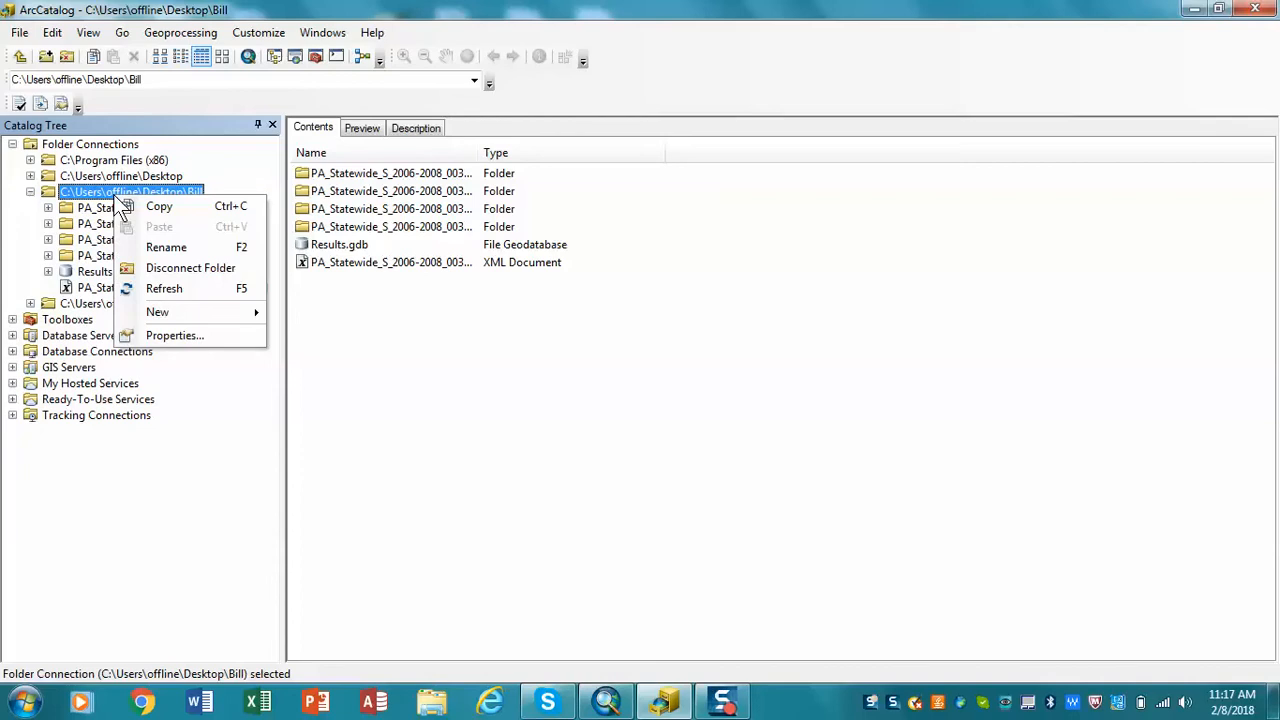
{"action": "mouse_move", "coordinate": [156, 312]}
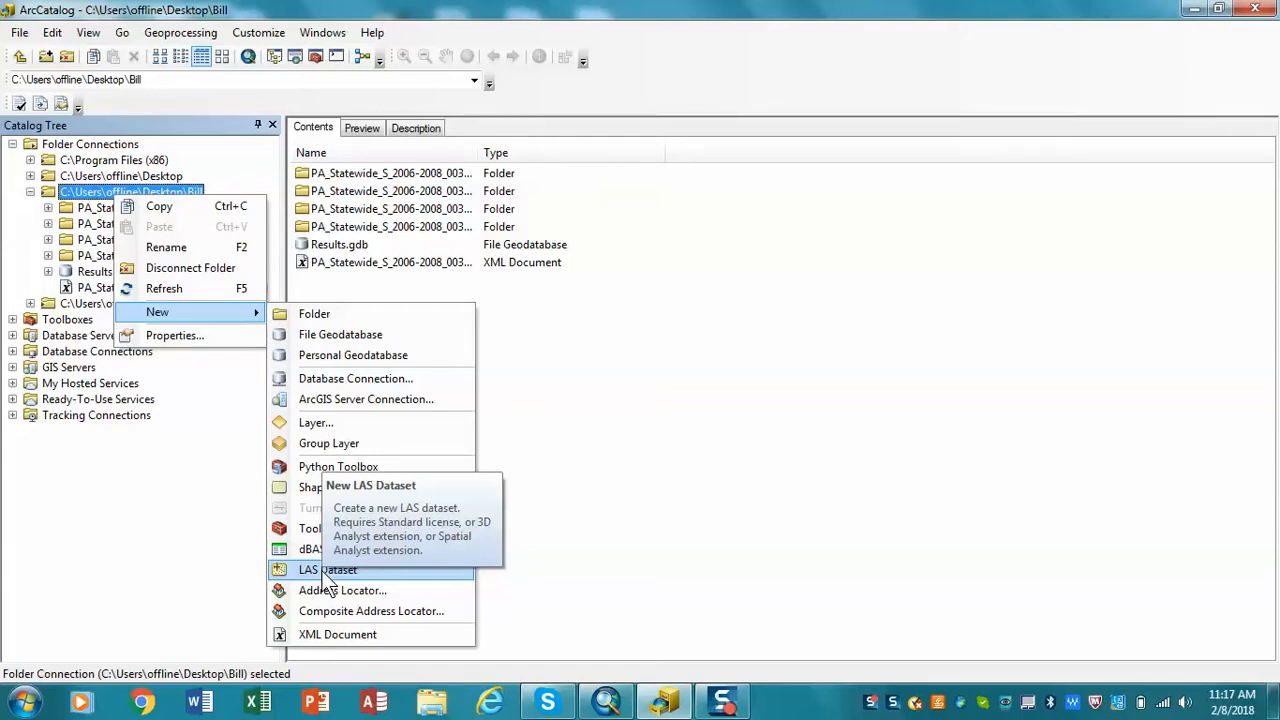
{"action": "left_click", "coordinate": [328, 568]}
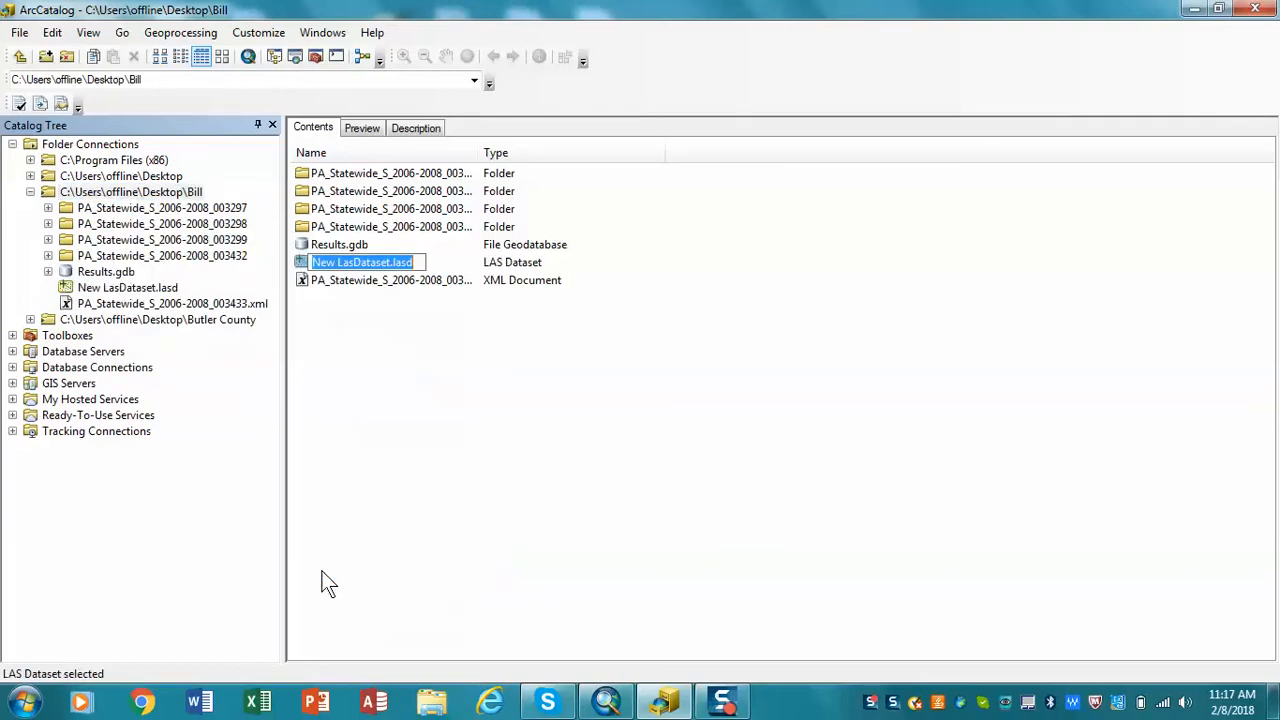
{"action": "mouse_move", "coordinate": [388, 504]}
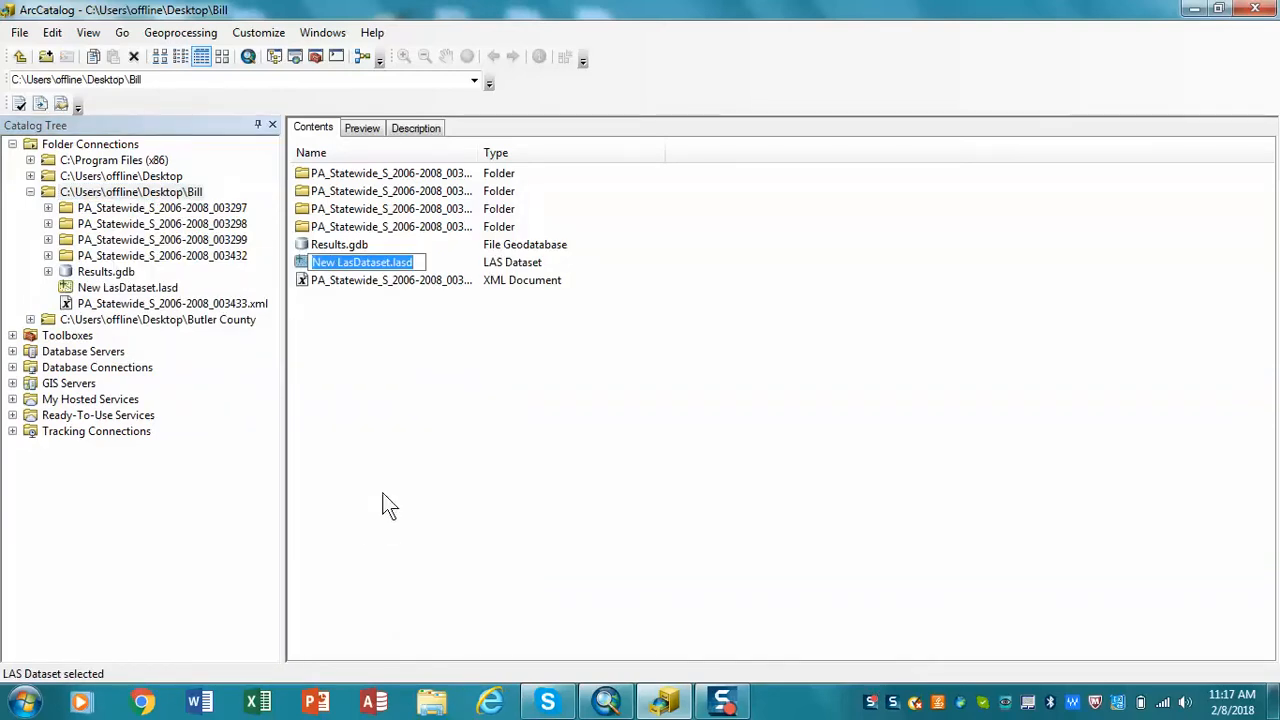
{"action": "type", "text": "Pittsburgh.lasd"}
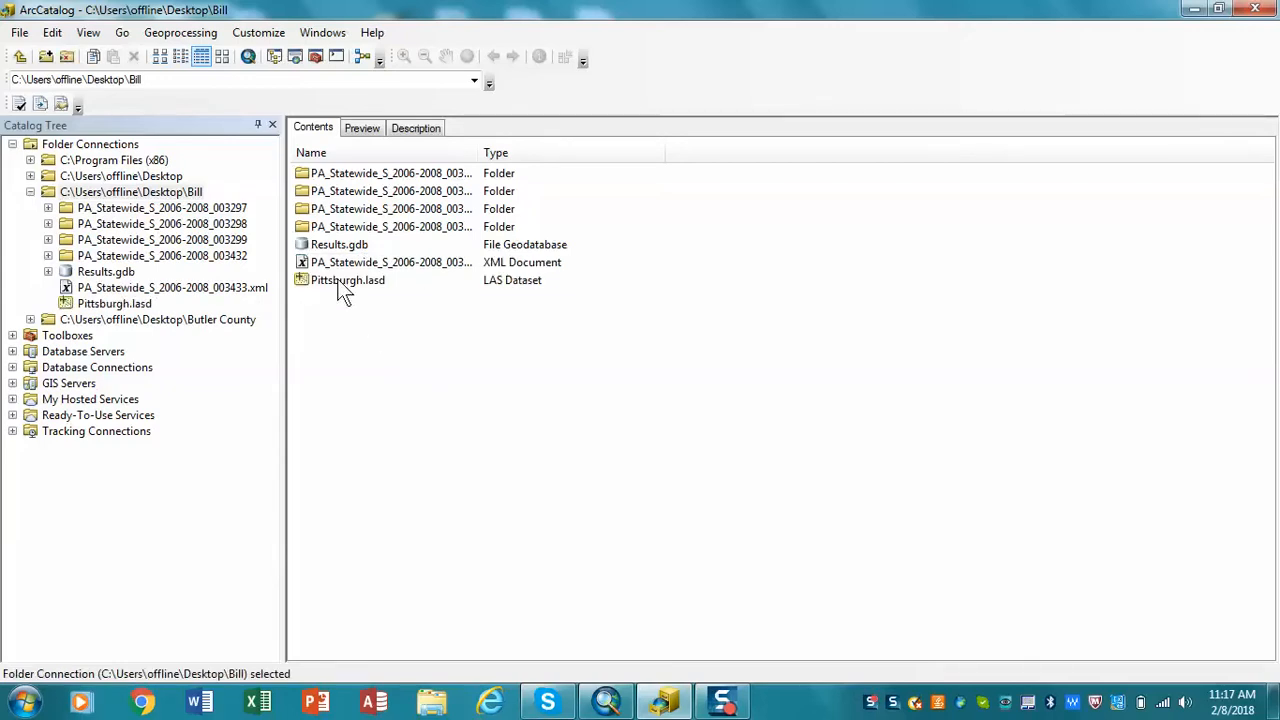
Show Pittsburgh.lasd's properties on the empty LAS Files list.
{"action": "right_click", "coordinate": [348, 280]}
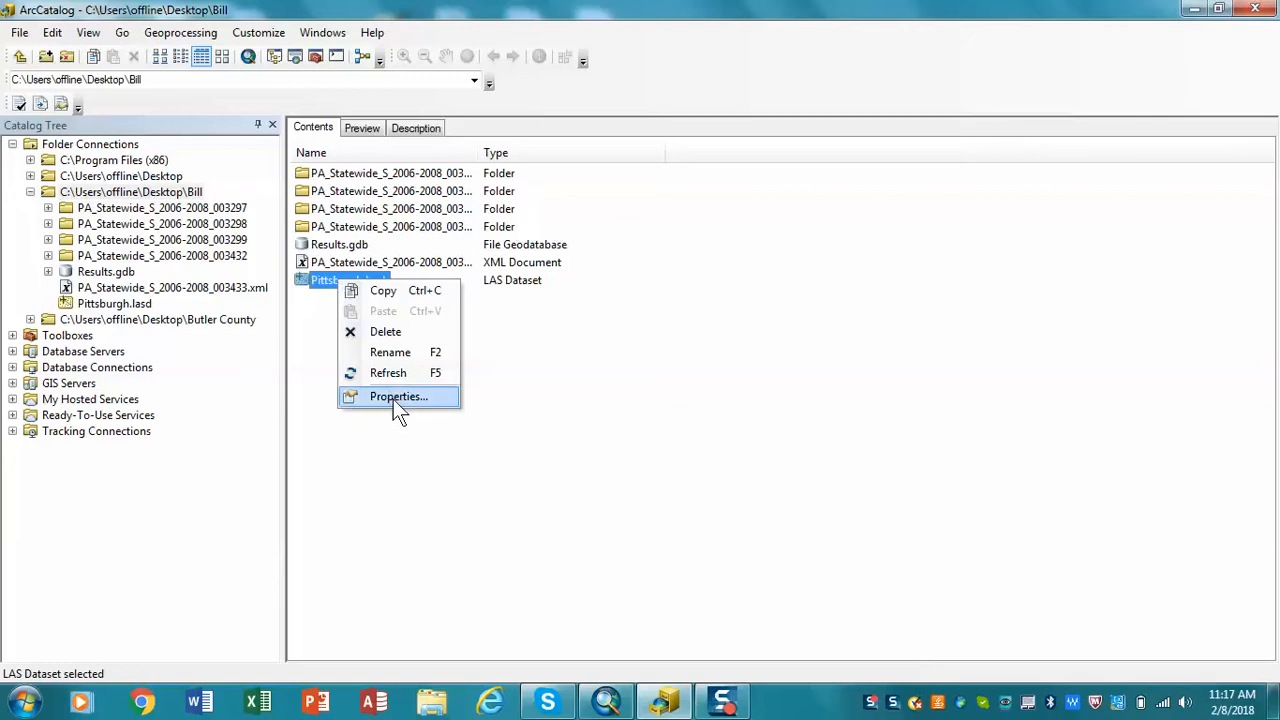
{"action": "left_click", "coordinate": [398, 396]}
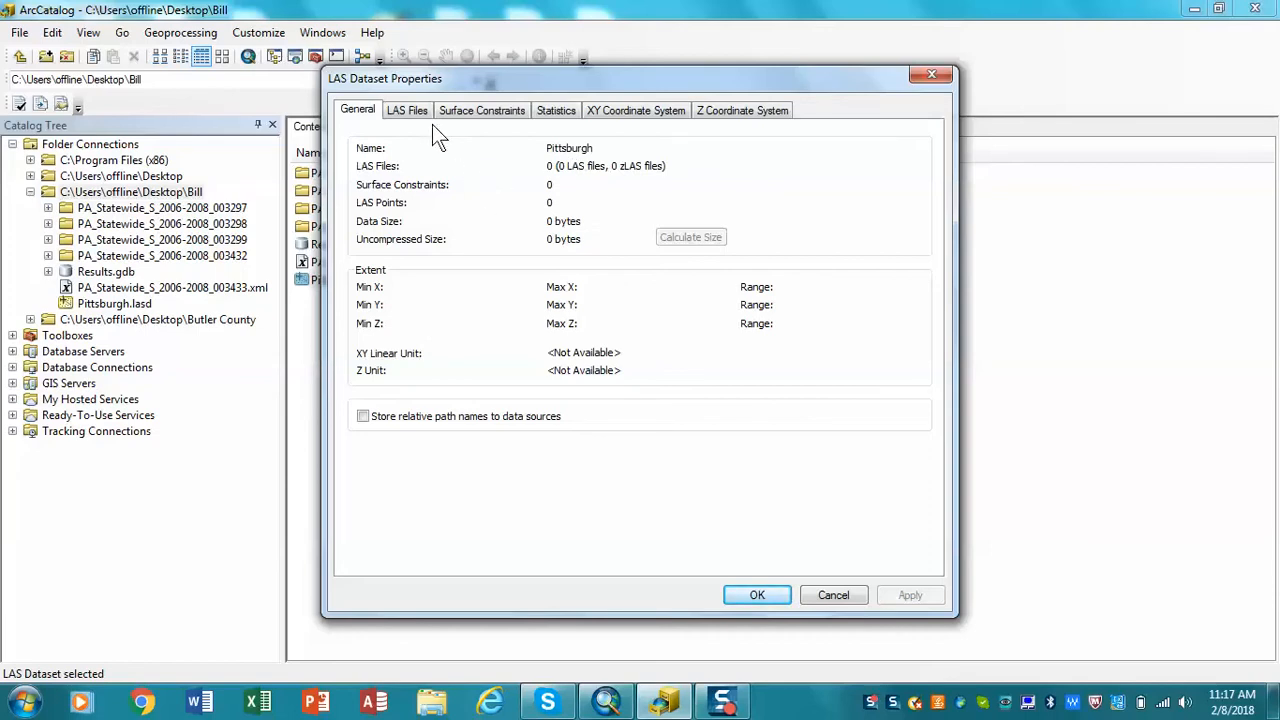
{"action": "left_click", "coordinate": [408, 110]}
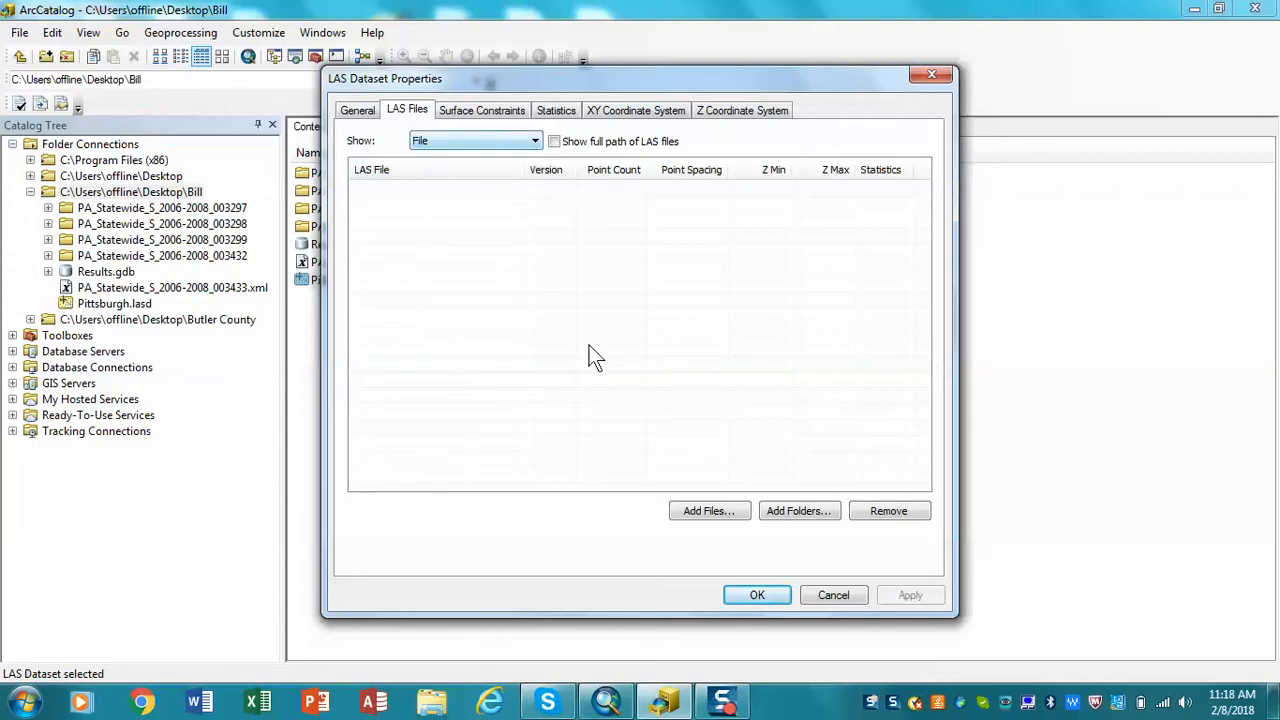
Add the LAS tiles from folders 003297 and 003298 to the dataset.
{"action": "left_click", "coordinate": [708, 512]}
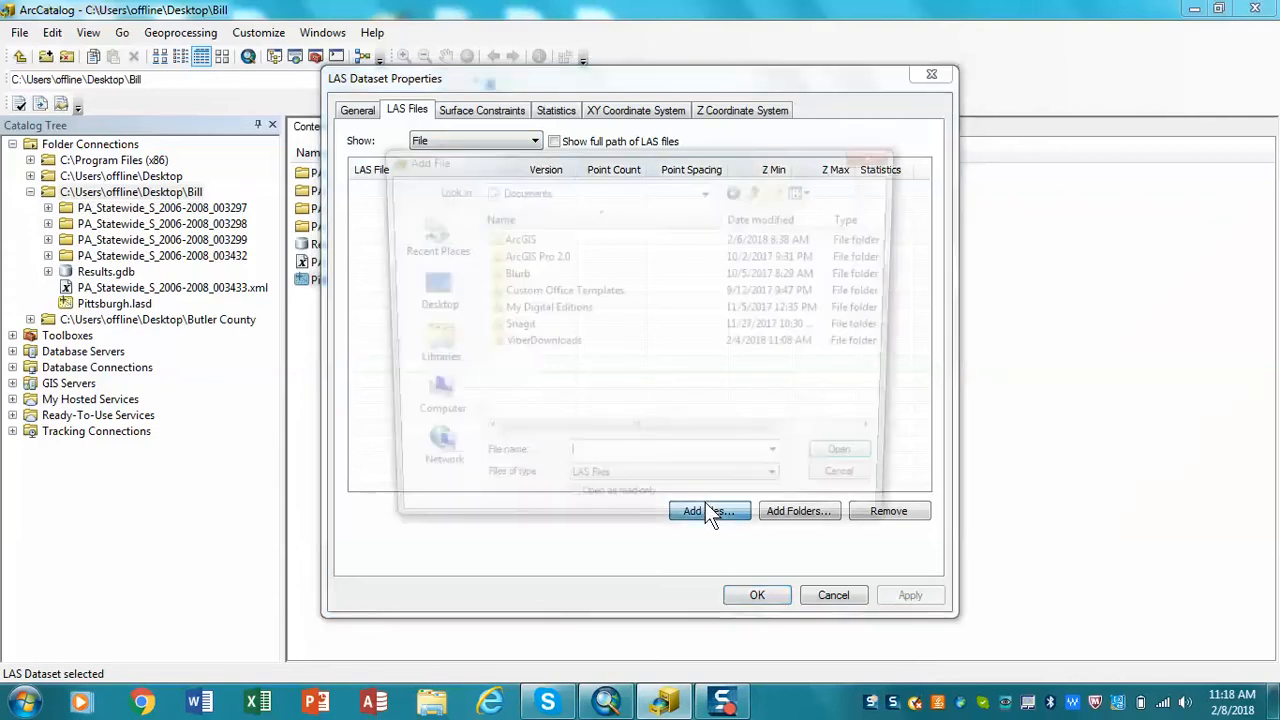
{"action": "left_click", "coordinate": [710, 512]}
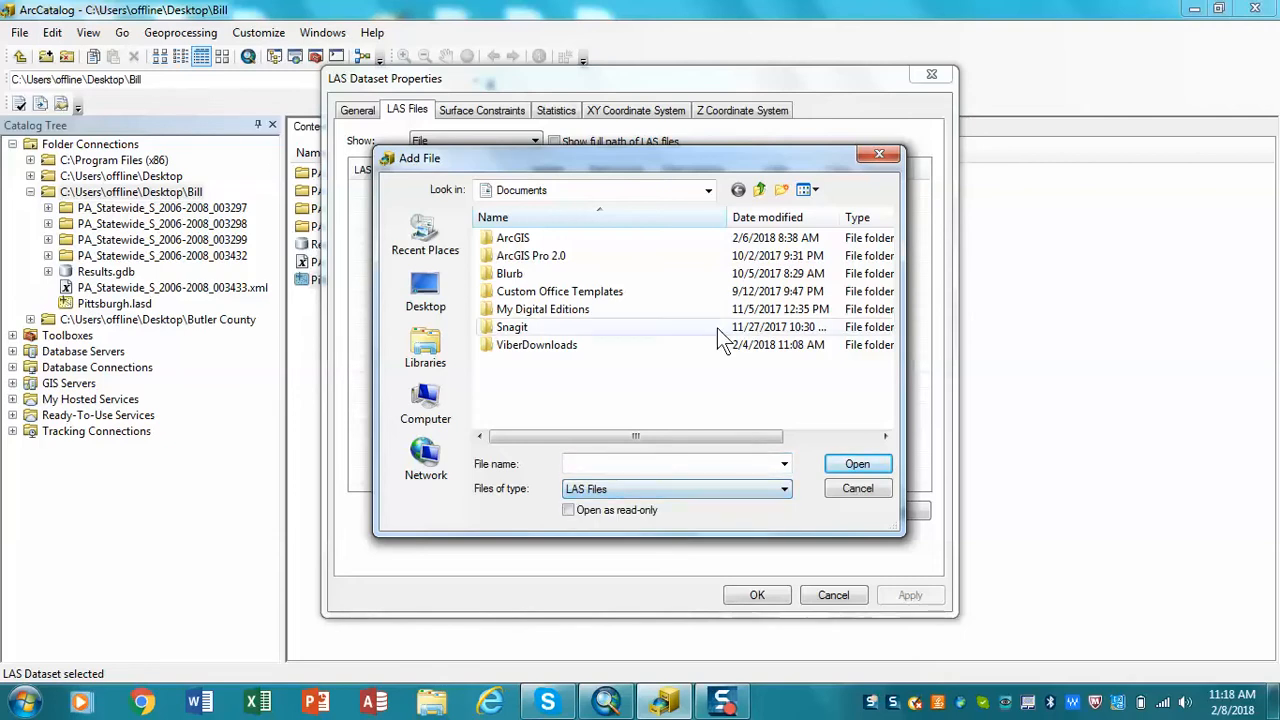
{"action": "left_click", "coordinate": [708, 190]}
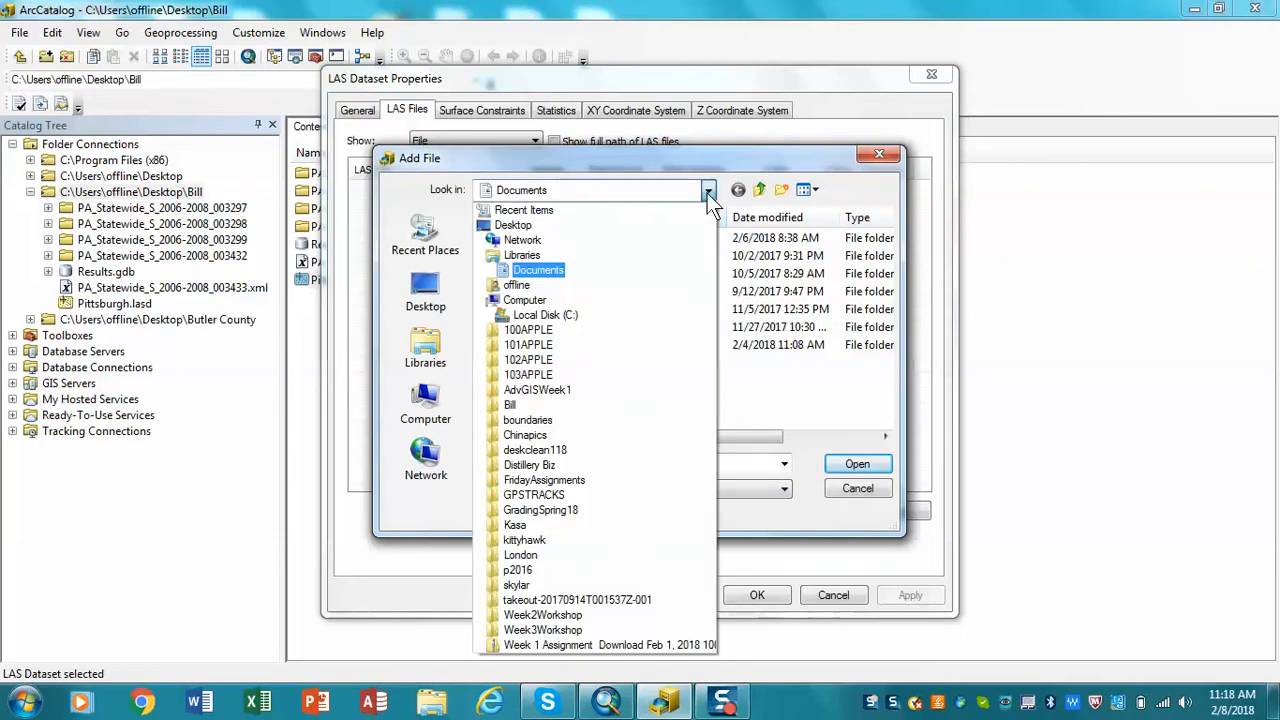
{"action": "left_click", "coordinate": [508, 404]}
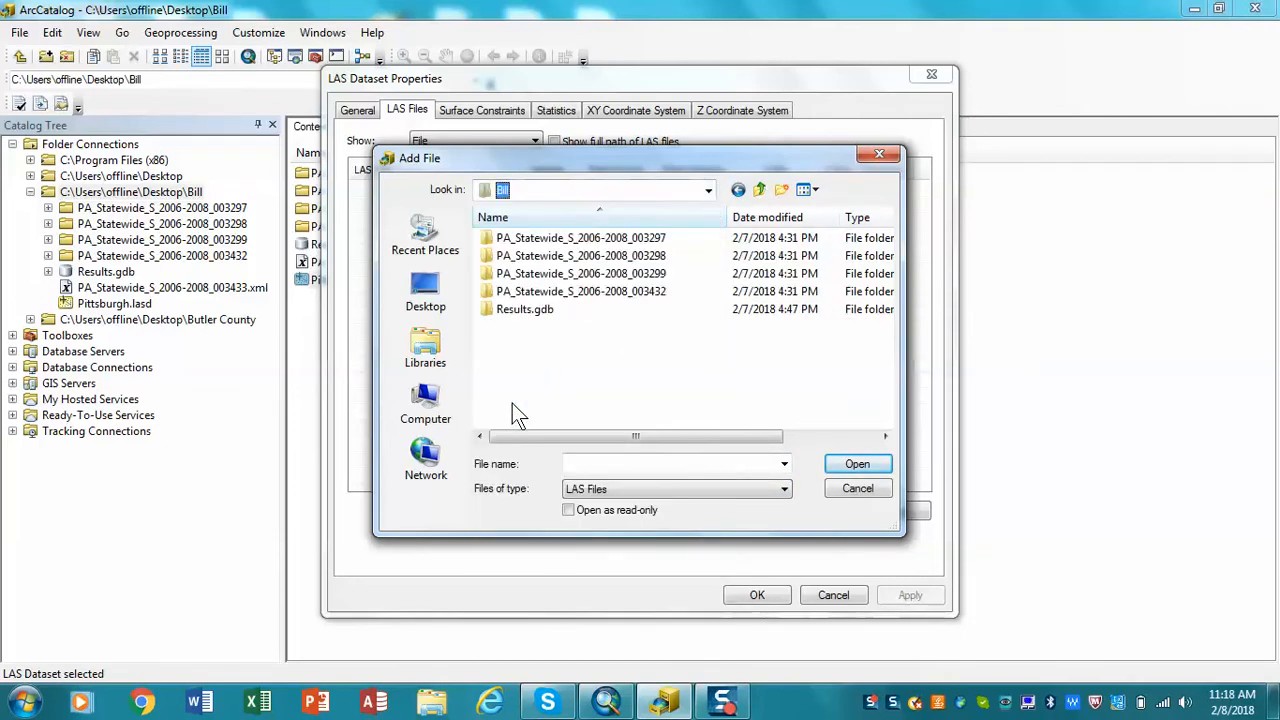
{"action": "double_click", "coordinate": [580, 236]}
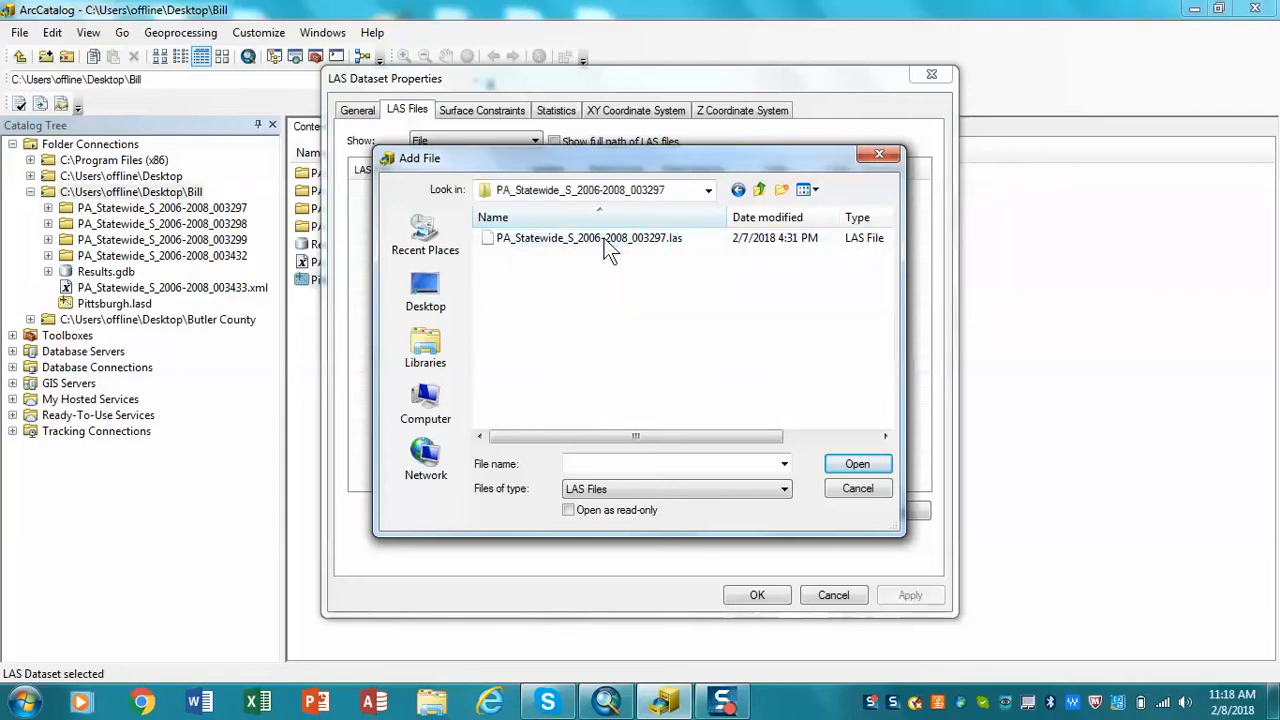
{"action": "left_click", "coordinate": [856, 464]}
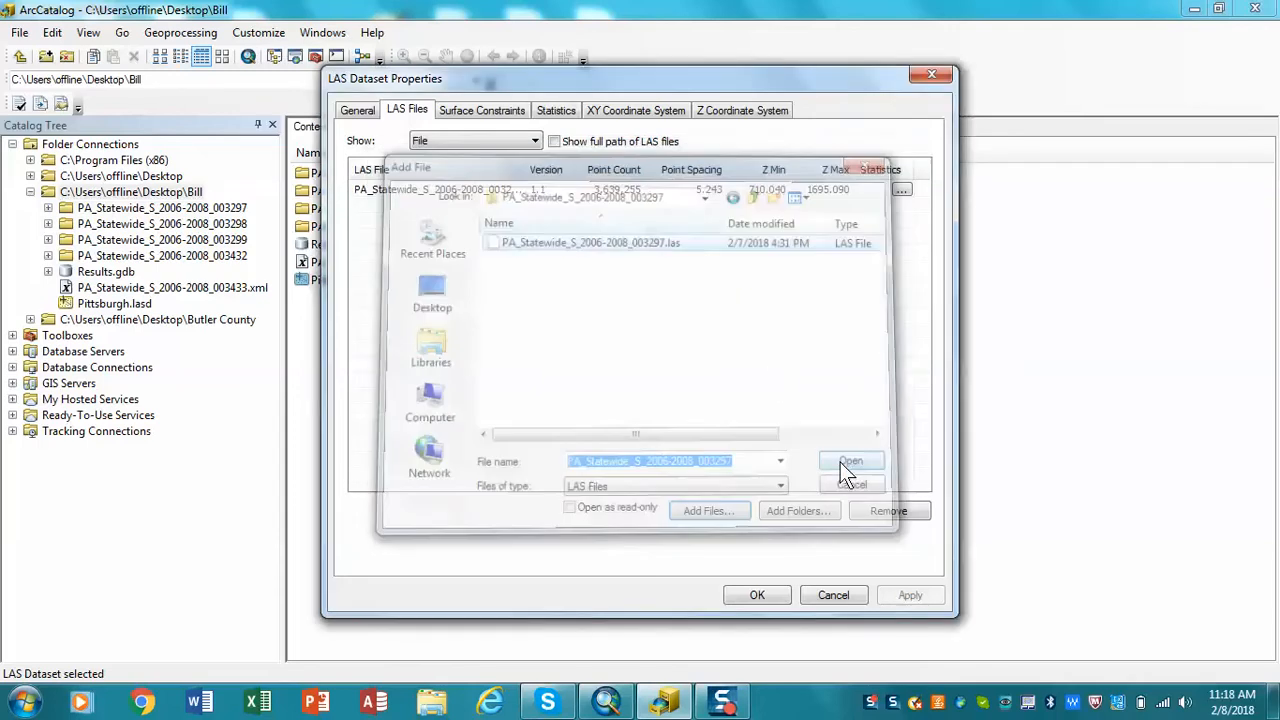
{"action": "left_click", "coordinate": [852, 460]}
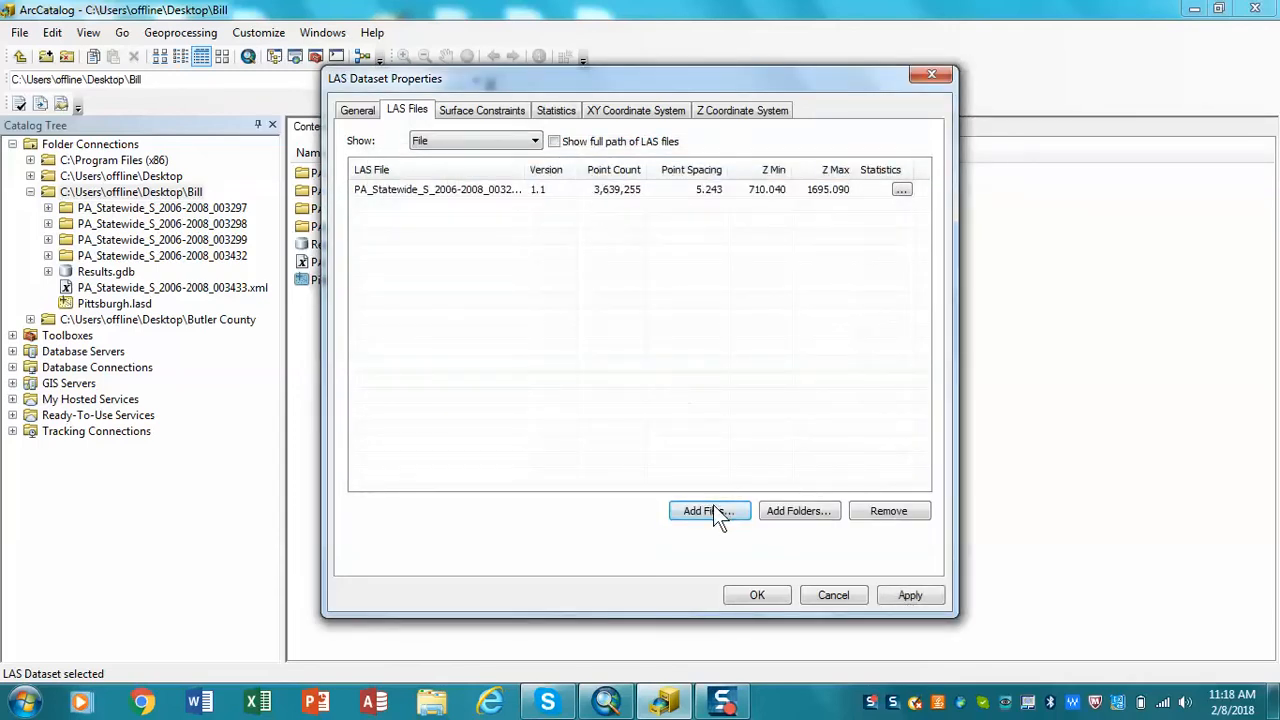
{"action": "left_click", "coordinate": [708, 512]}
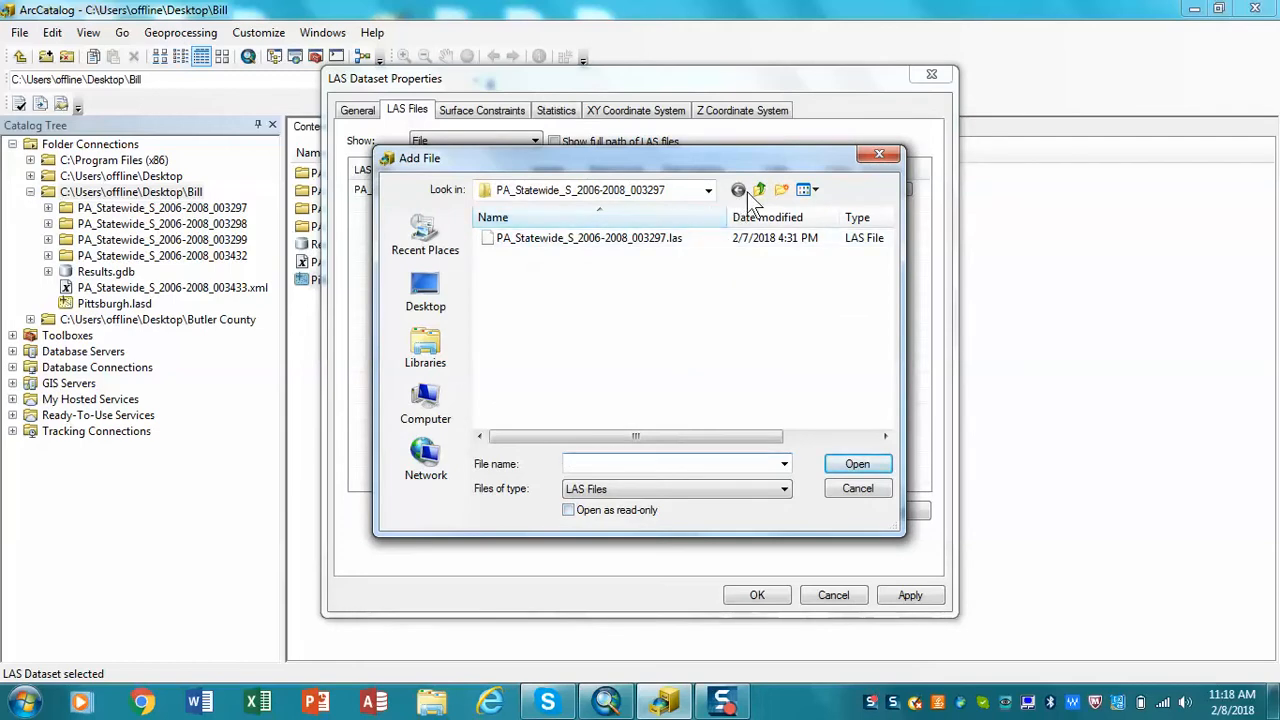
{"action": "left_click", "coordinate": [760, 190]}
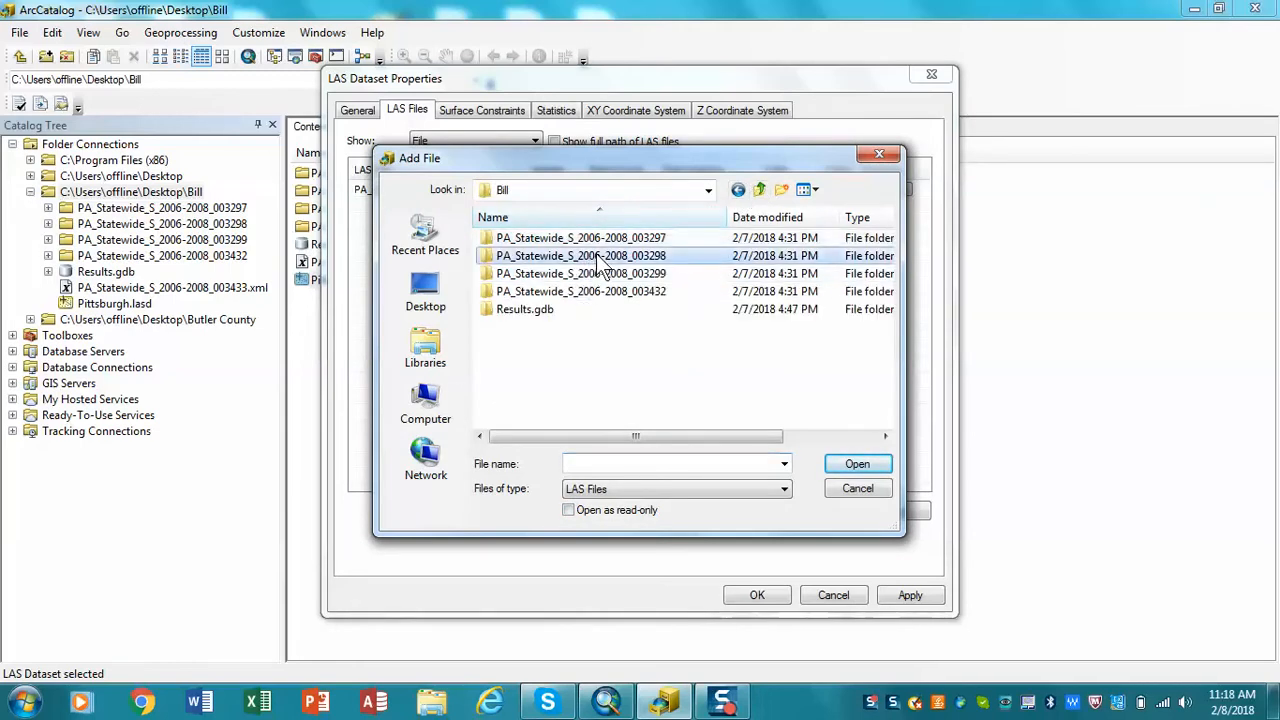
{"action": "double_click", "coordinate": [580, 256]}
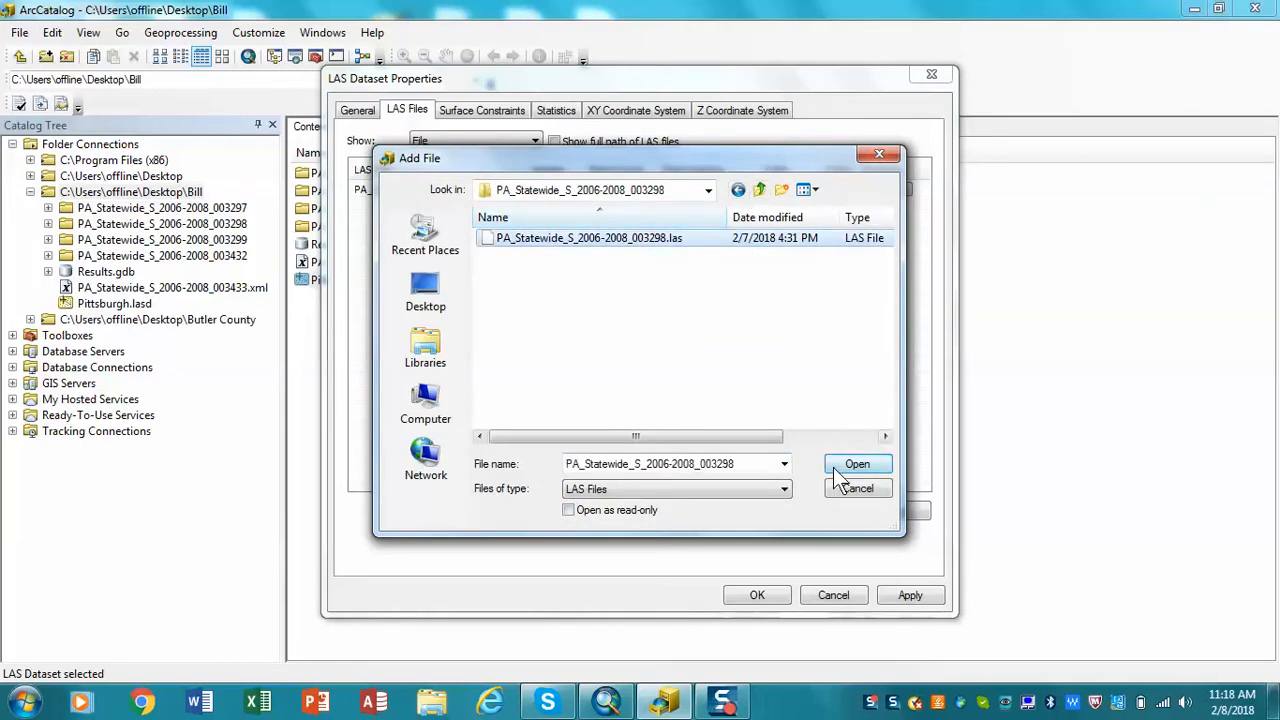
{"action": "left_click", "coordinate": [856, 464]}
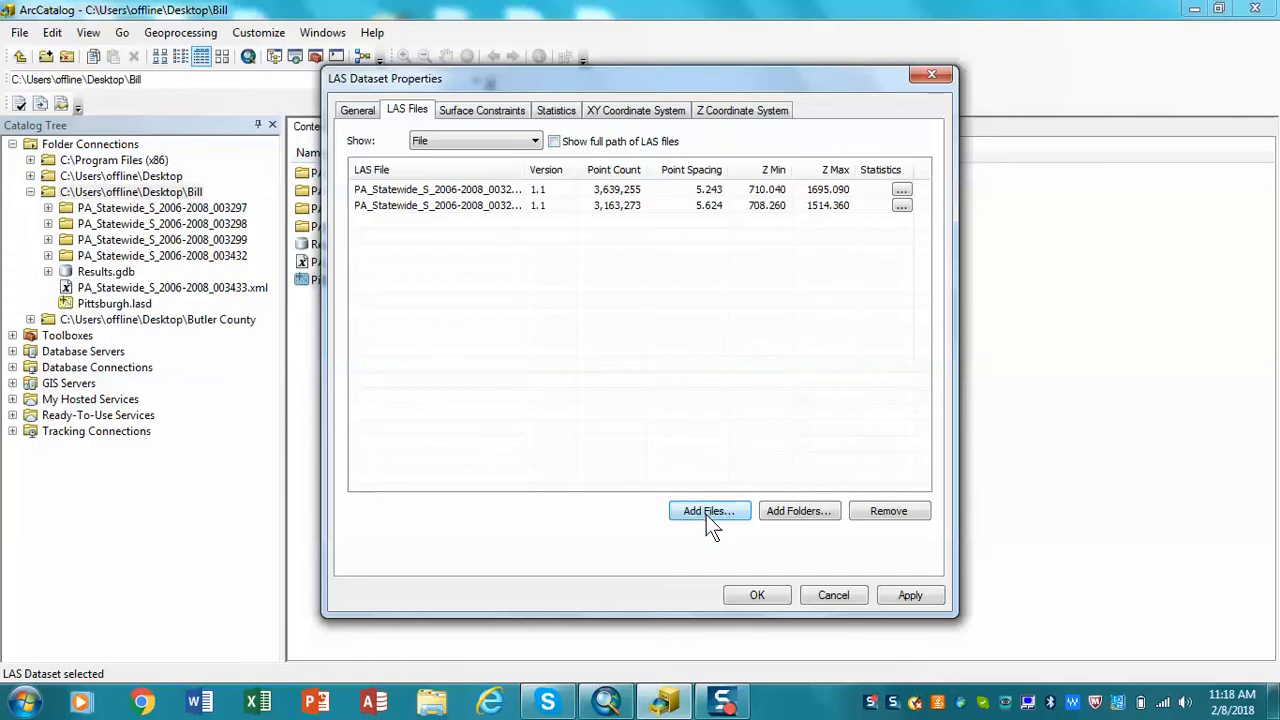
Add the 003299 and 003432 LAS tiles and apply the four-file list.
{"action": "left_click", "coordinate": [708, 512]}
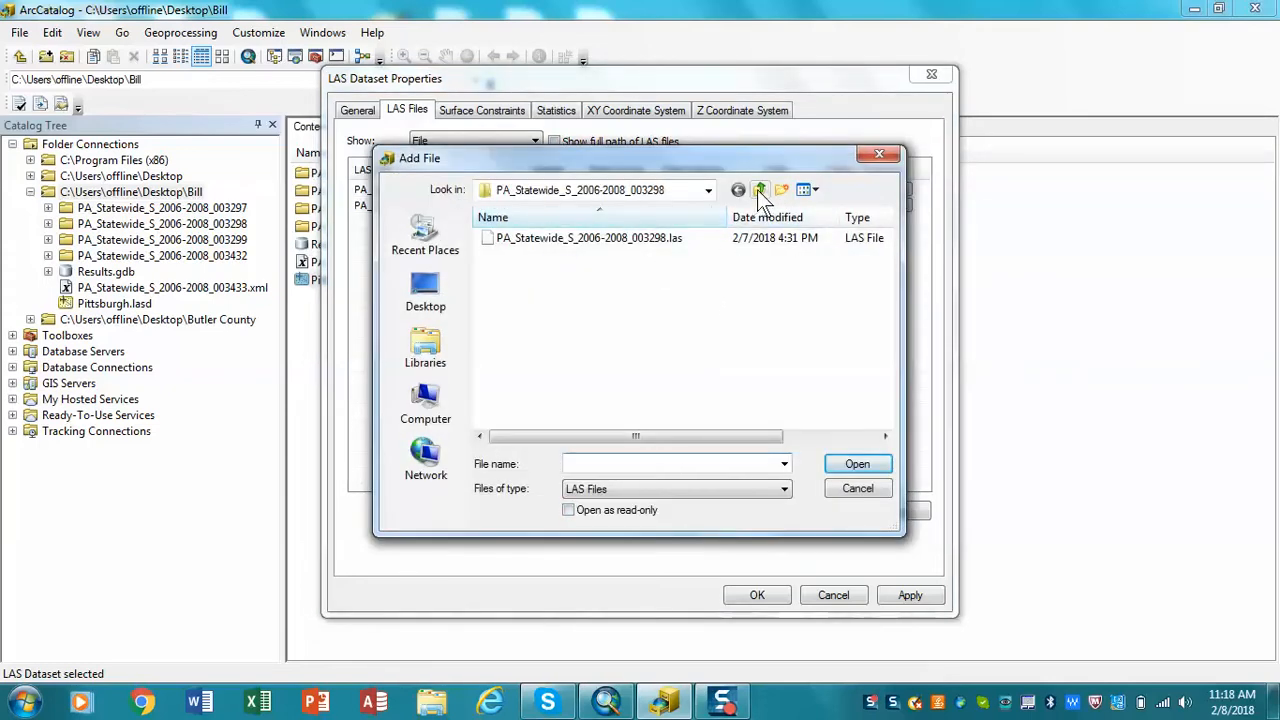
{"action": "left_click", "coordinate": [760, 190]}
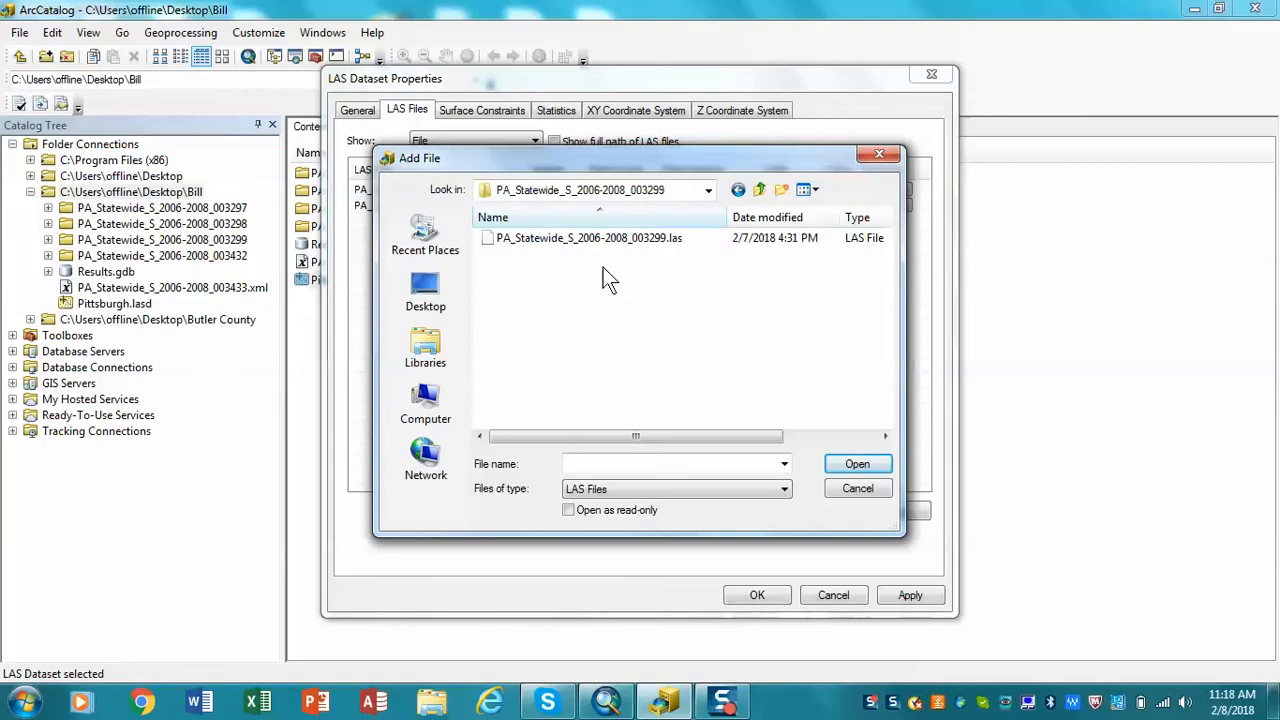
{"action": "left_click", "coordinate": [588, 236]}
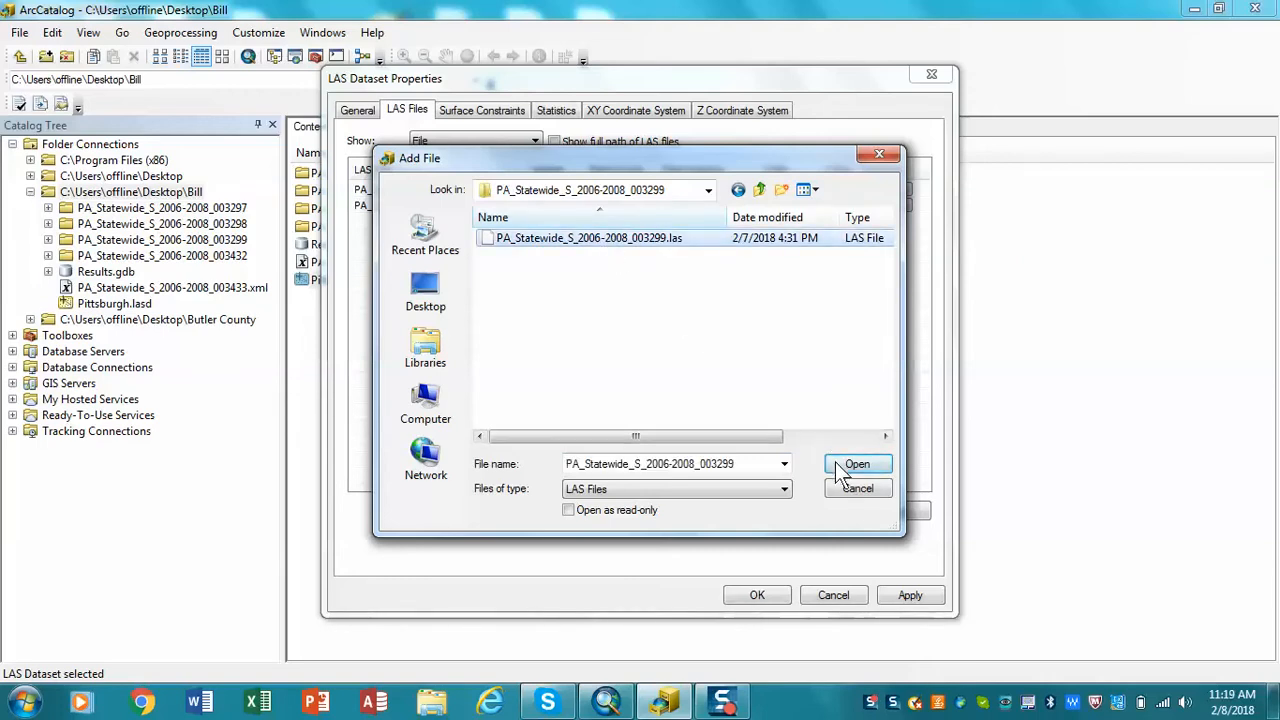
{"action": "left_click", "coordinate": [856, 464]}
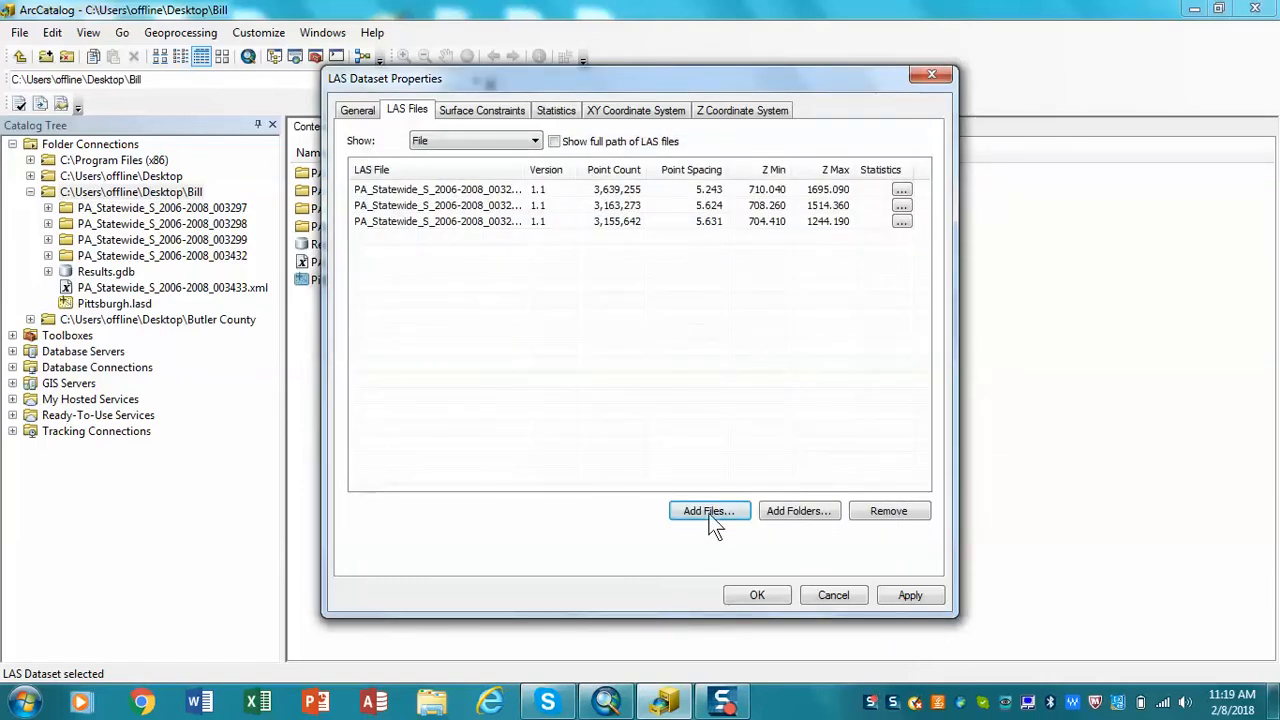
{"action": "left_click", "coordinate": [708, 512]}
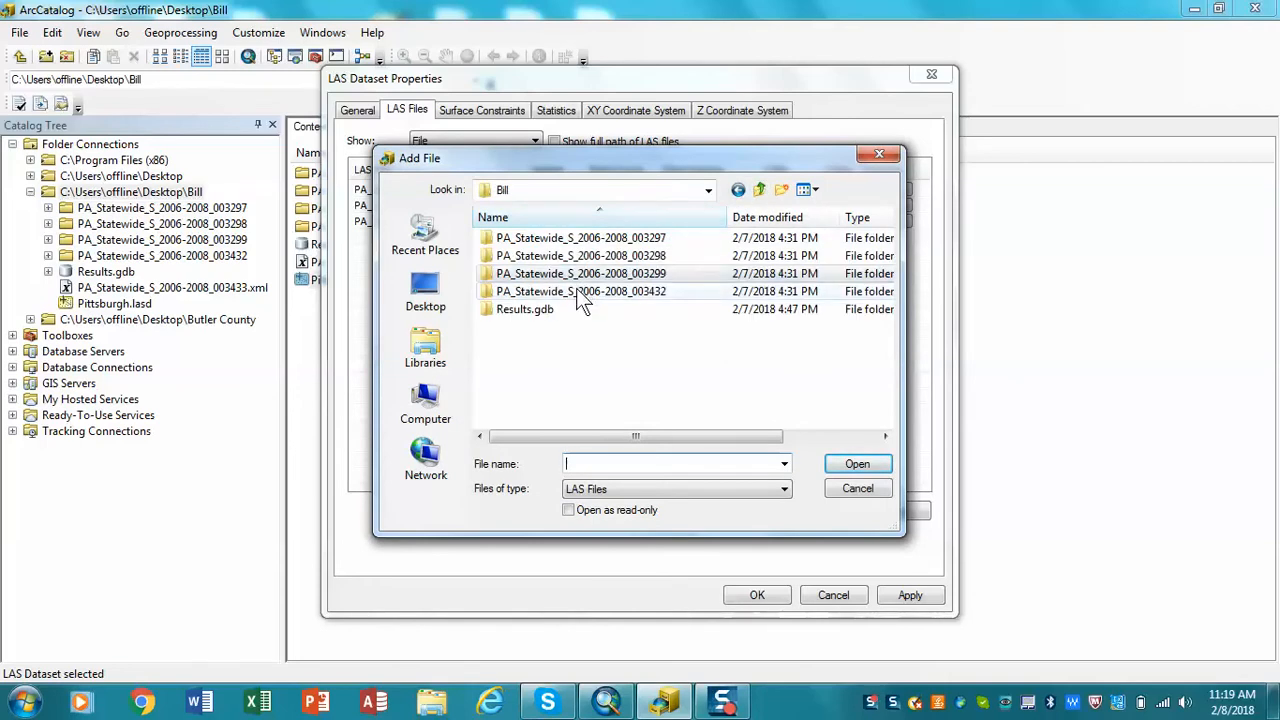
{"action": "double_click", "coordinate": [580, 292]}
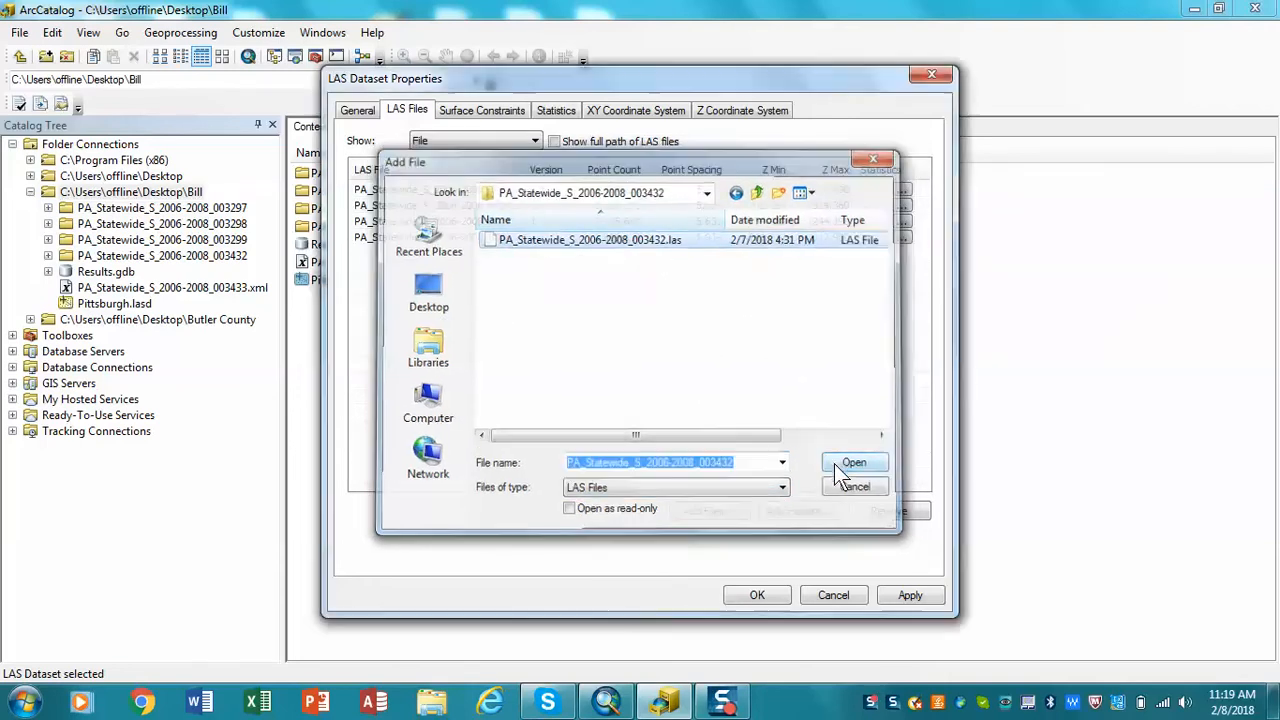
{"action": "left_click", "coordinate": [852, 462]}
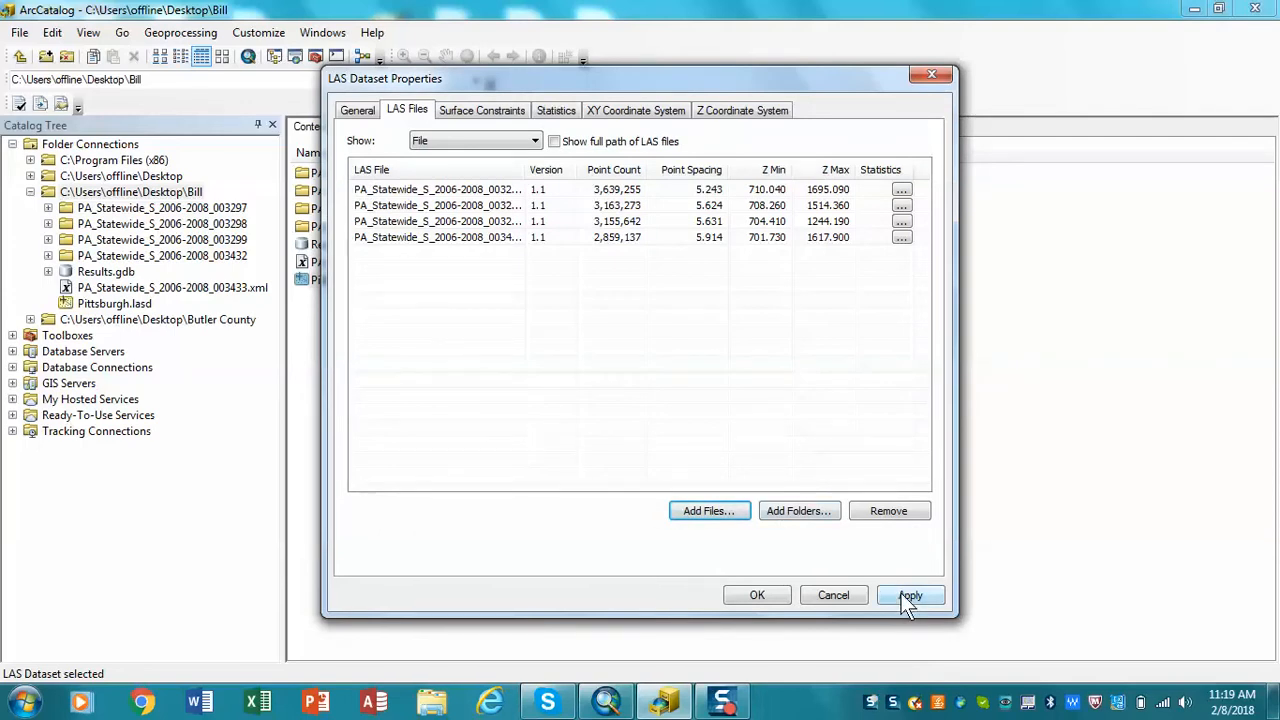
{"action": "left_click", "coordinate": [908, 596]}
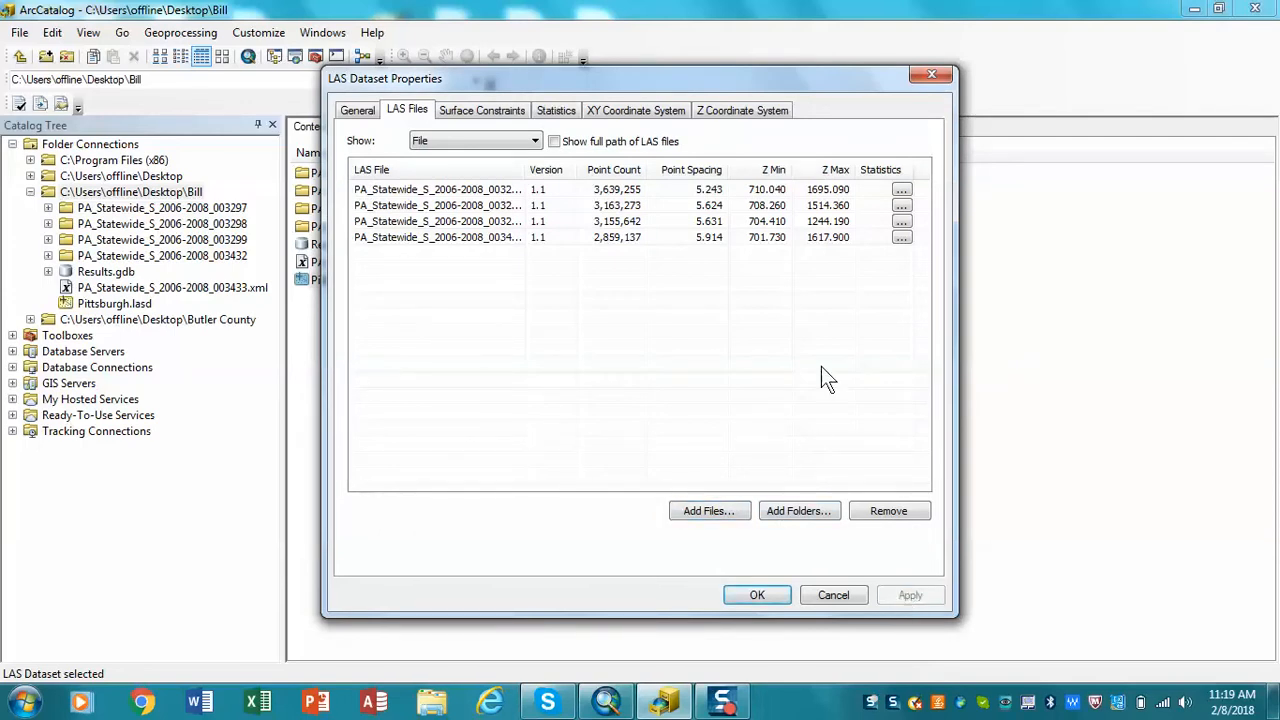
{"action": "mouse_move", "coordinate": [722, 302]}
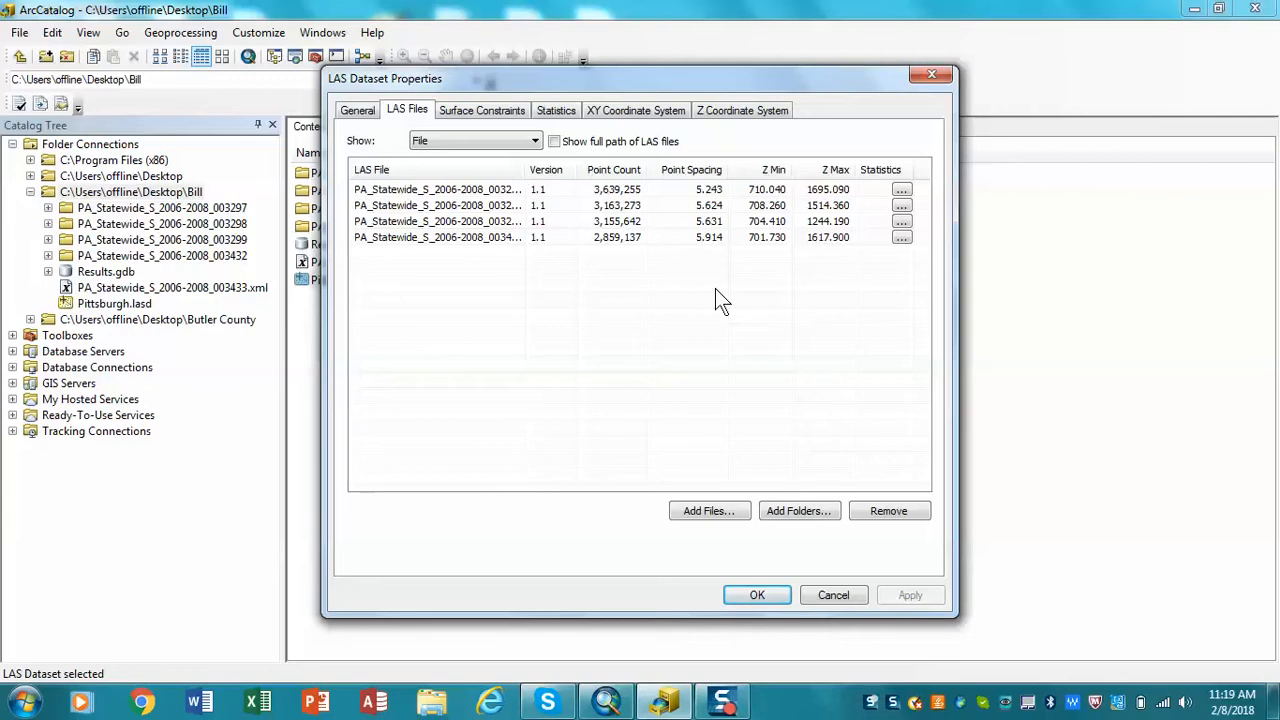
{"action": "mouse_move", "coordinate": [556, 130]}
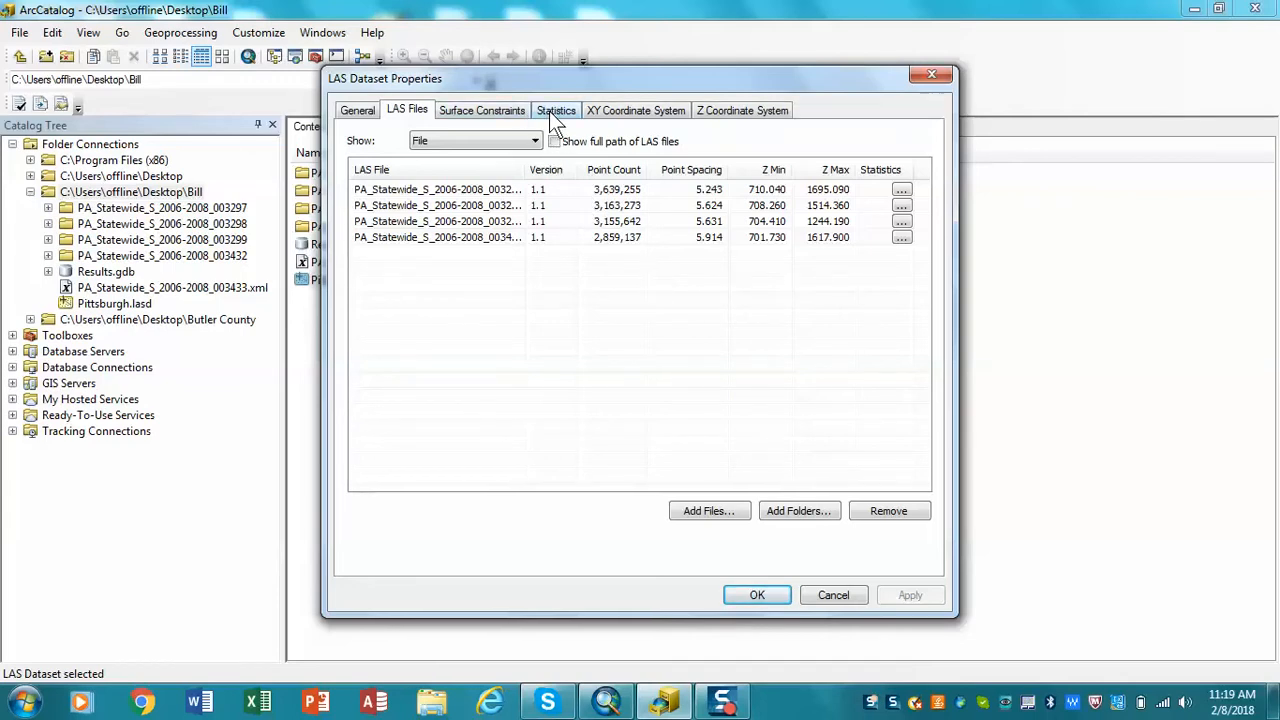
Check the empty Surface Constraints list and its Show options, then view Statistics reporting four outdated files.
{"action": "left_click", "coordinate": [480, 110]}
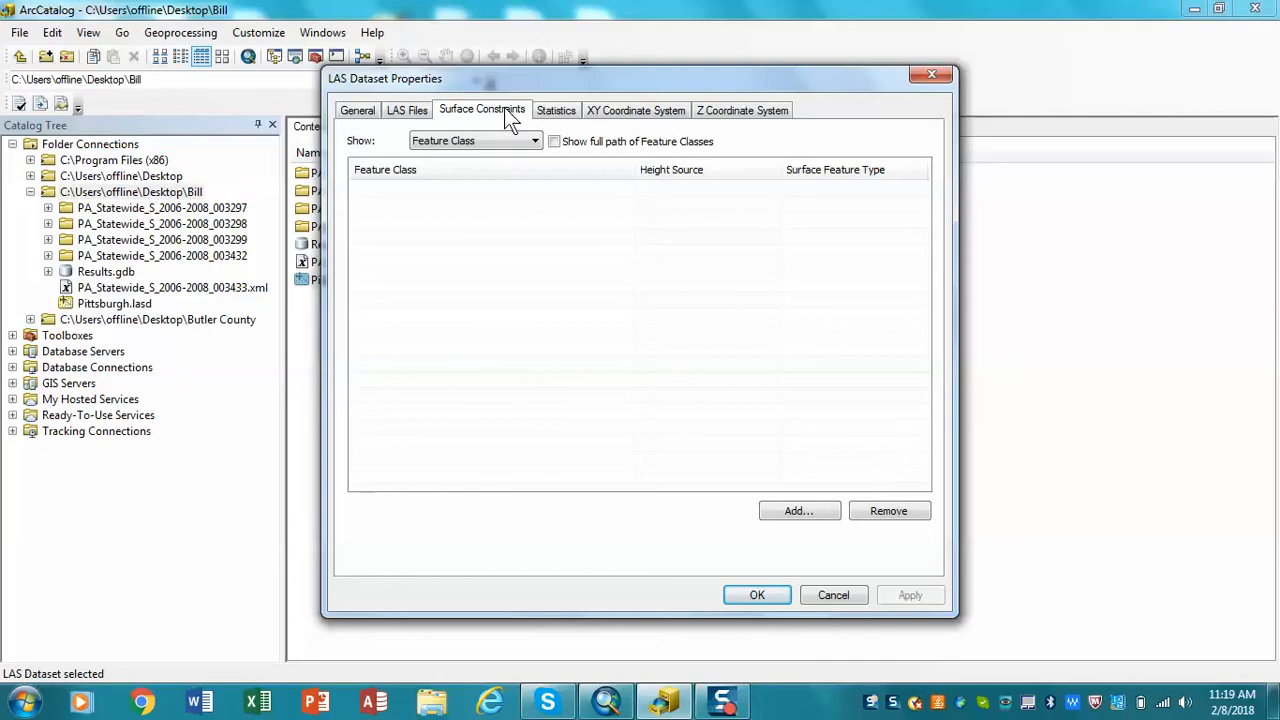
{"action": "mouse_move", "coordinate": [538, 158]}
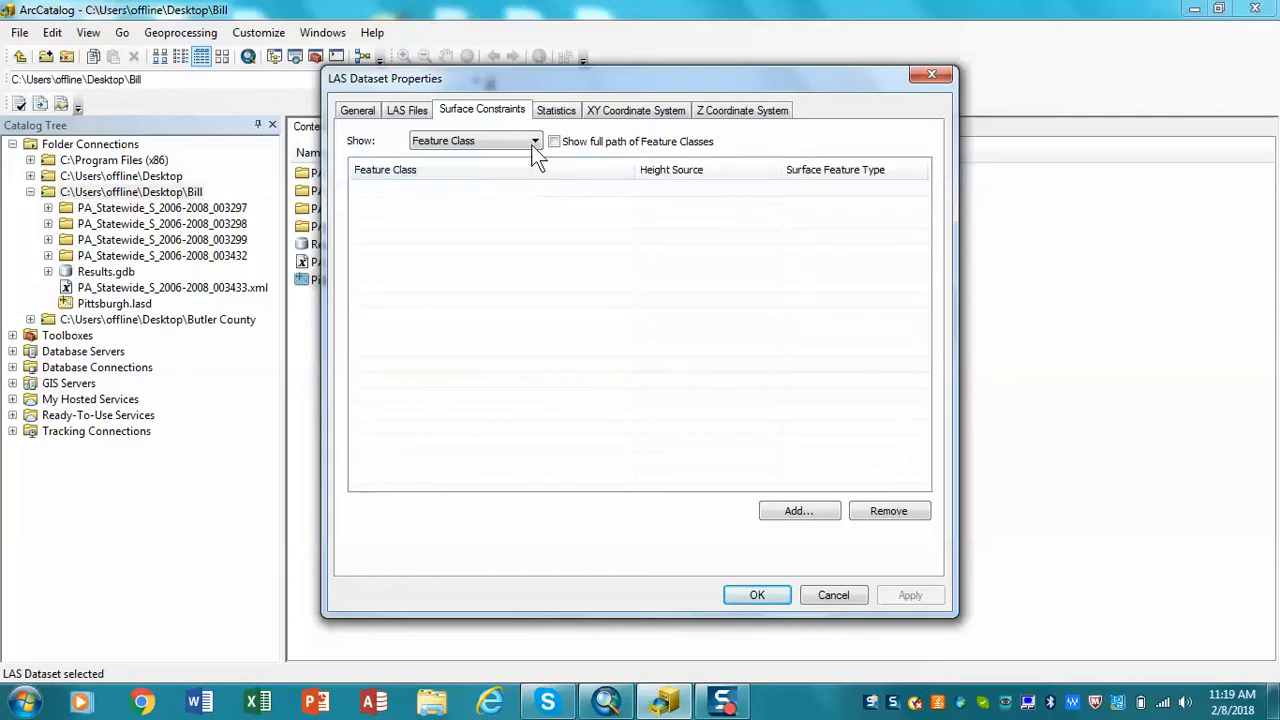
{"action": "left_click", "coordinate": [534, 140]}
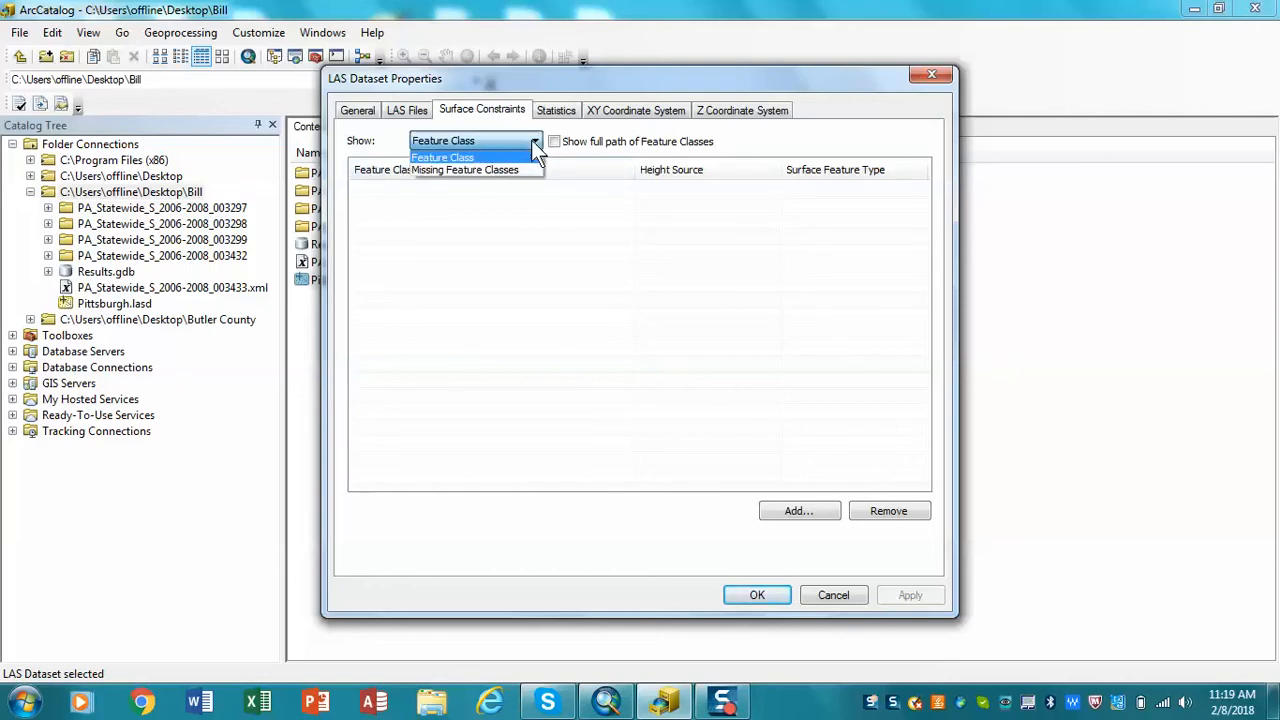
{"action": "left_click", "coordinate": [442, 156]}
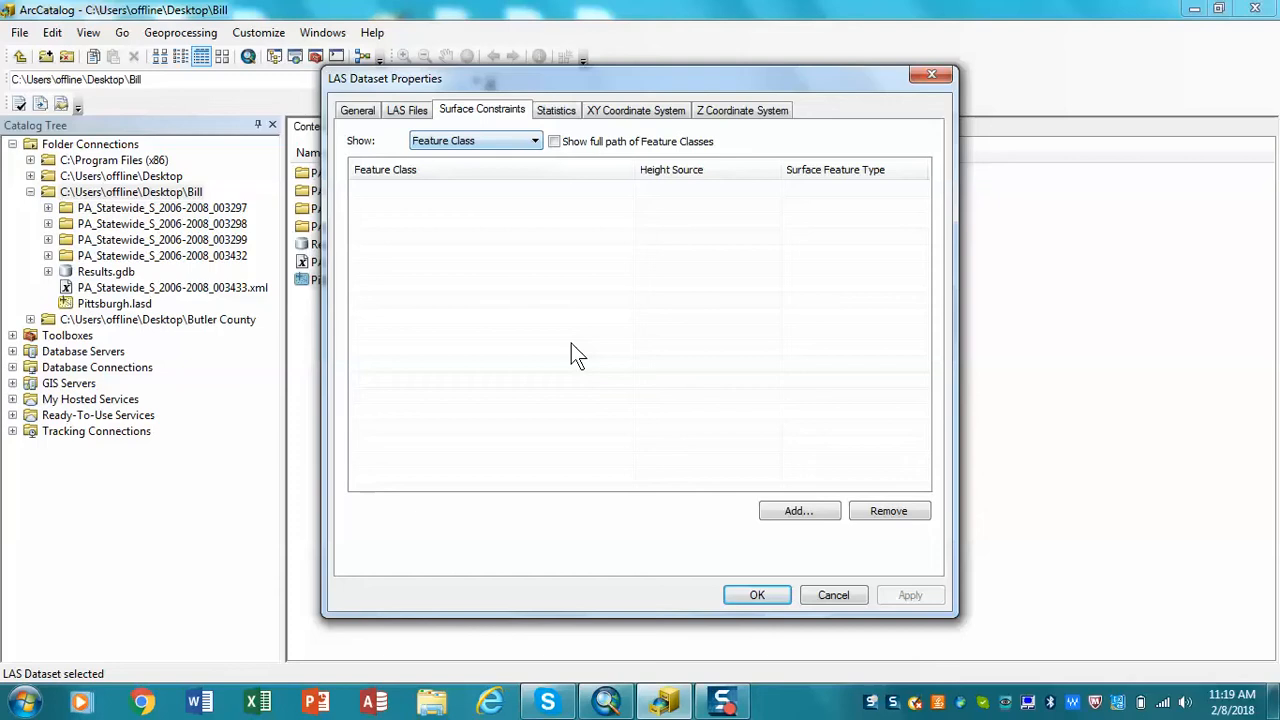
{"action": "left_click", "coordinate": [556, 110]}
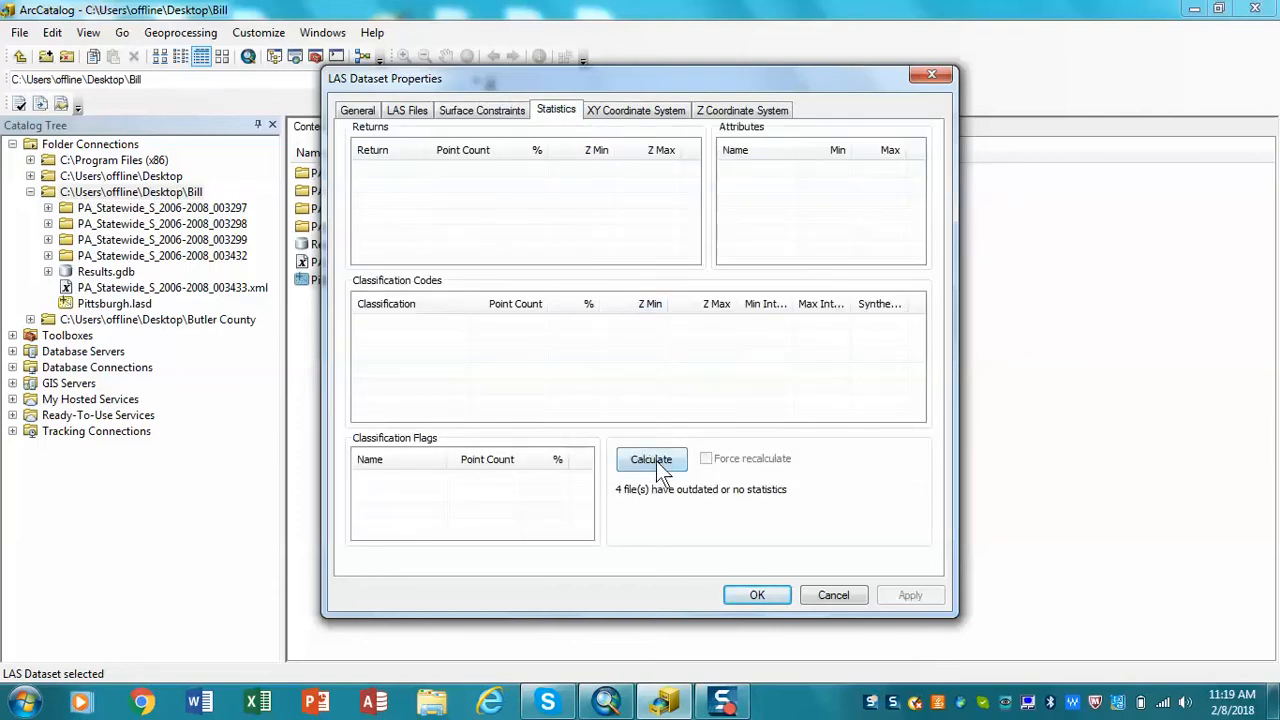
Calculate statistics for the dataset's four LAS files.
{"action": "left_click", "coordinate": [652, 458]}
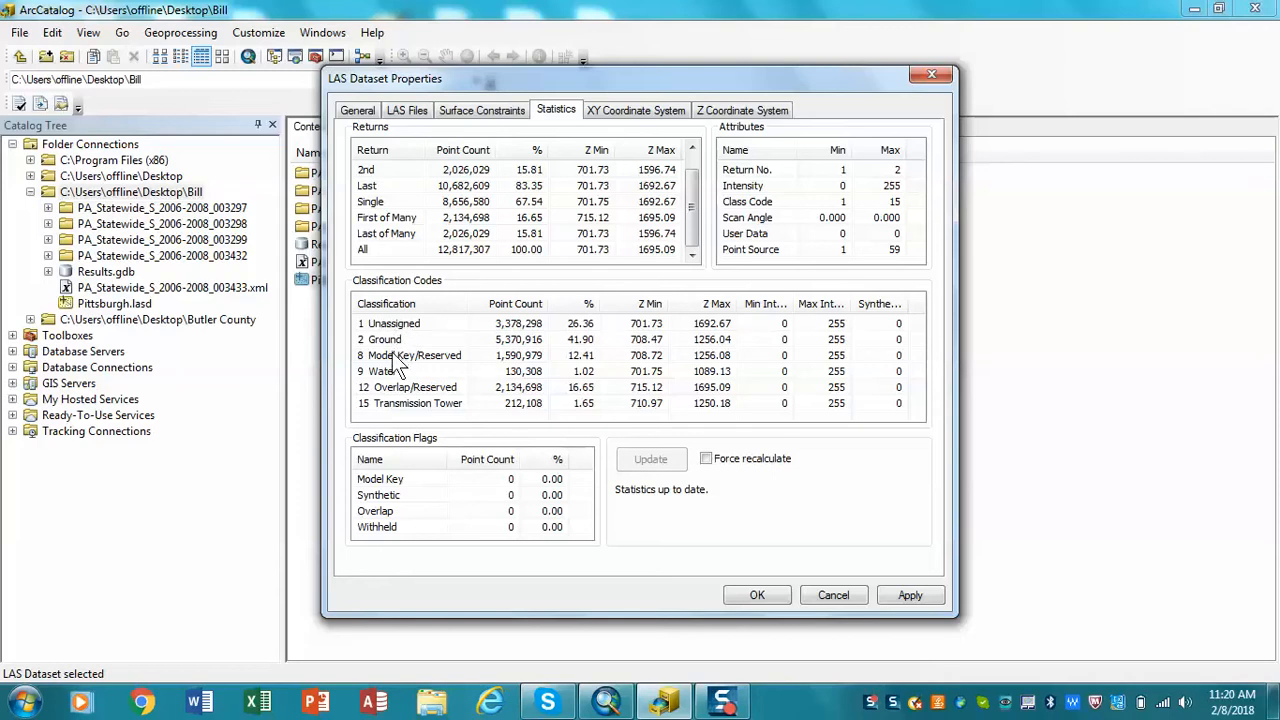
{"action": "mouse_move", "coordinate": [392, 388]}
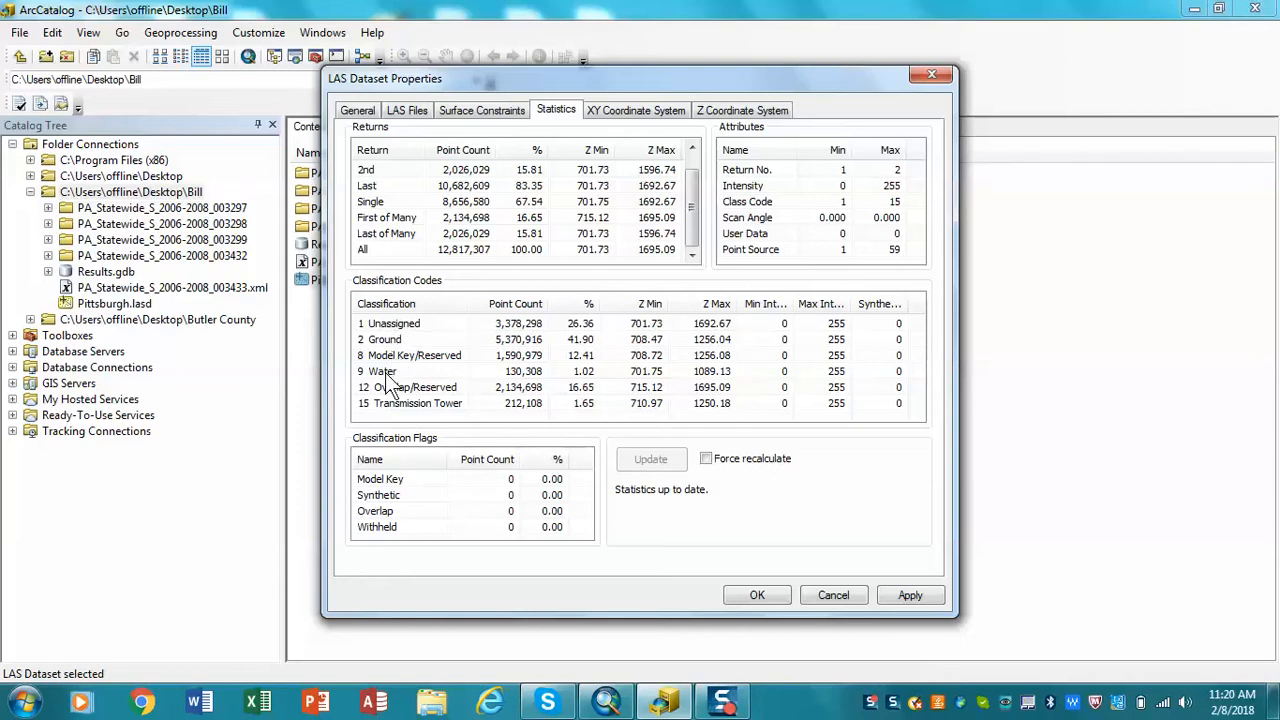
{"action": "mouse_move", "coordinate": [392, 388]}
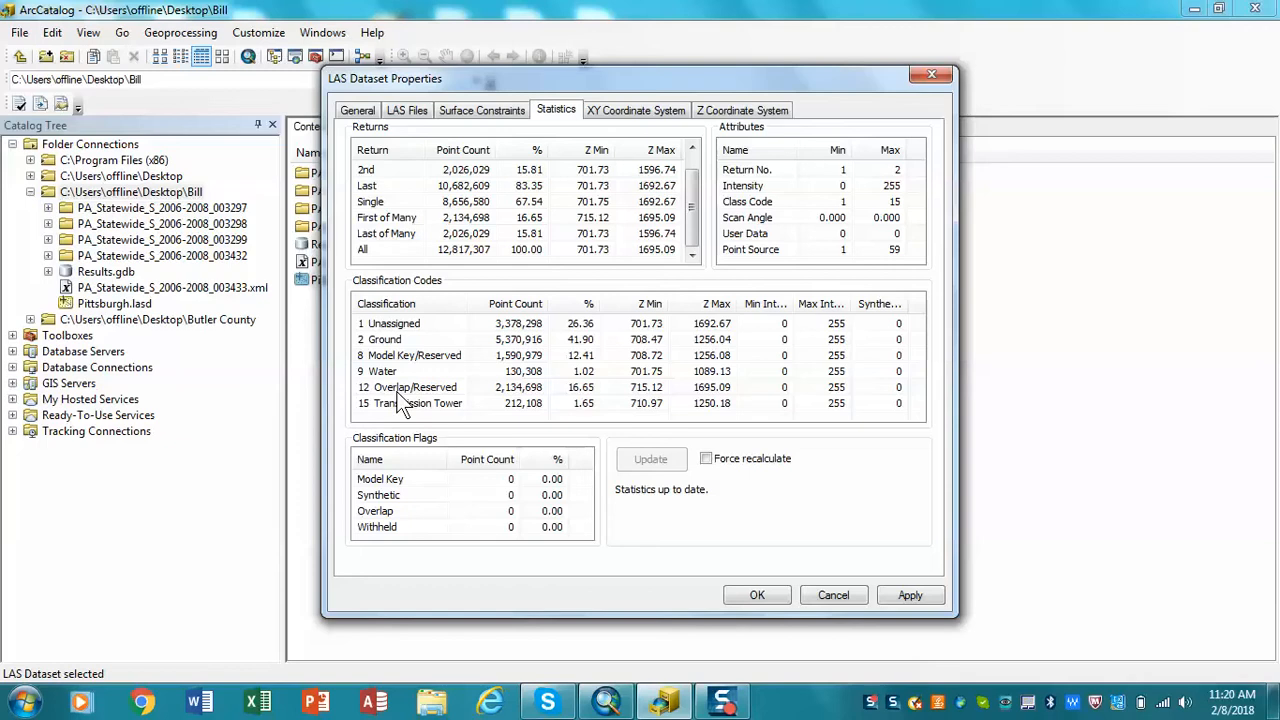
{"action": "mouse_move", "coordinate": [400, 414]}
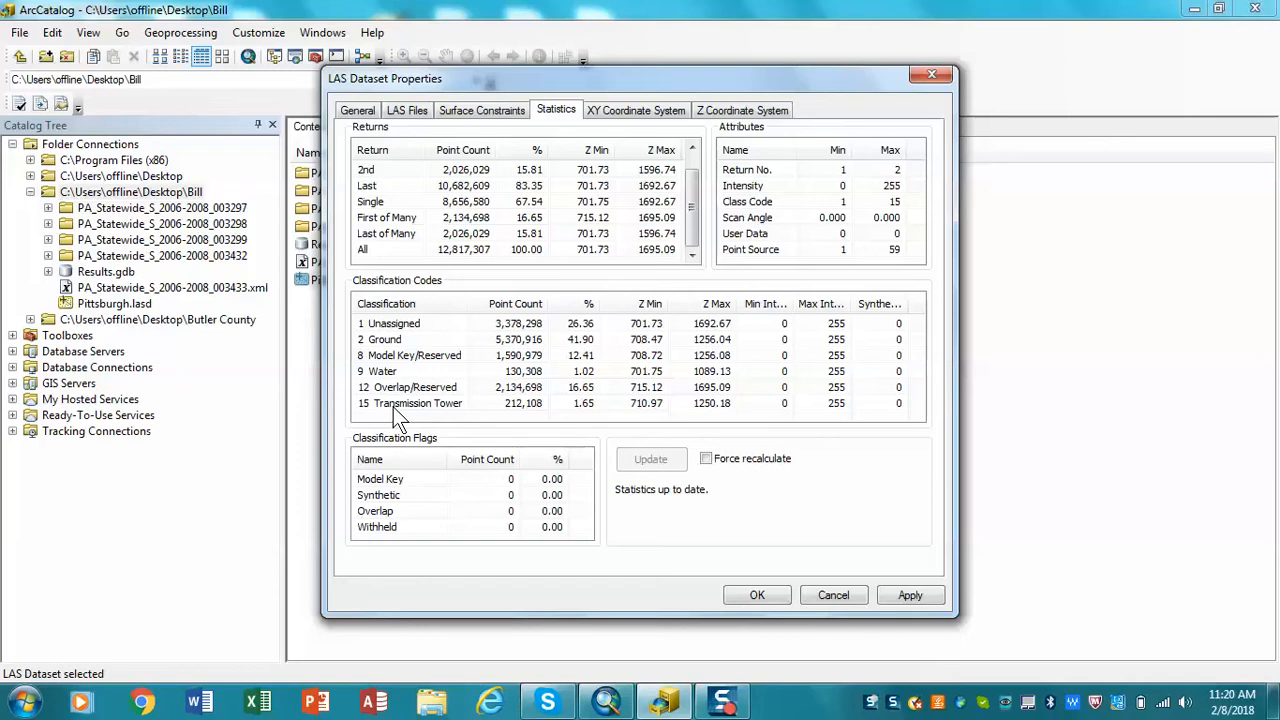
{"action": "mouse_move", "coordinate": [590, 196]}
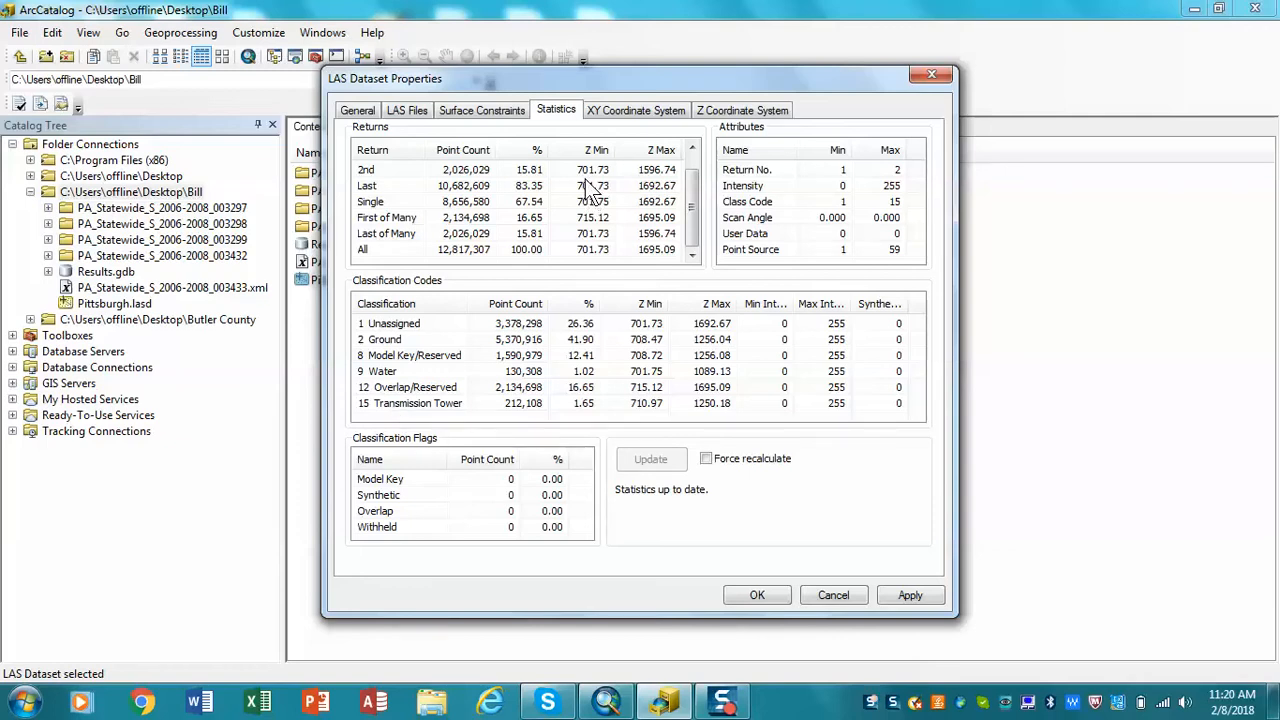
{"action": "mouse_move", "coordinate": [652, 236]}
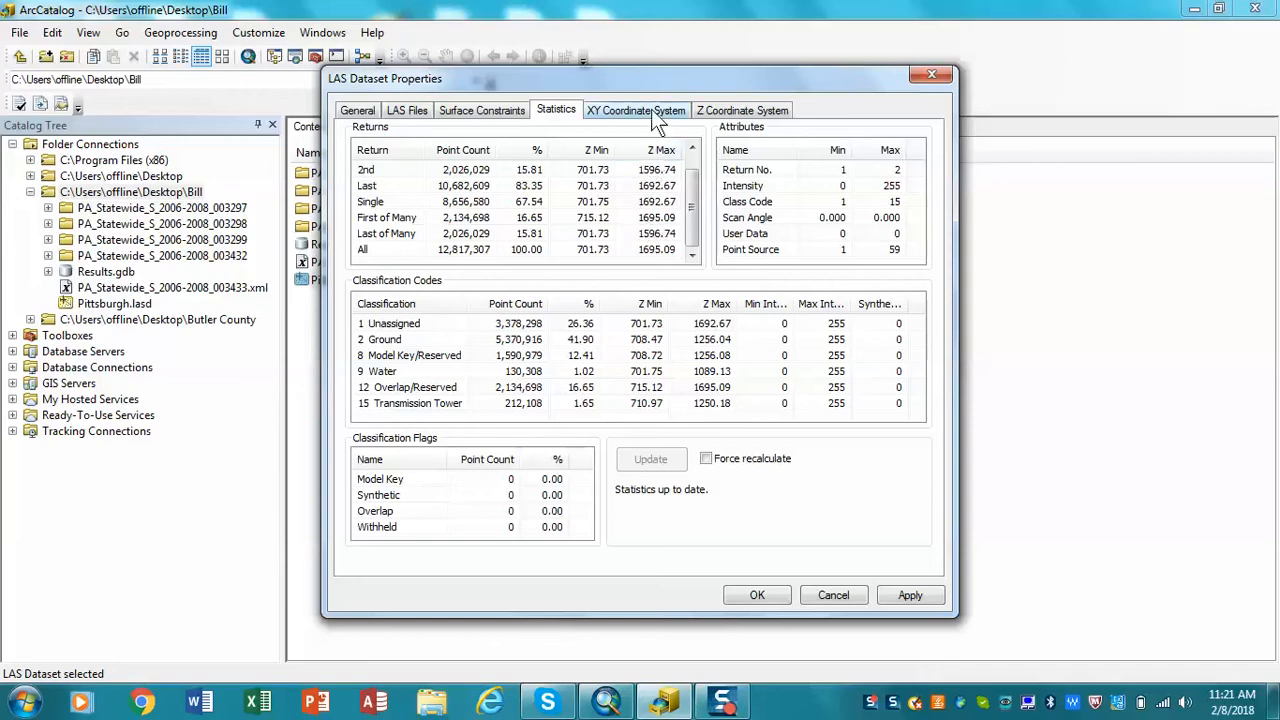
Set the Z coordinate system to North America > NAVD 1988 and confirm the properties.
{"action": "left_click", "coordinate": [636, 110]}
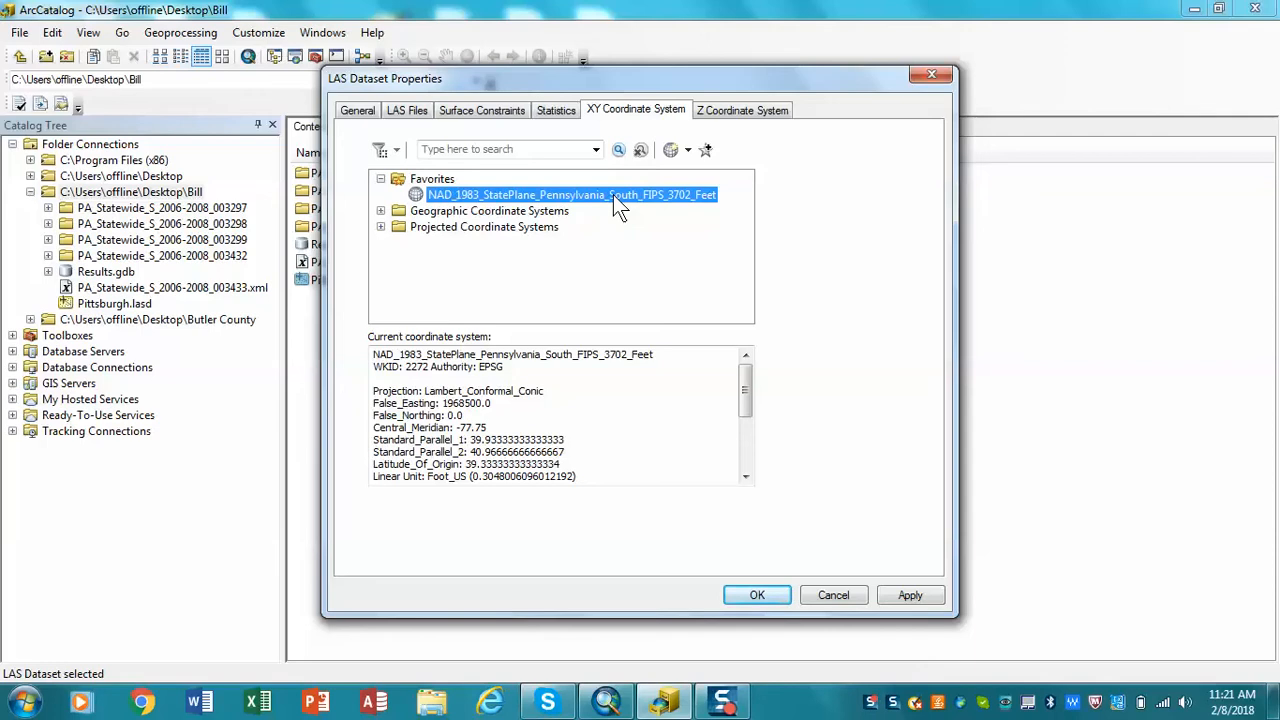
{"action": "left_click", "coordinate": [742, 108]}
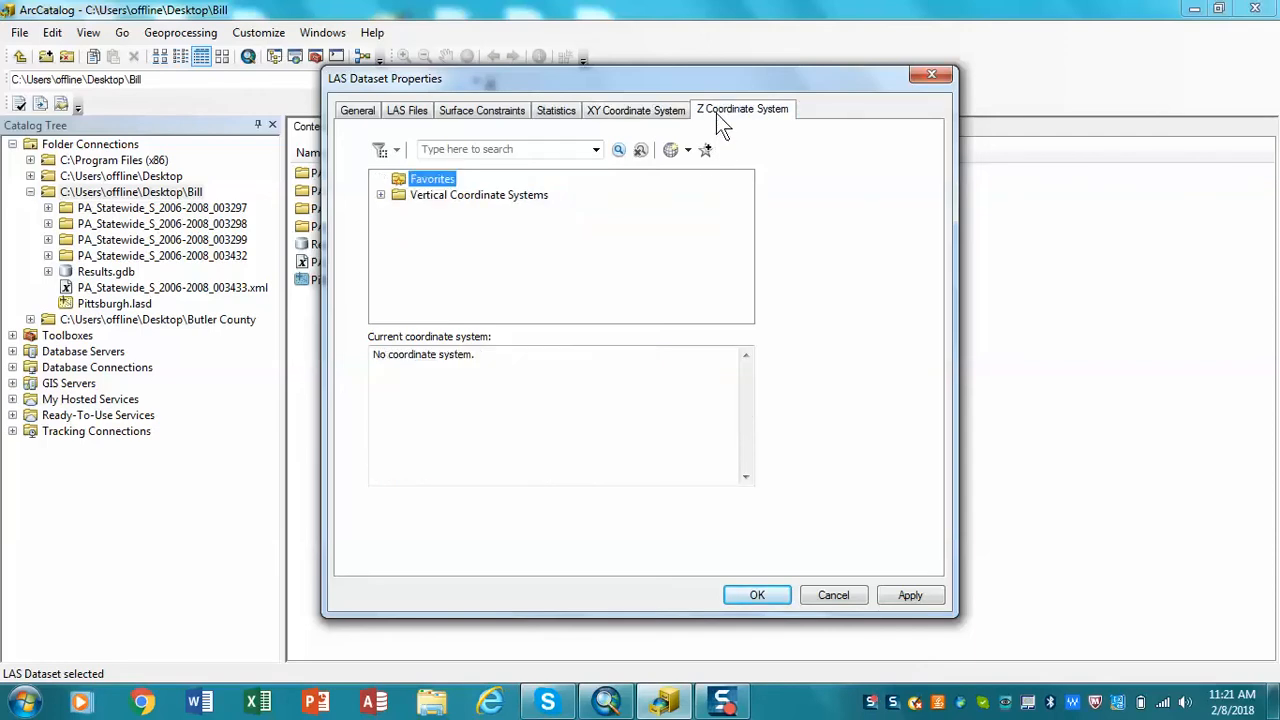
{"action": "mouse_move", "coordinate": [484, 192]}
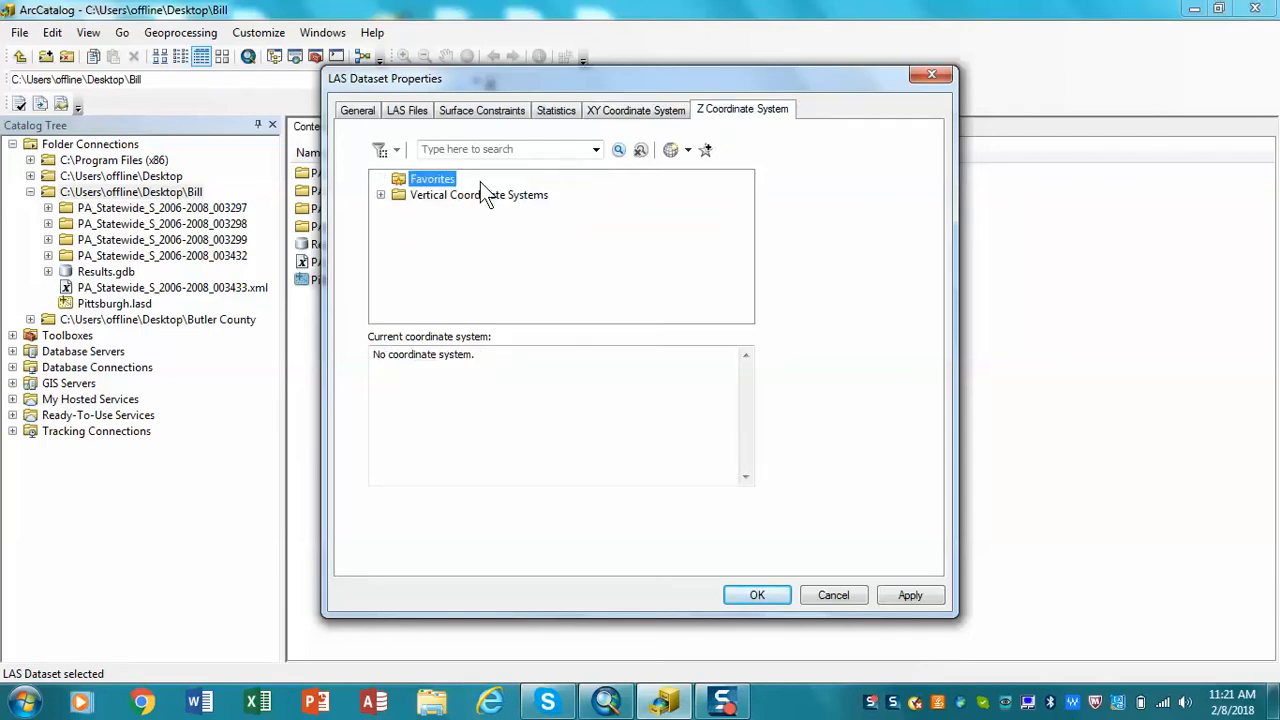
{"action": "left_click", "coordinate": [380, 194]}
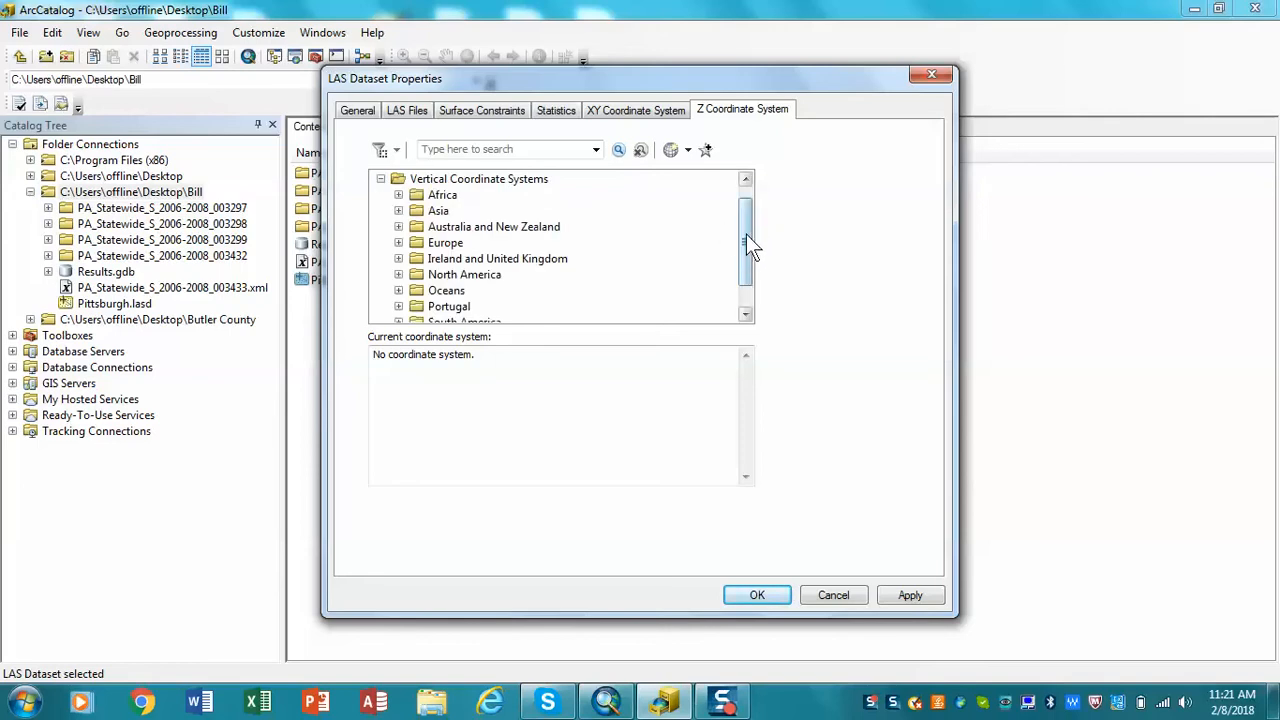
{"action": "scroll", "scroll_direction": "down", "scroll_amount": 3}
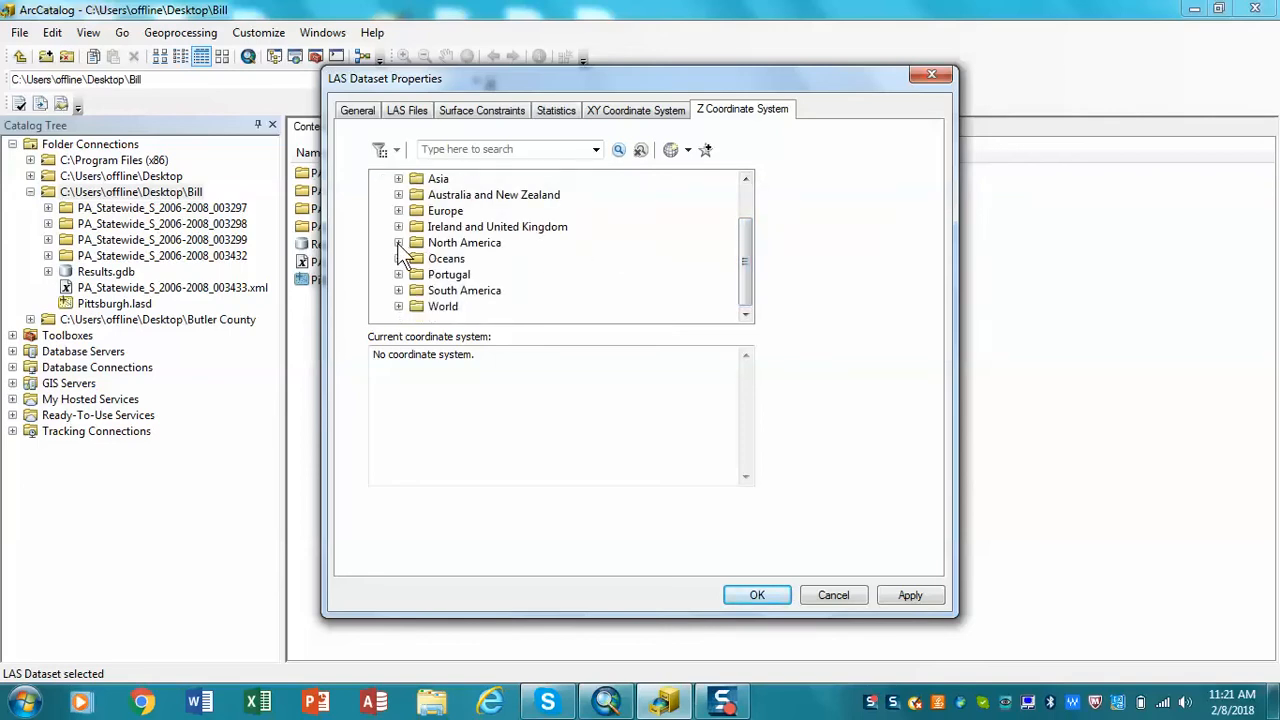
{"action": "left_click", "coordinate": [398, 242]}
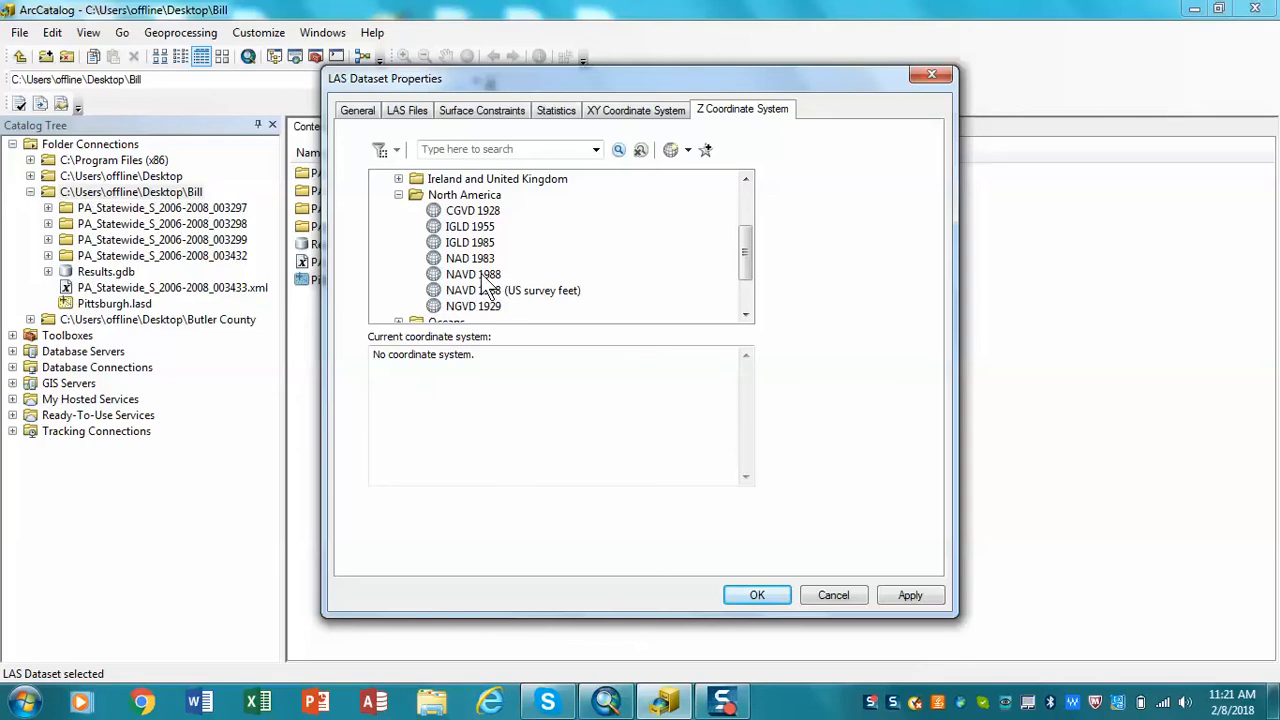
{"action": "left_click", "coordinate": [472, 274]}
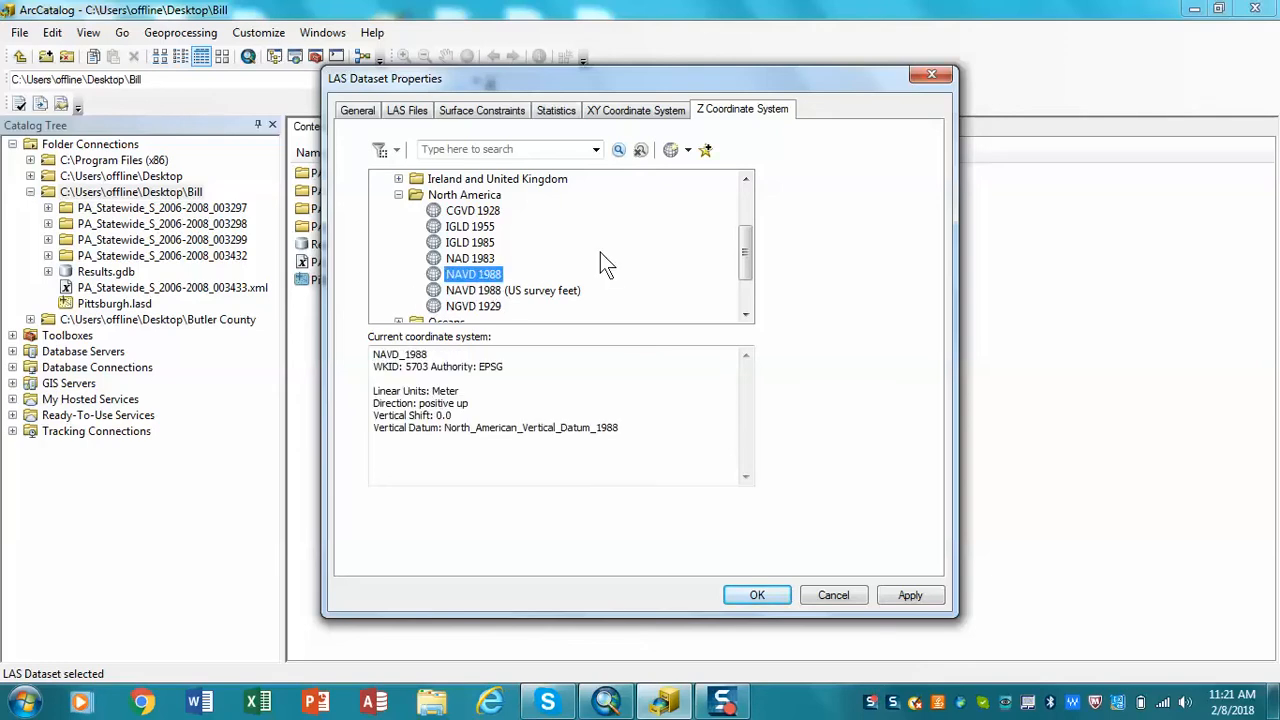
{"action": "mouse_move", "coordinate": [836, 556]}
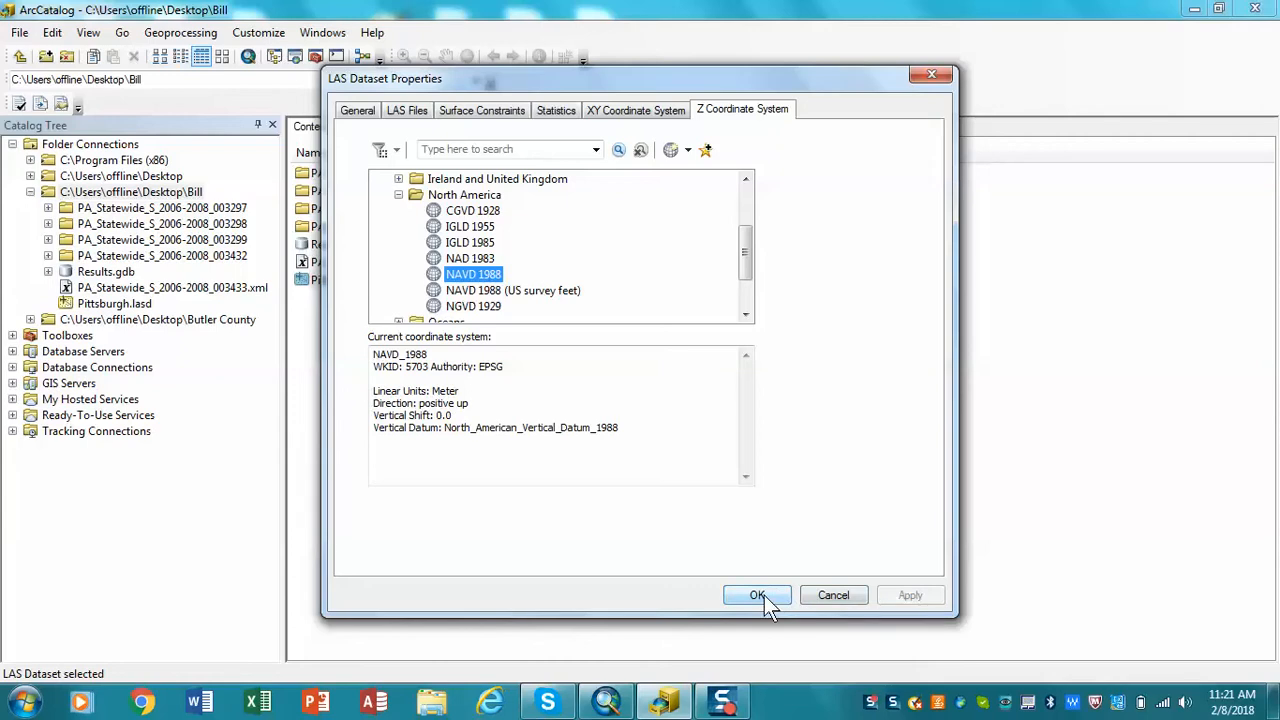
{"action": "left_click", "coordinate": [756, 596]}
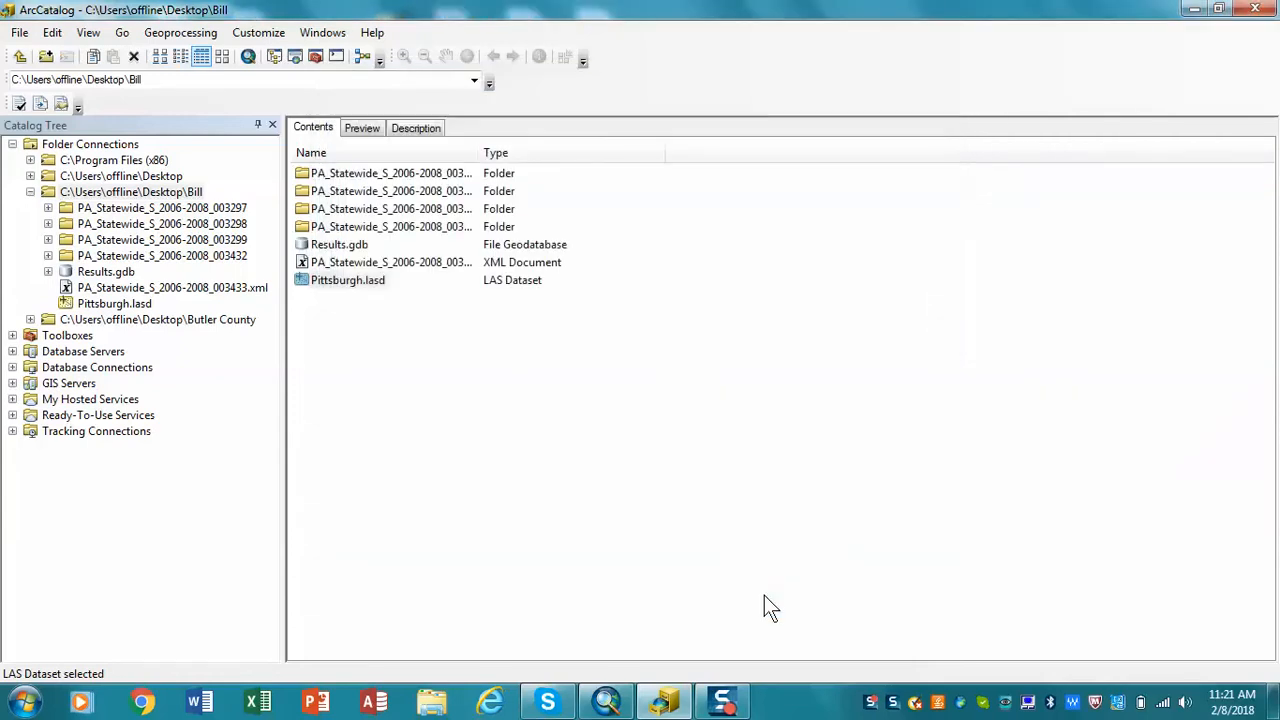
Reopen Pittsburgh.lasd's properties to the LAS Files list showing the four tiles.
{"action": "right_click", "coordinate": [348, 280]}
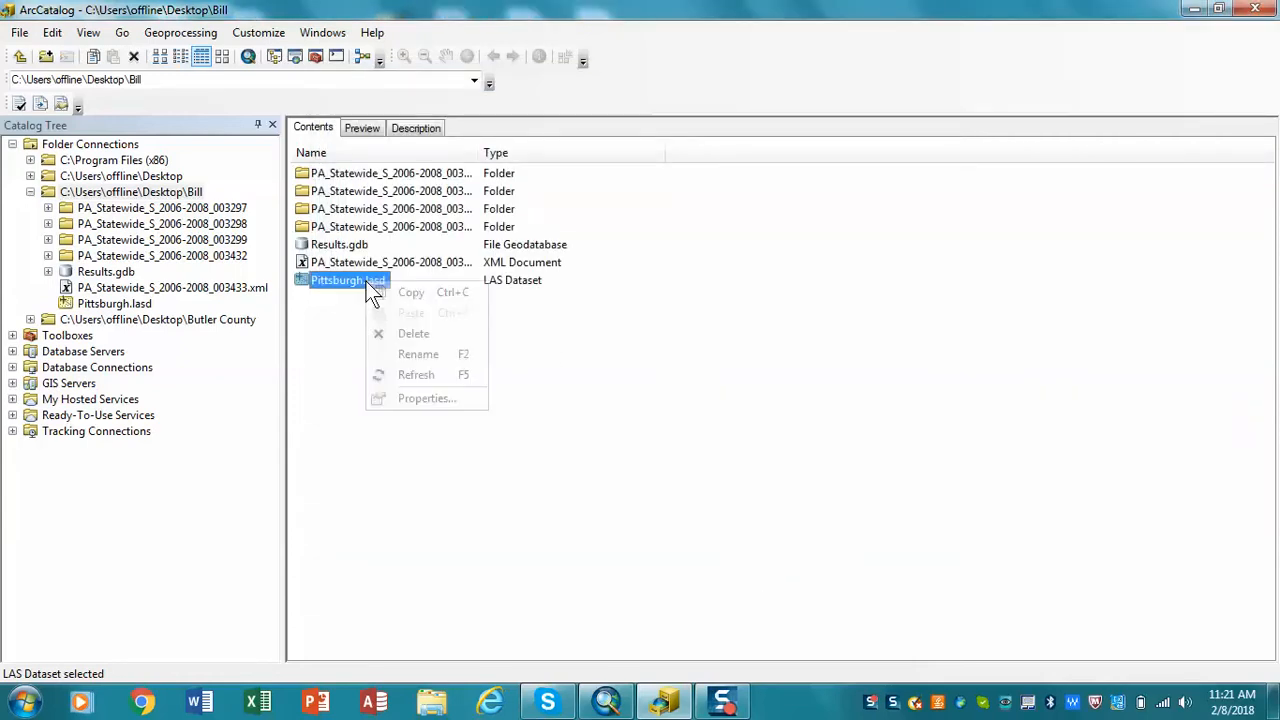
{"action": "left_click", "coordinate": [428, 398]}
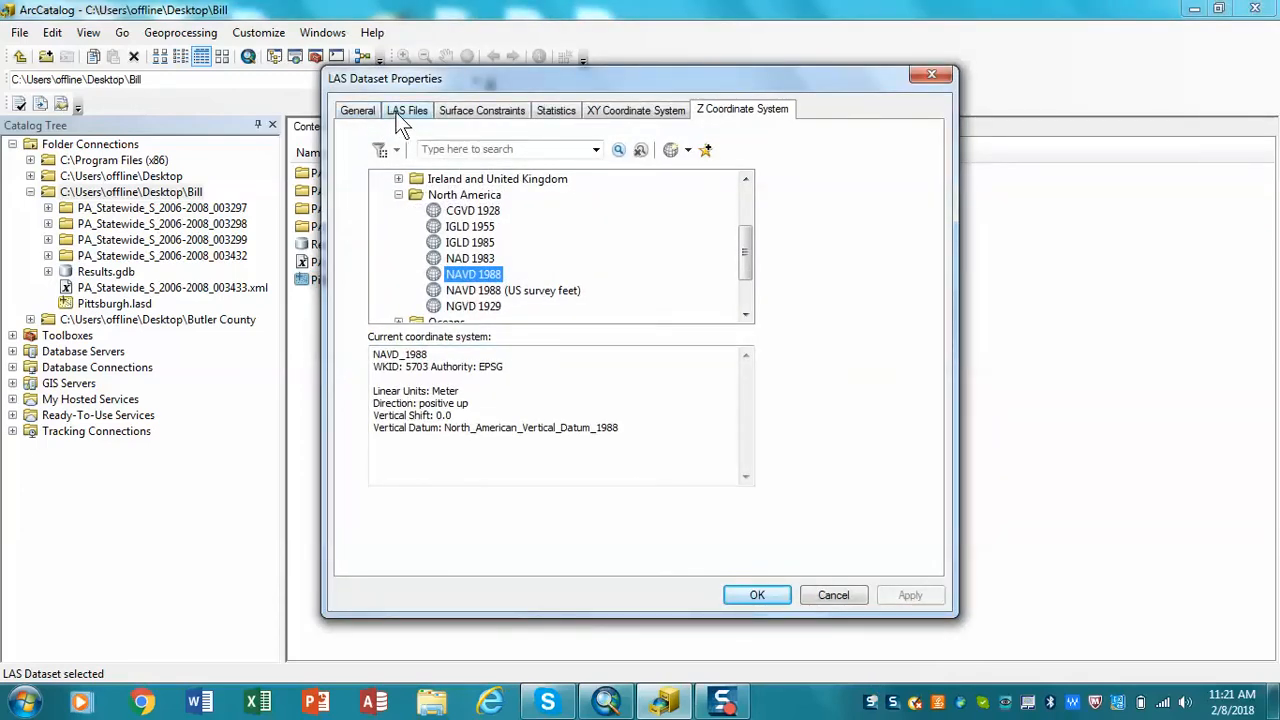
{"action": "left_click", "coordinate": [408, 110]}
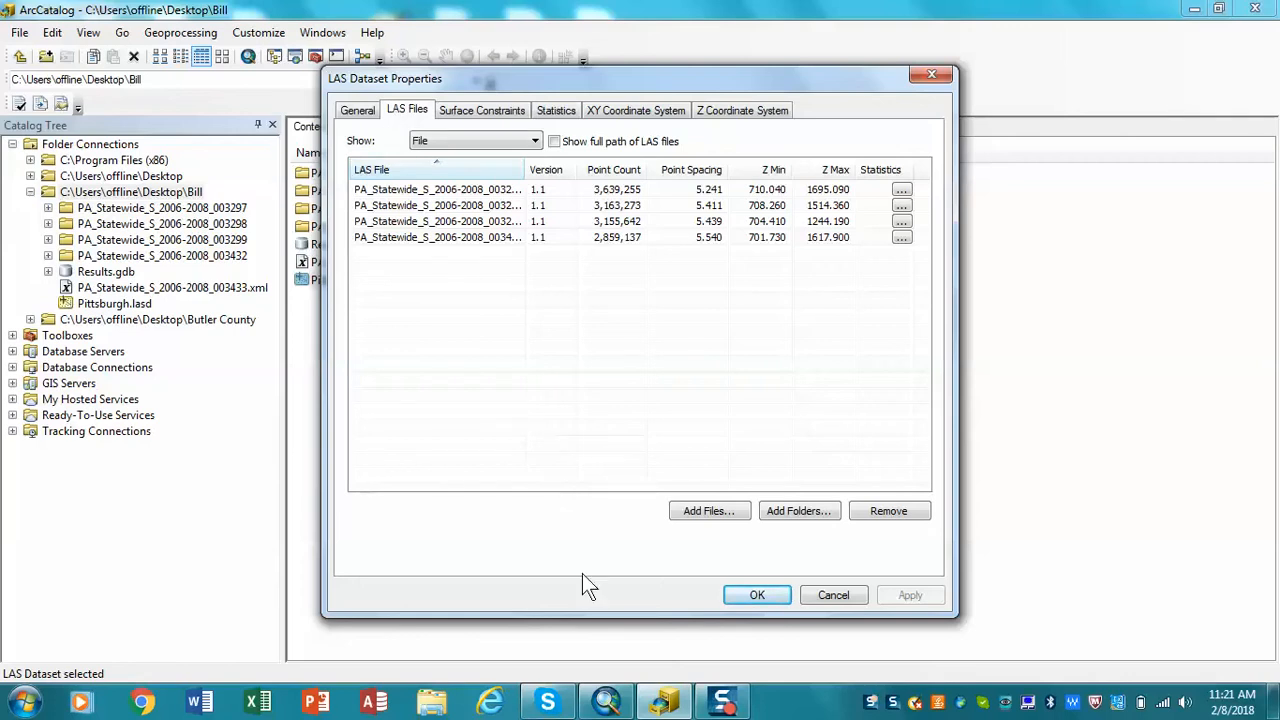
{"action": "mouse_move", "coordinate": [670, 412]}
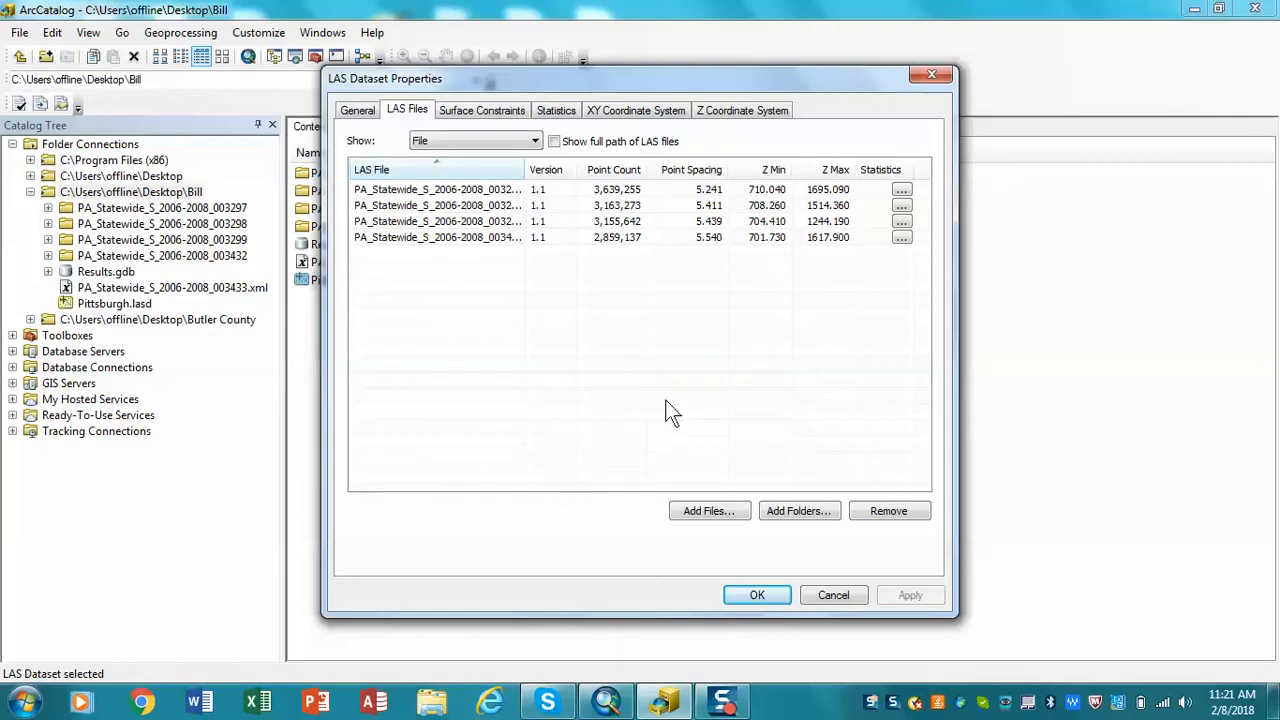
{"action": "mouse_move", "coordinate": [748, 272]}
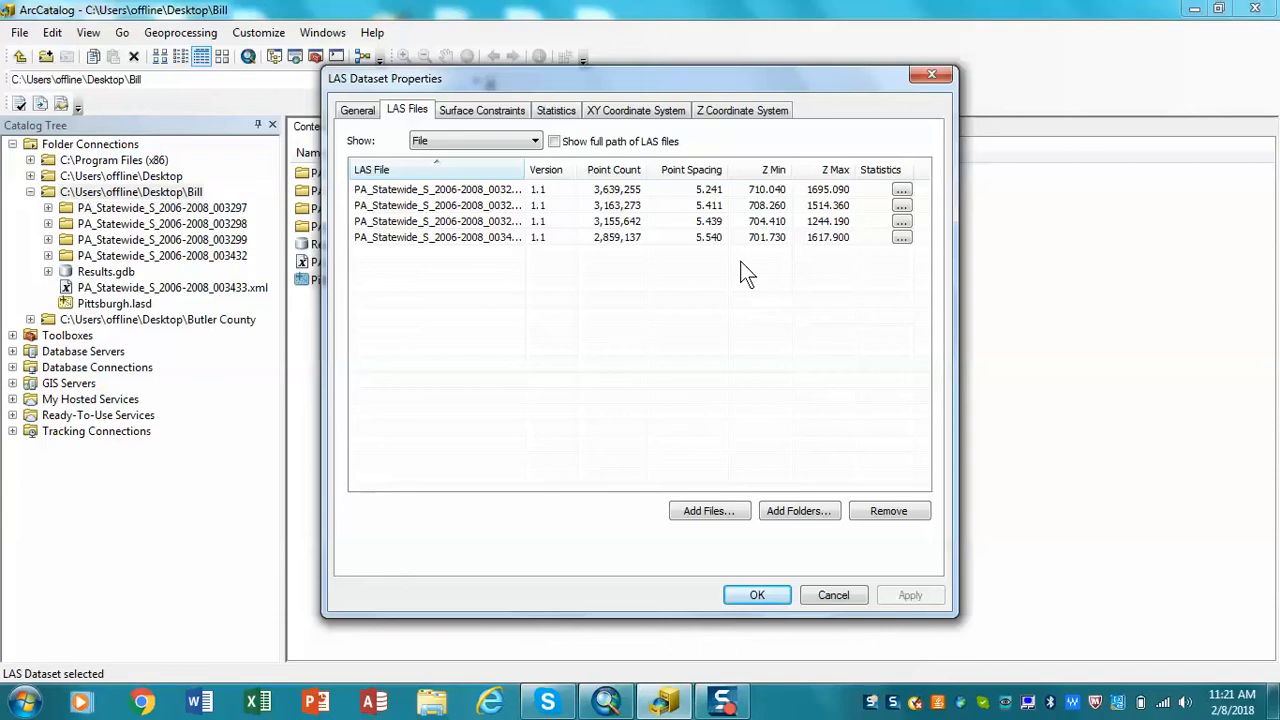
{"action": "mouse_move", "coordinate": [696, 228]}
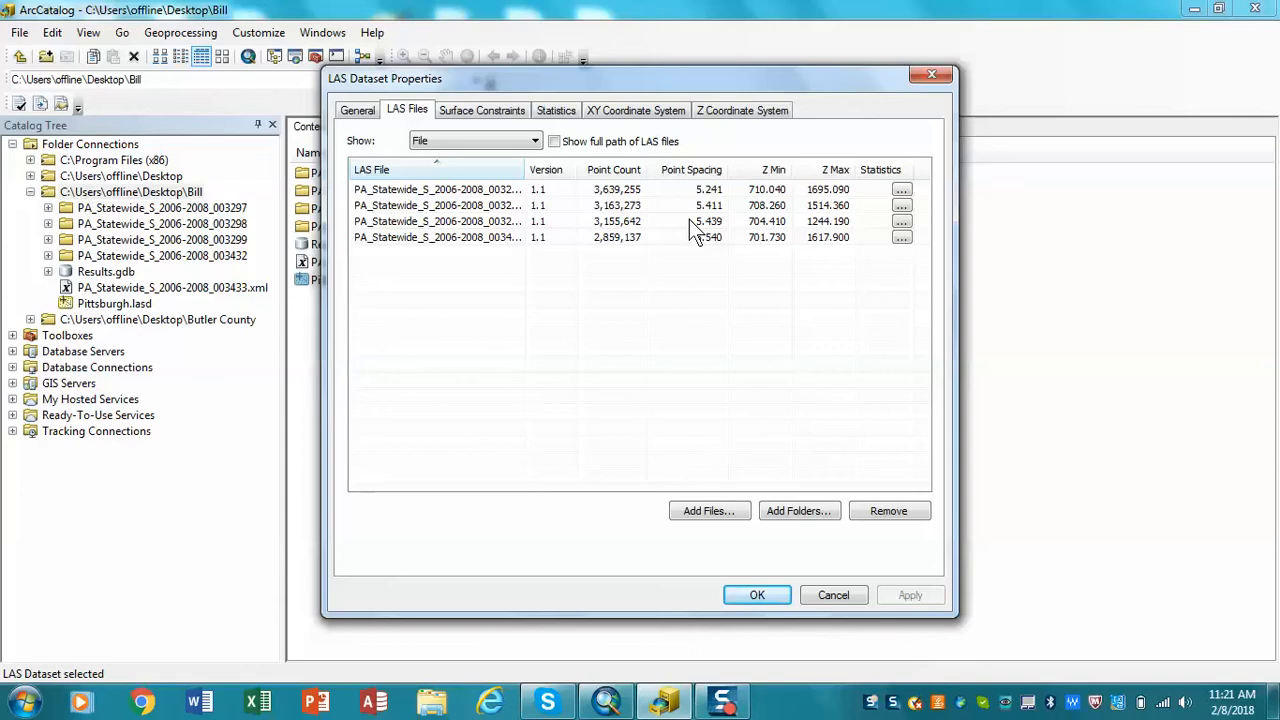
{"action": "mouse_move", "coordinate": [880, 204]}
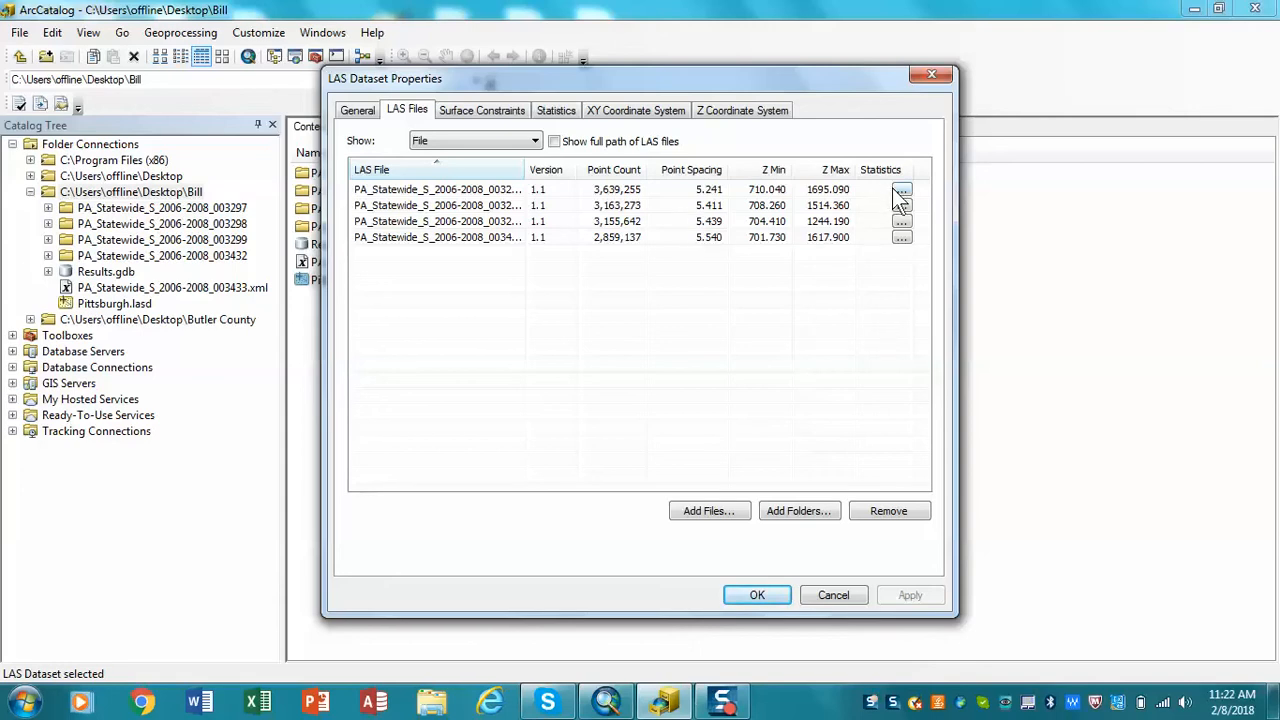
{"action": "left_click", "coordinate": [900, 188]}
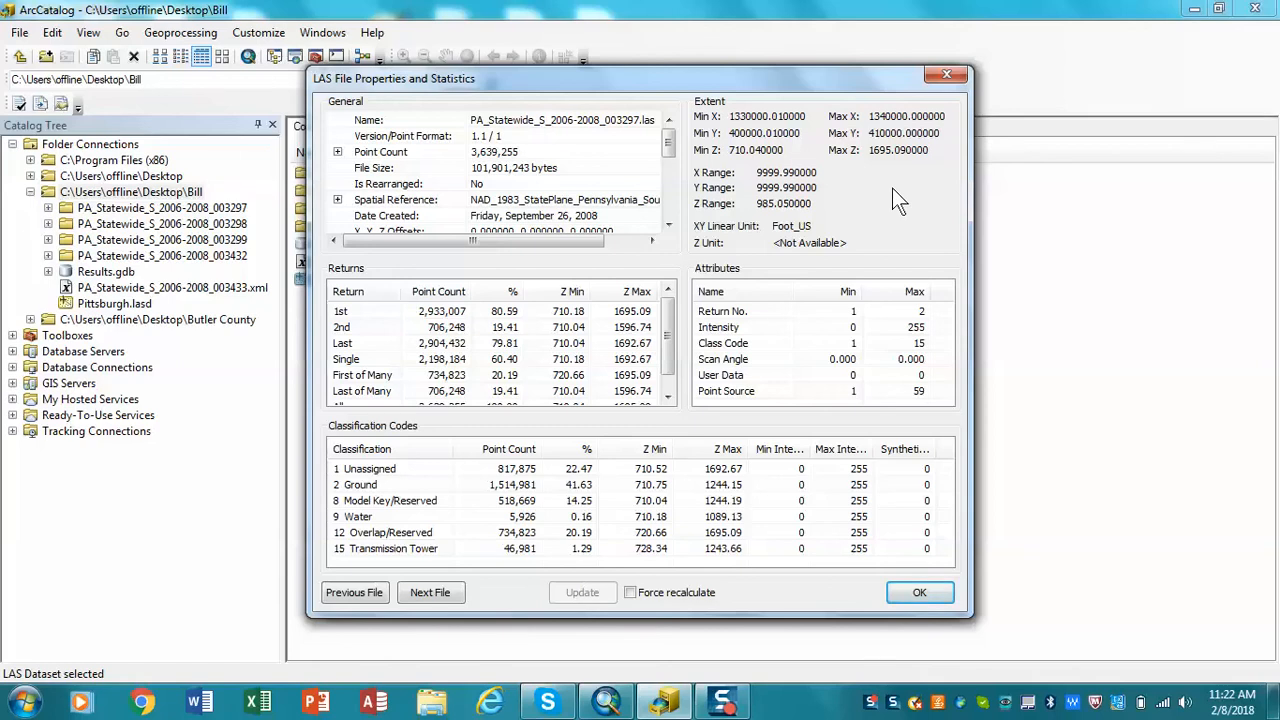
{"action": "mouse_move", "coordinate": [924, 486]}
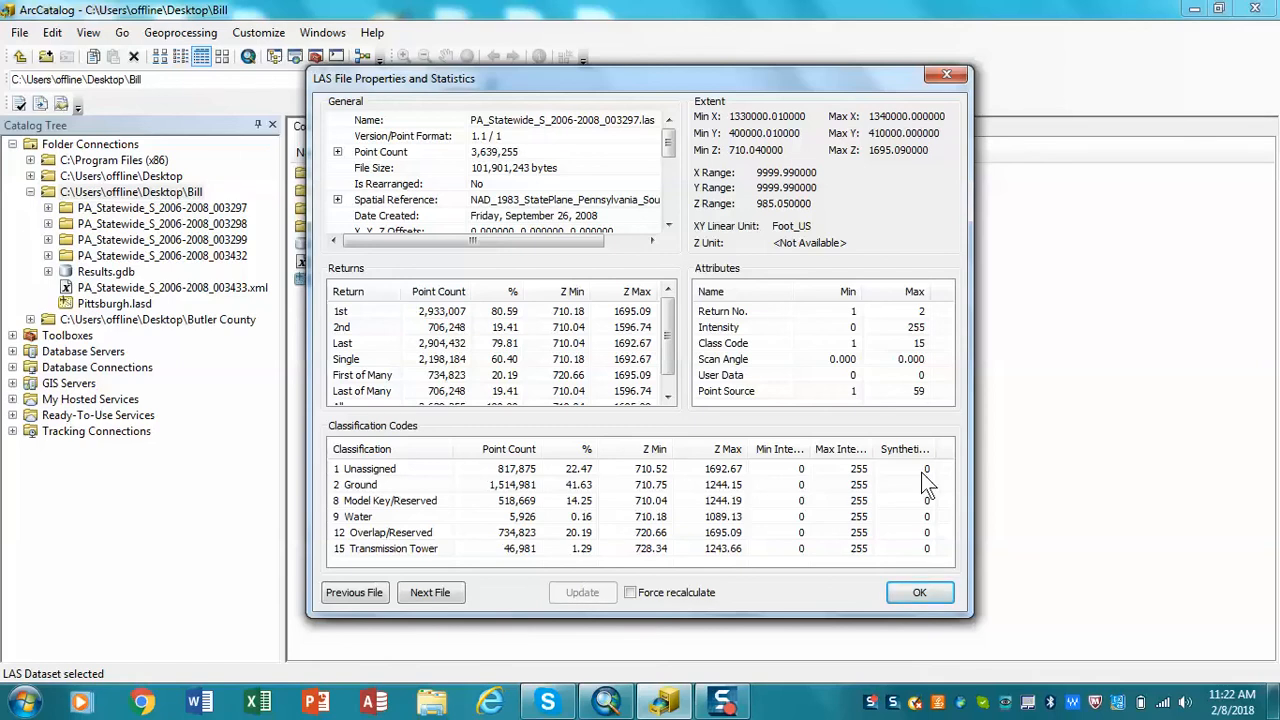
{"action": "left_click", "coordinate": [920, 592]}
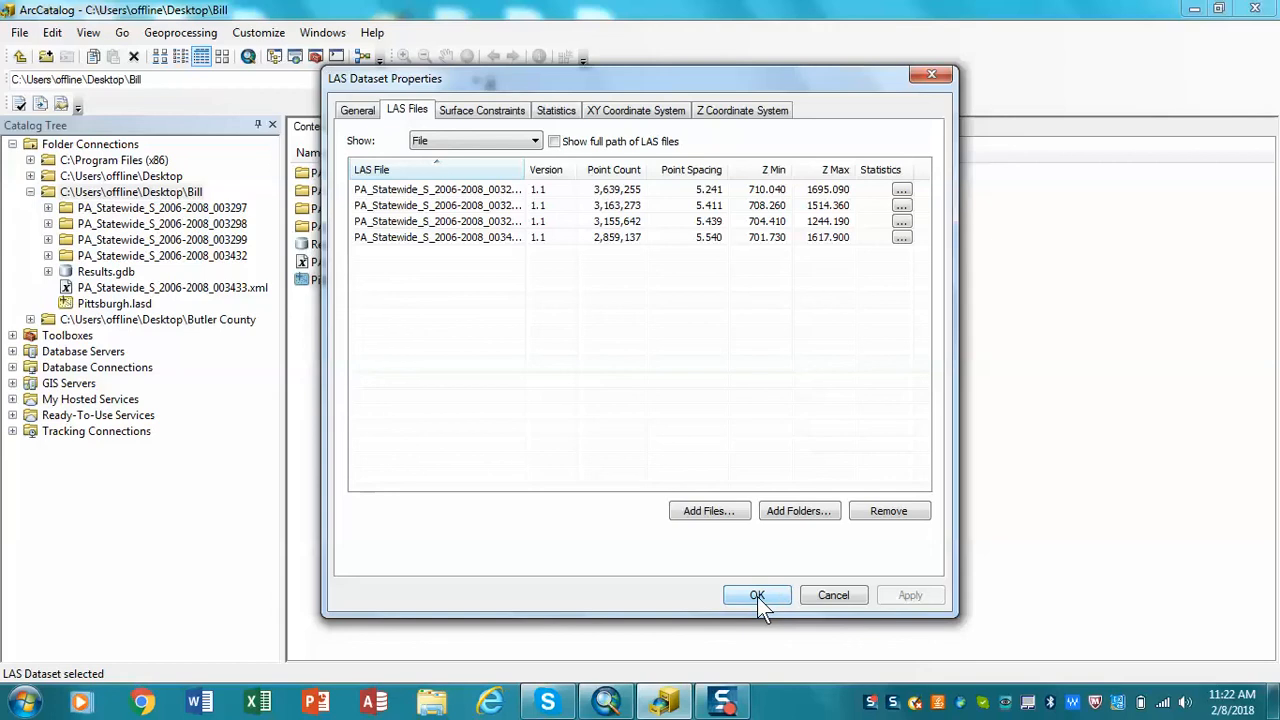
Close the properties and preview Pittsburgh.lasd's four tile footprints.
{"action": "left_click", "coordinate": [756, 596]}
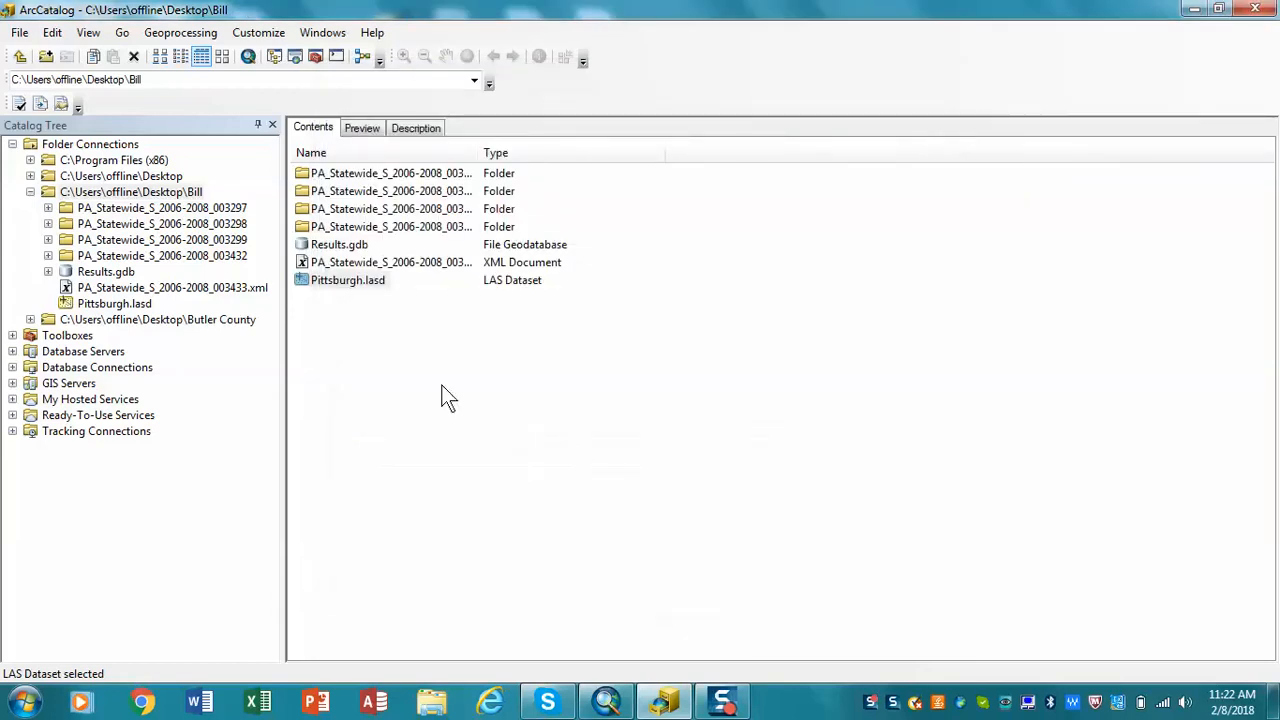
{"action": "left_click", "coordinate": [348, 280]}
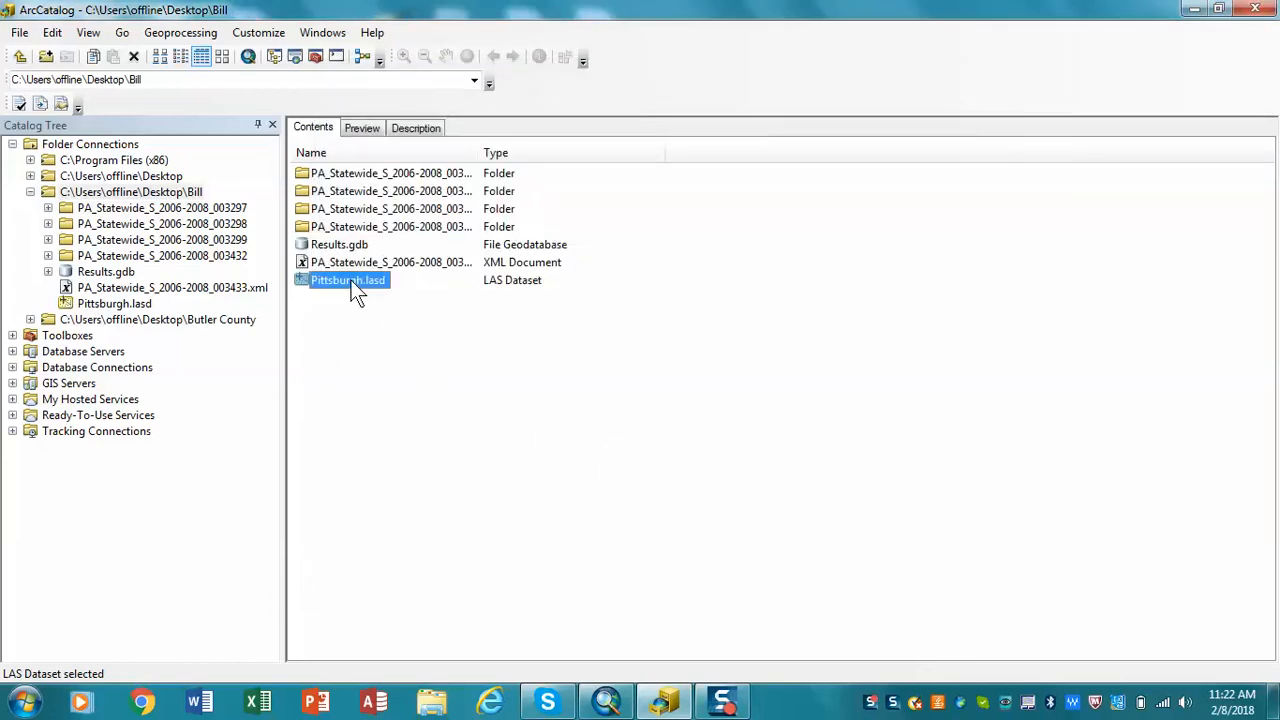
{"action": "left_click", "coordinate": [362, 128]}
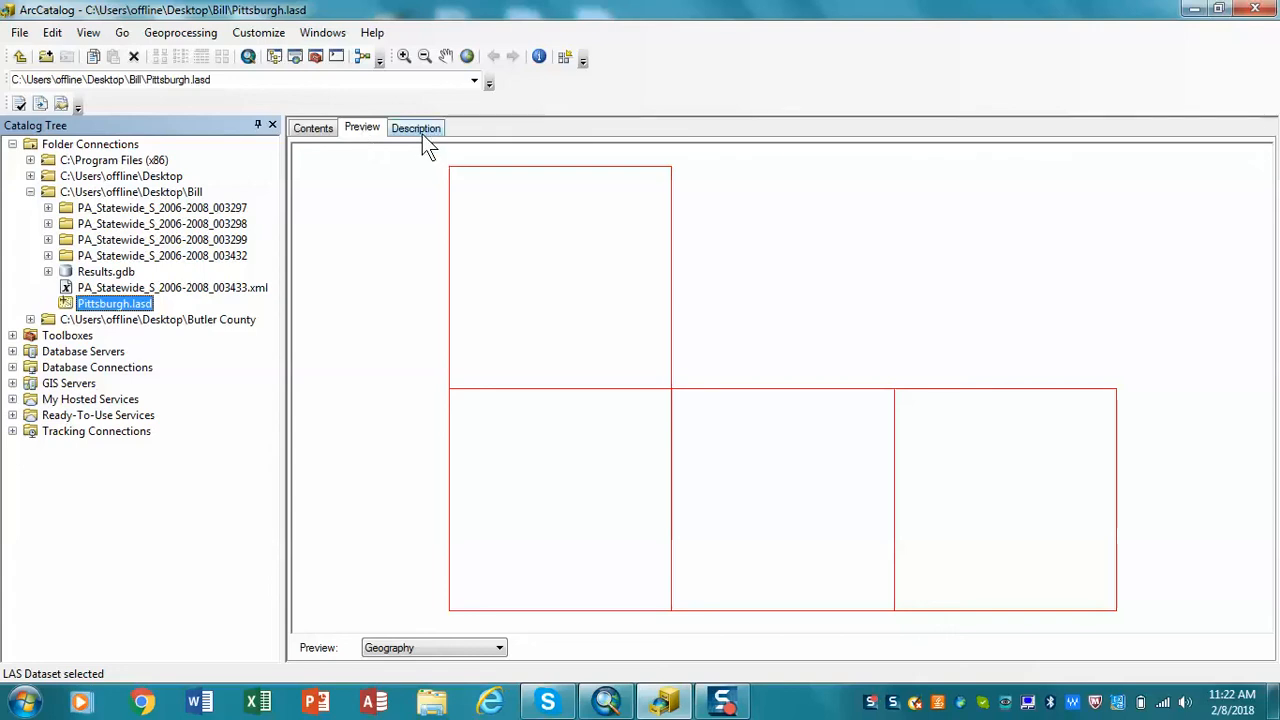
{"action": "left_click", "coordinate": [416, 128]}
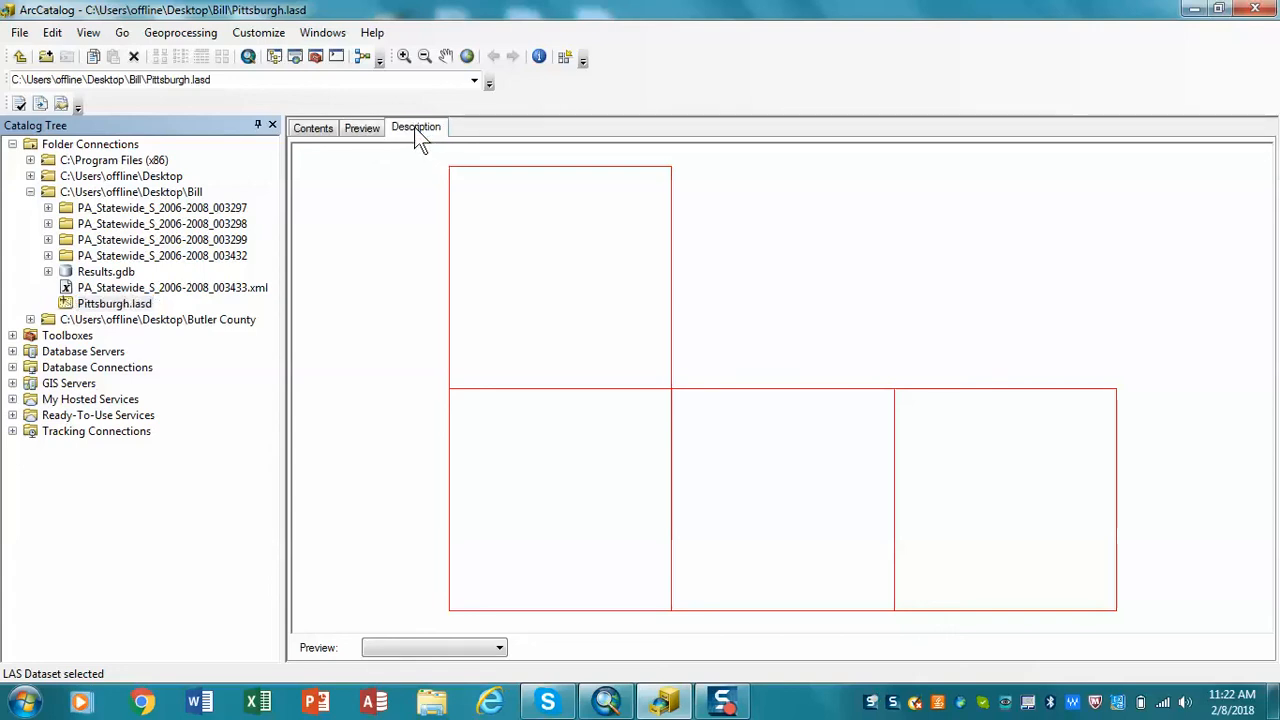
Display Pittsburgh.lasd's empty item description page.
{"action": "left_click", "coordinate": [416, 128]}
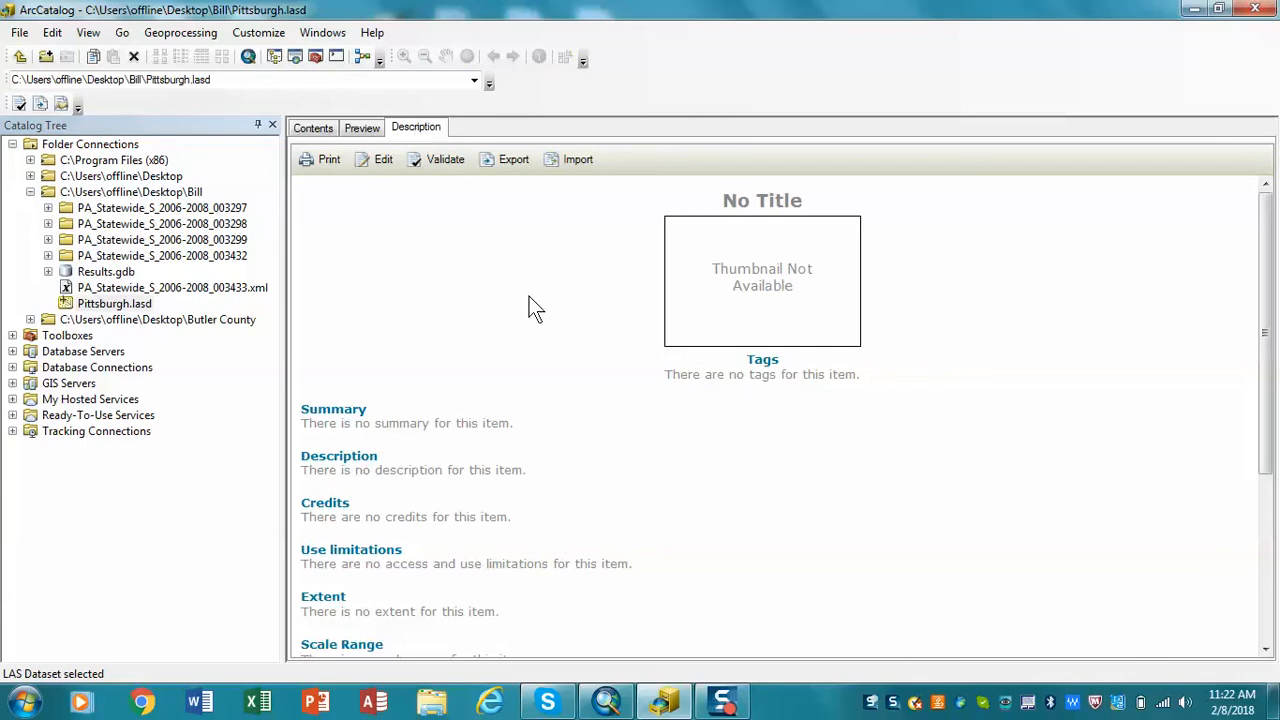
{"action": "mouse_move", "coordinate": [516, 364]}
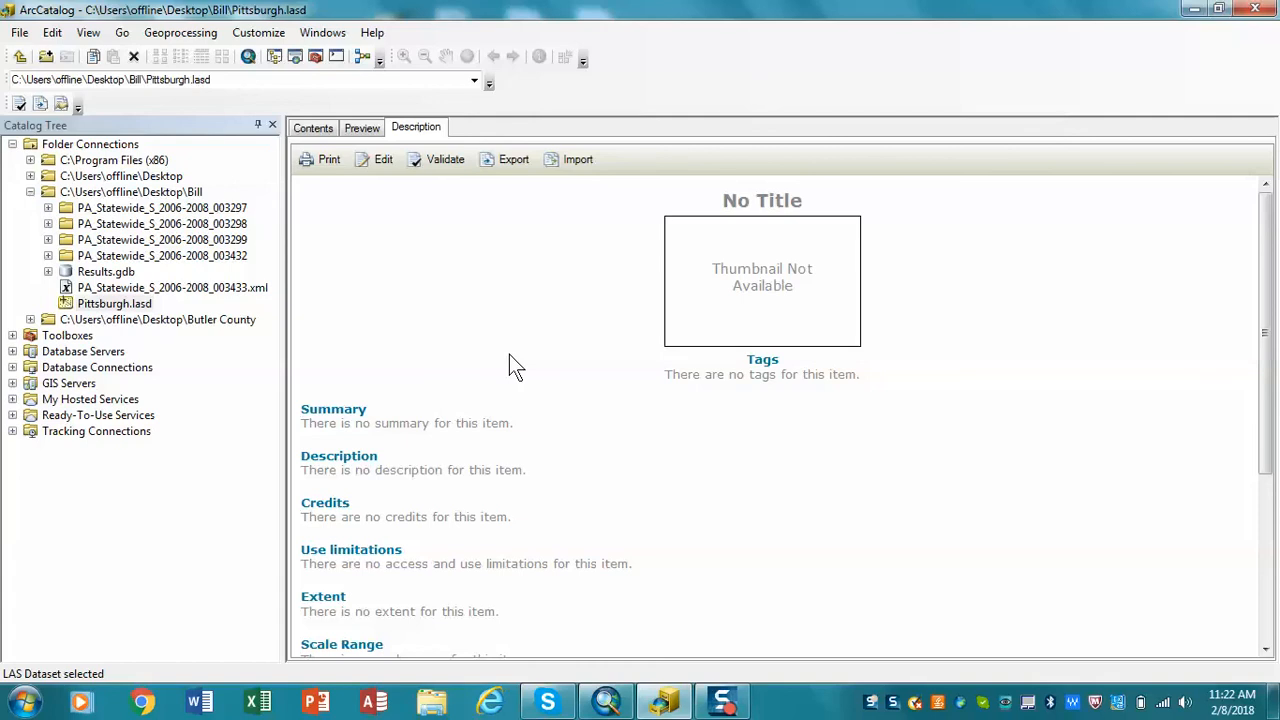
{"action": "mouse_move", "coordinate": [556, 196]}
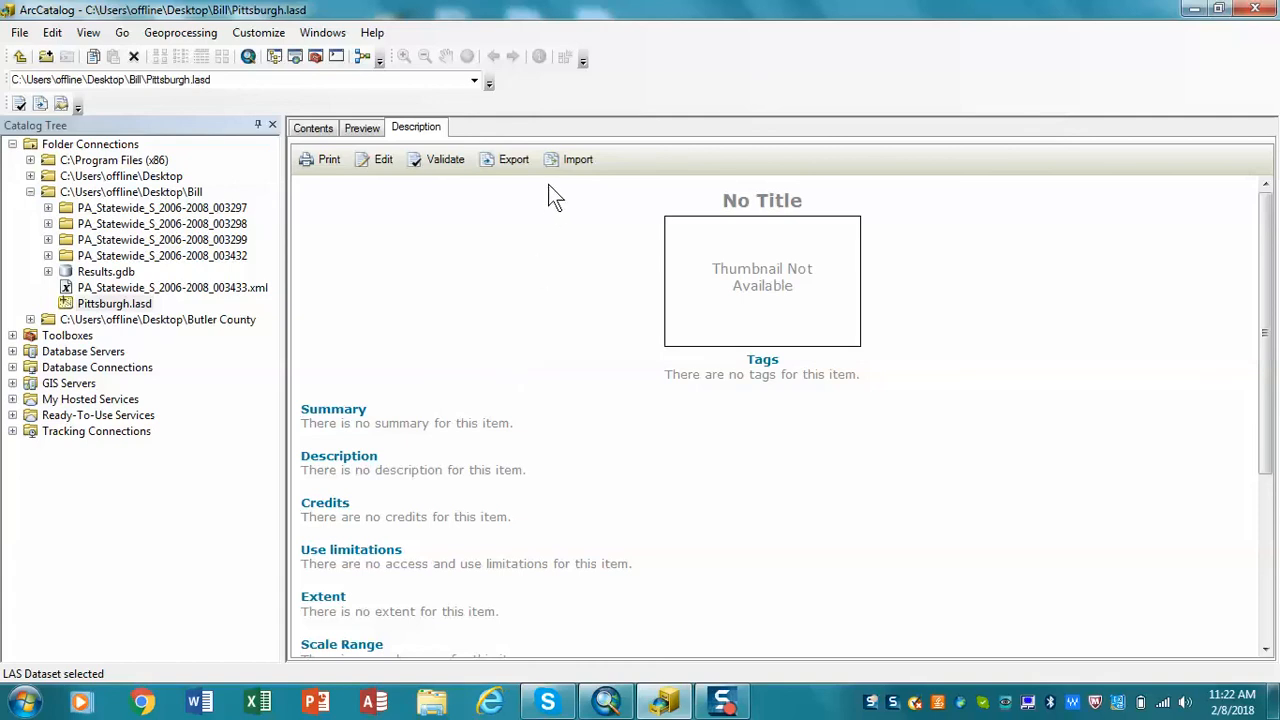
{"action": "mouse_move", "coordinate": [536, 198]}
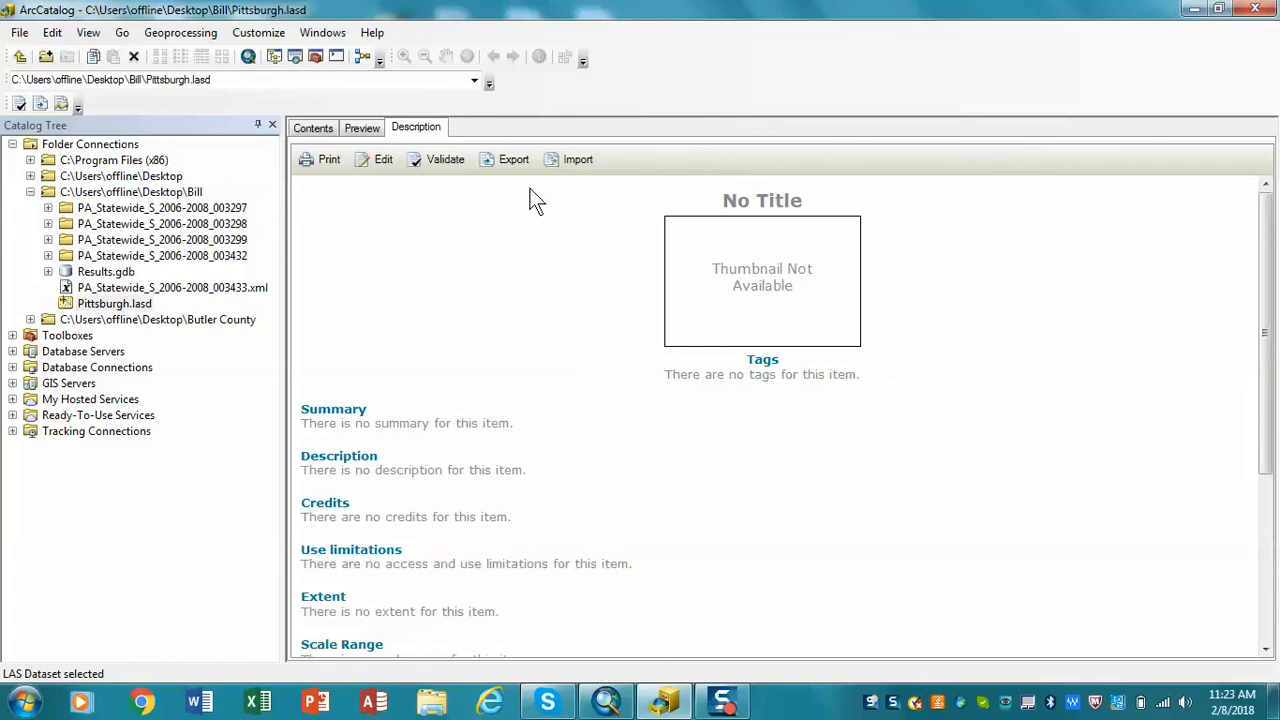
{"action": "mouse_move", "coordinate": [592, 260]}
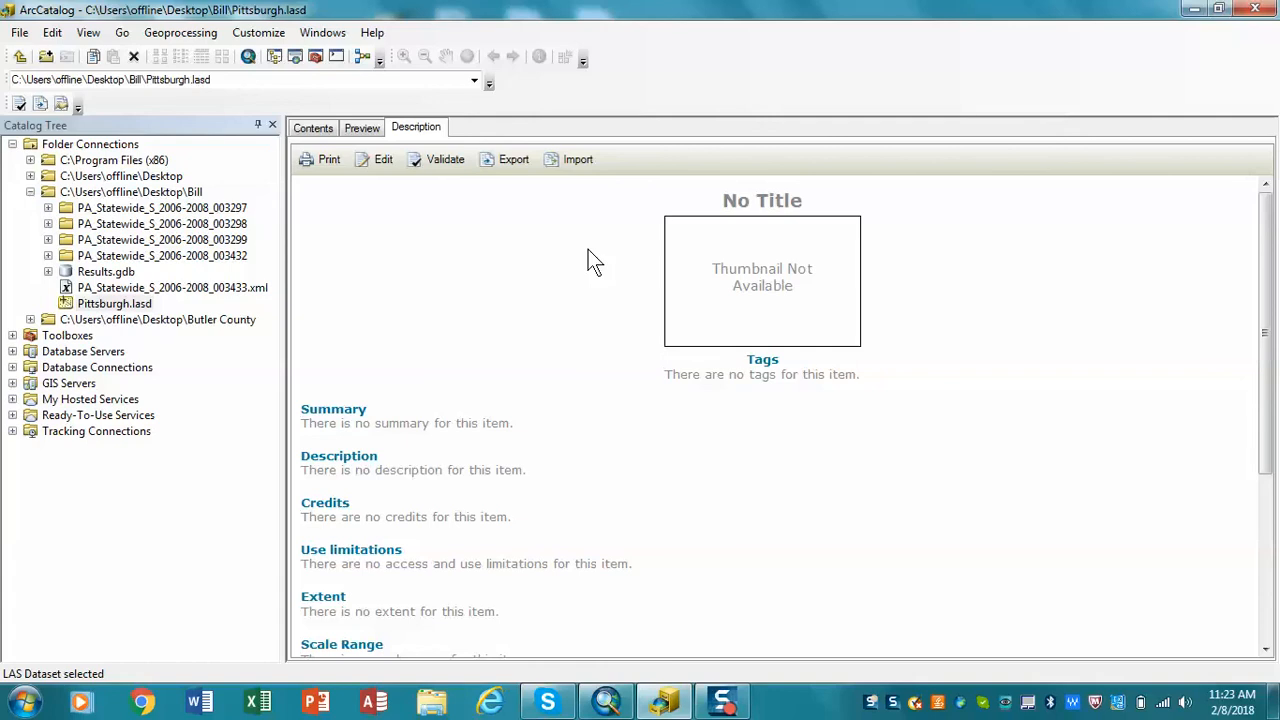
{"action": "mouse_move", "coordinate": [1064, 110]}
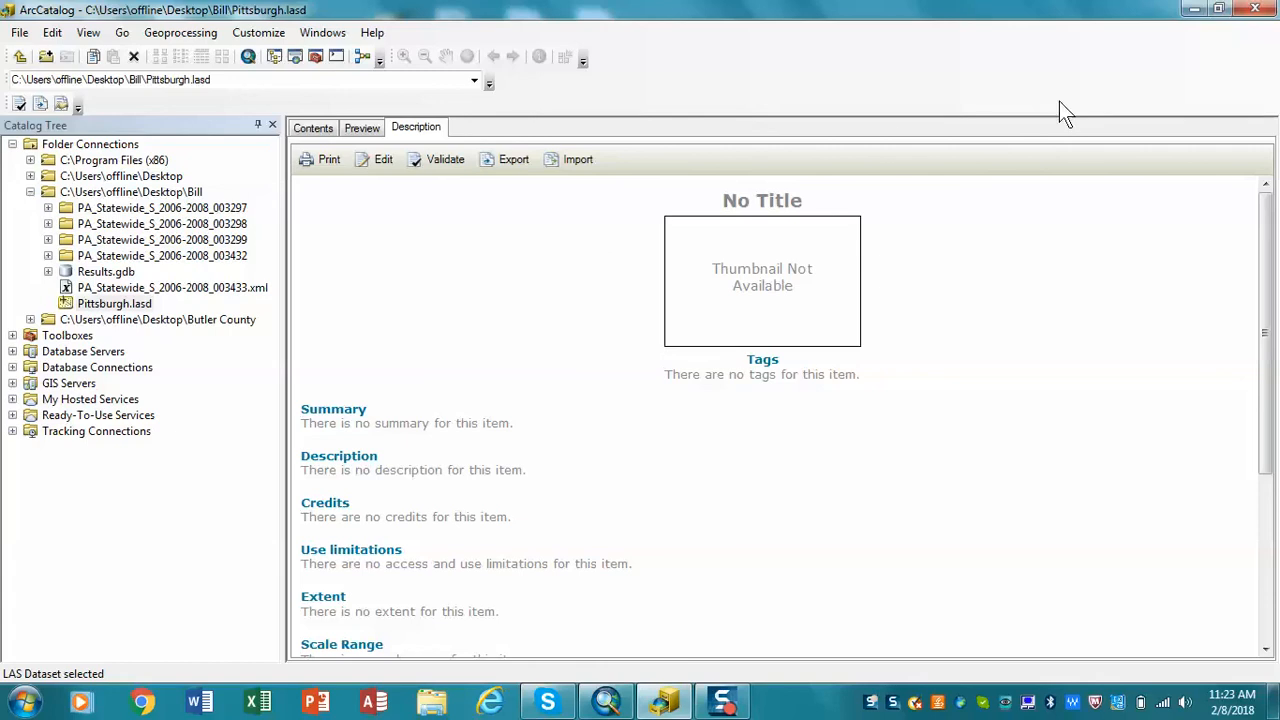
{"action": "mouse_move", "coordinate": [1136, 104]}
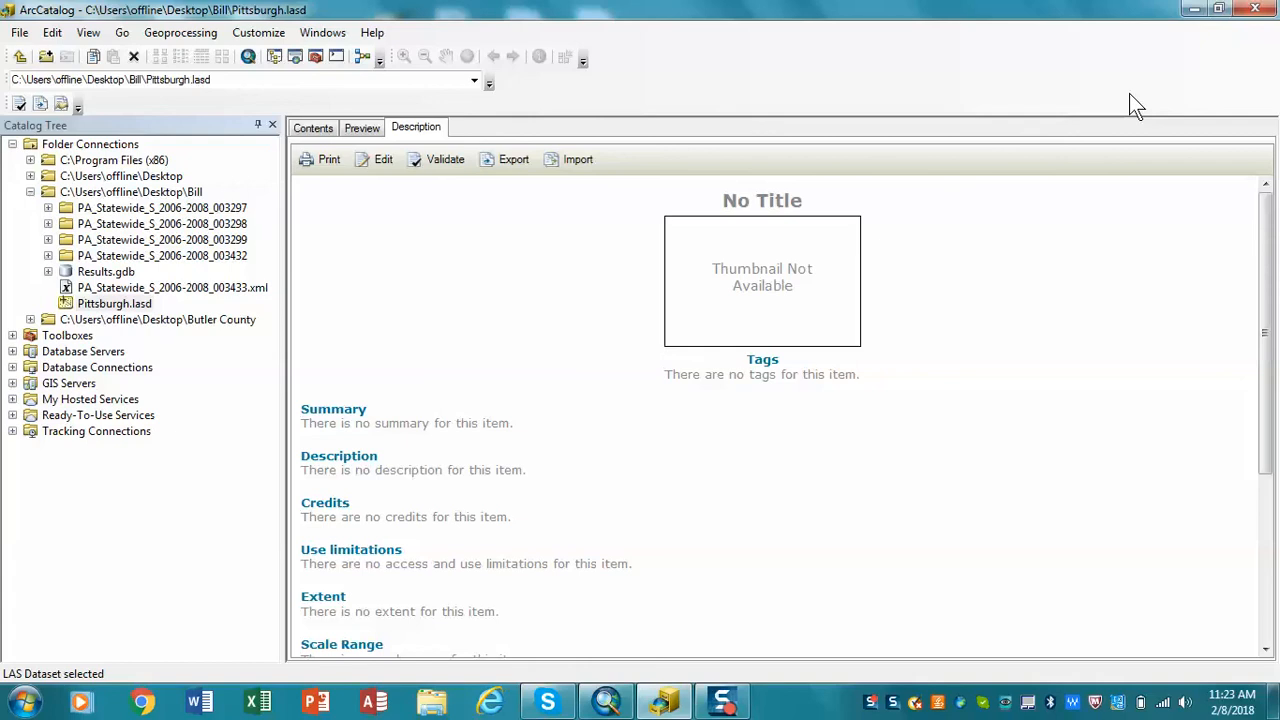
{"action": "mouse_move", "coordinate": [856, 498]}
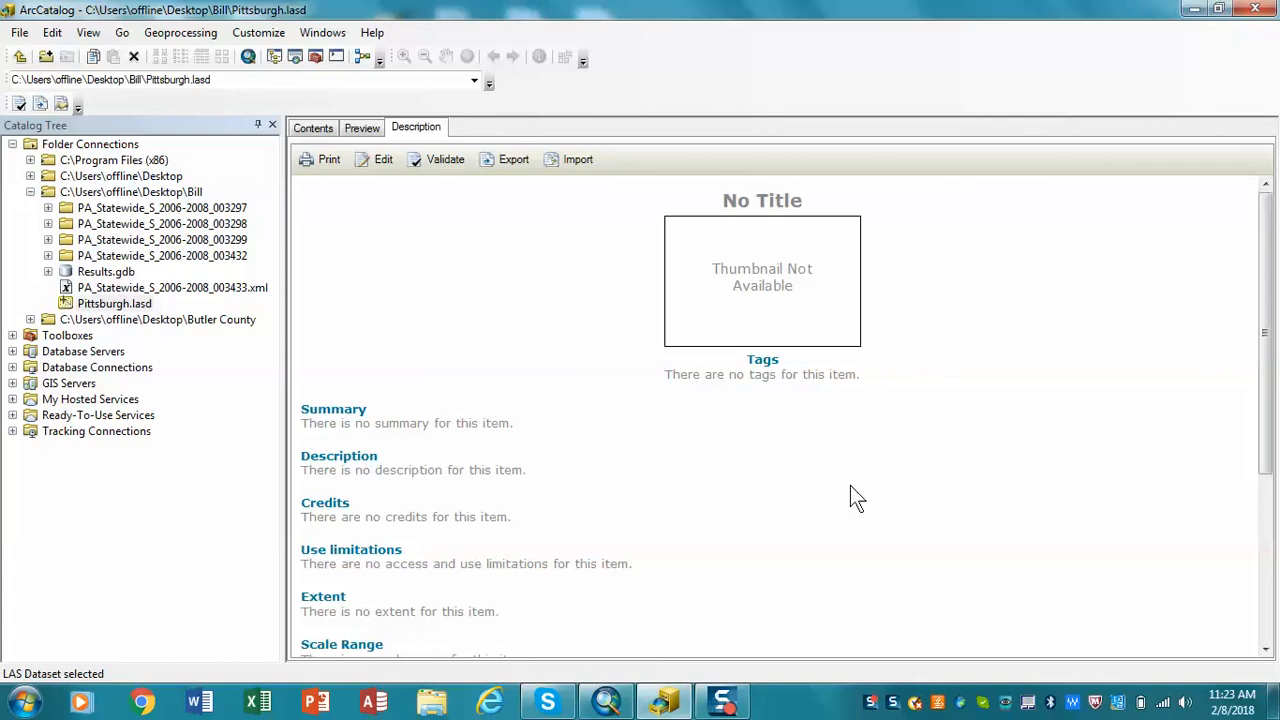